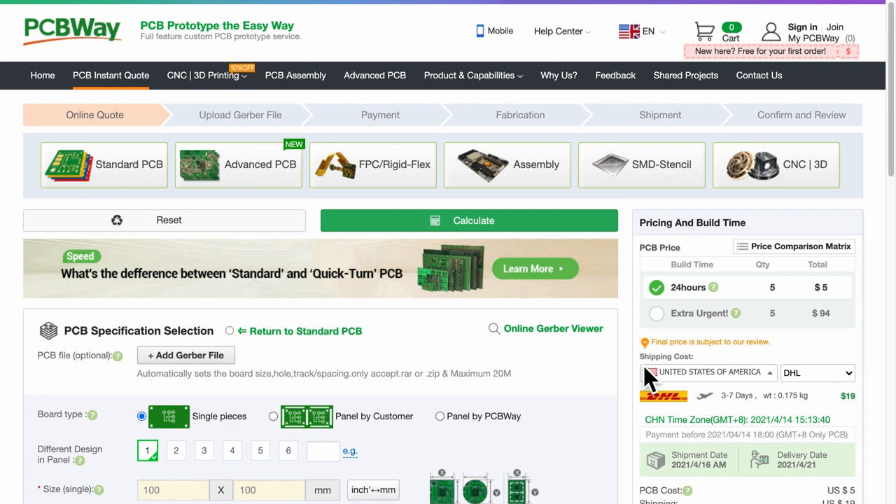
Upload gerbers.zip to the instant quote and review the detected 2-layer 45.7 × 38.1 mm specification.
{"action": "left_click", "coordinate": [185, 356]}
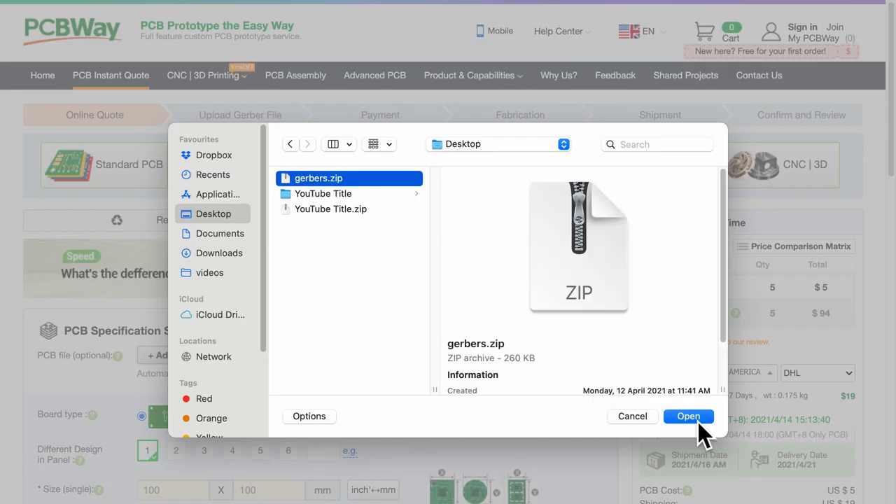
{"action": "left_click", "coordinate": [688, 417]}
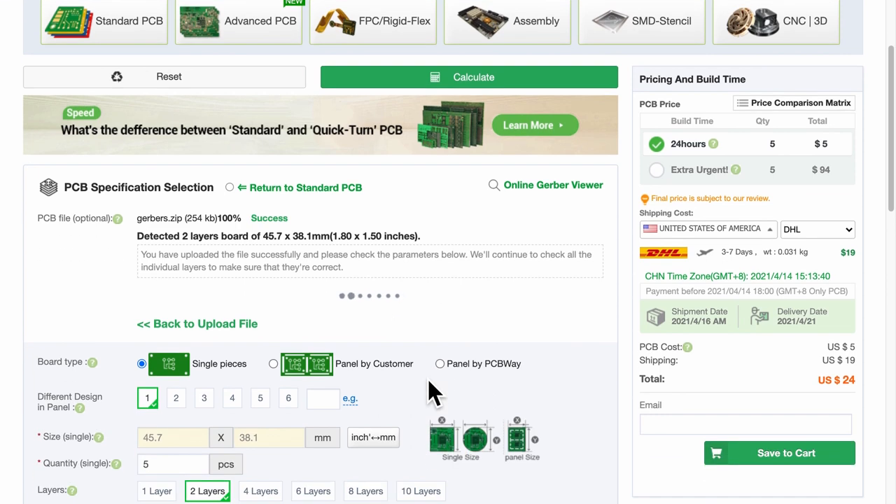
{"action": "scroll", "scroll_direction": "down", "scroll_amount": 3}
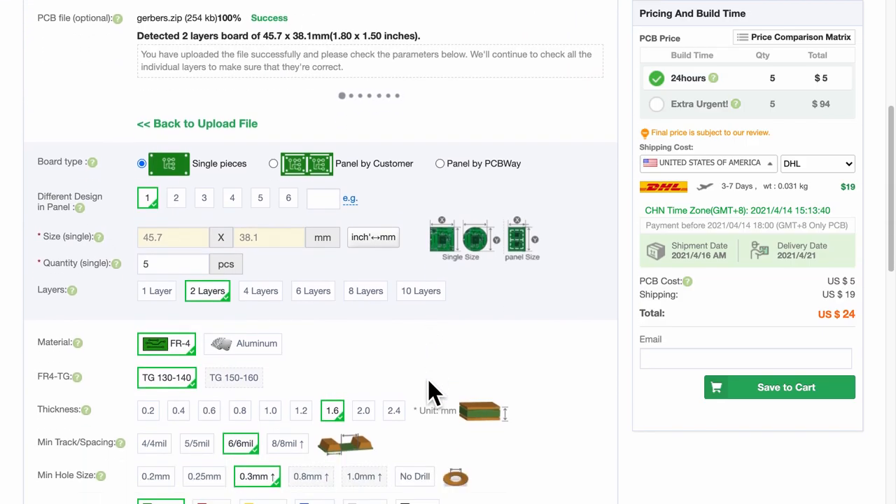
{"action": "scroll", "scroll_direction": "down", "scroll_amount": 3}
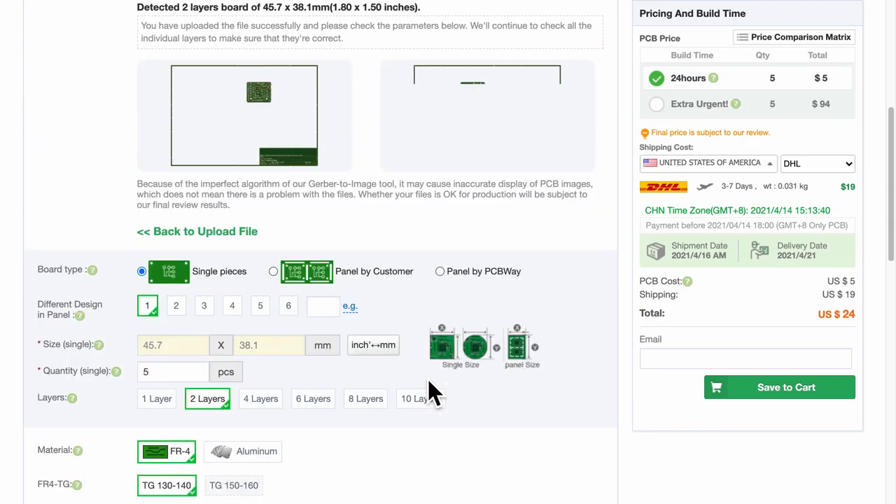
{"action": "scroll", "scroll_direction": "down", "scroll_amount": 3}
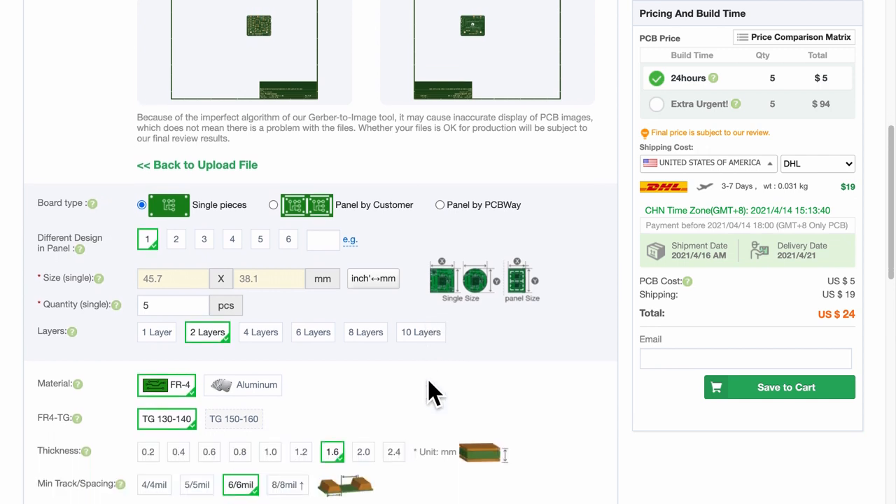
{"action": "scroll", "scroll_direction": "down", "scroll_amount": 3}
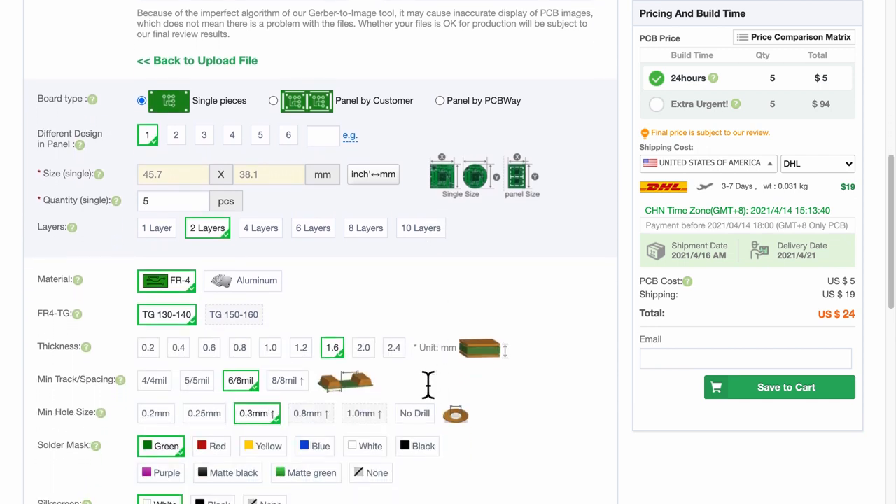
{"action": "scroll", "scroll_direction": "down", "scroll_amount": 3}
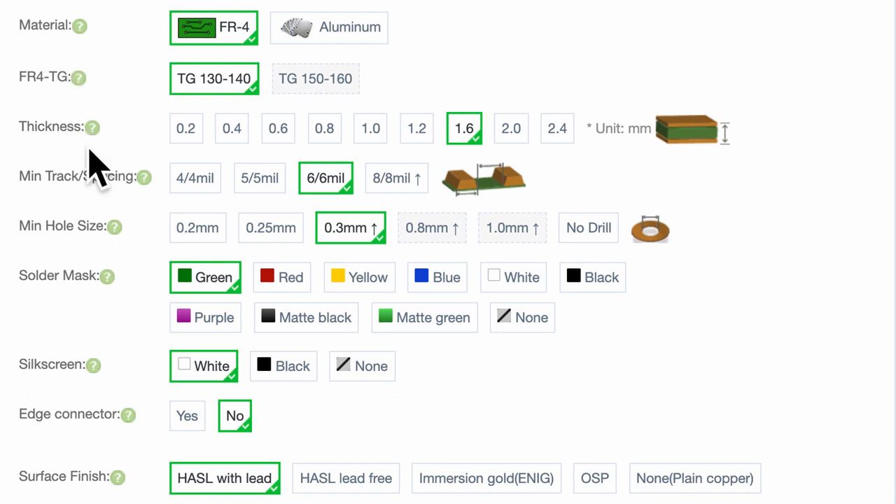
{"action": "mouse_move", "coordinate": [95, 365]}
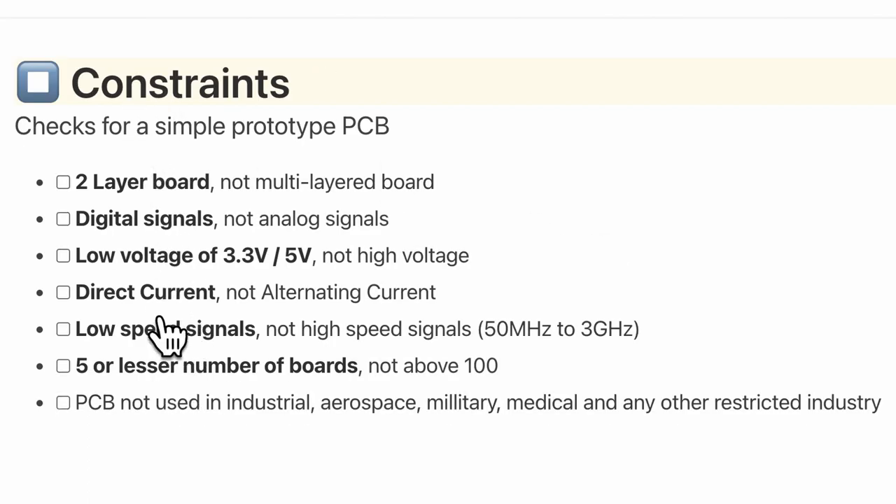
{"action": "mouse_move", "coordinate": [91, 217]}
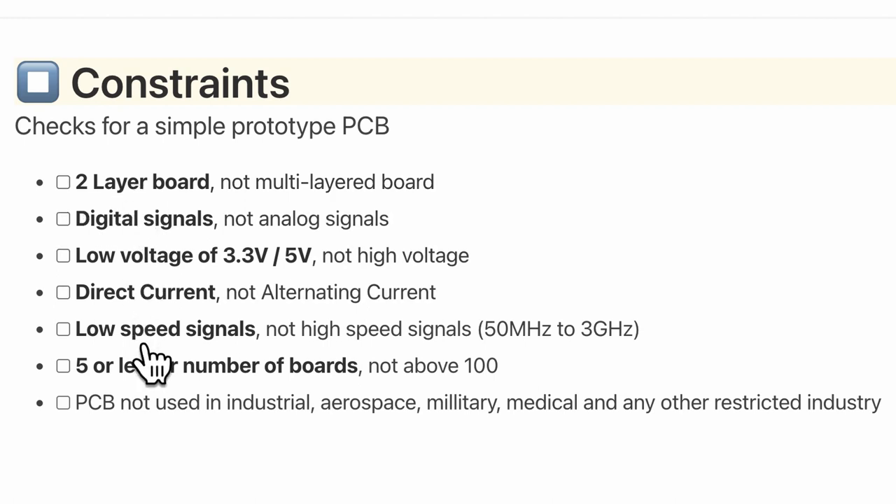
{"action": "mouse_move", "coordinate": [151, 210]}
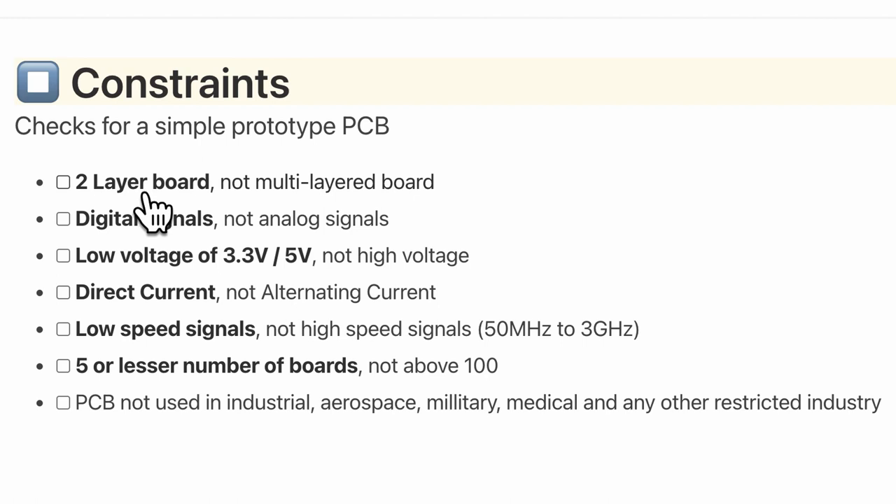
{"action": "mouse_move", "coordinate": [84, 217]}
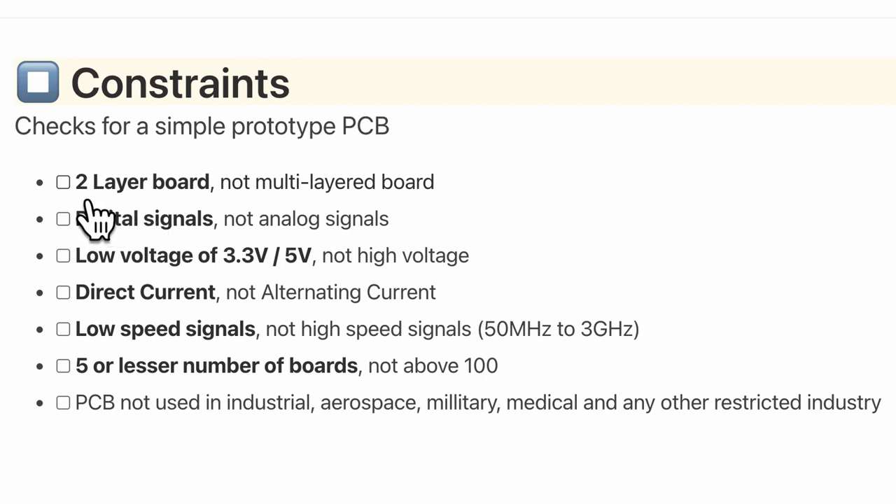
Tick the seven constraints: 2-layer, digital, low voltage, DC, low speed, ≤5 boards, non-restricted industry.
{"action": "left_click", "coordinate": [62, 184]}
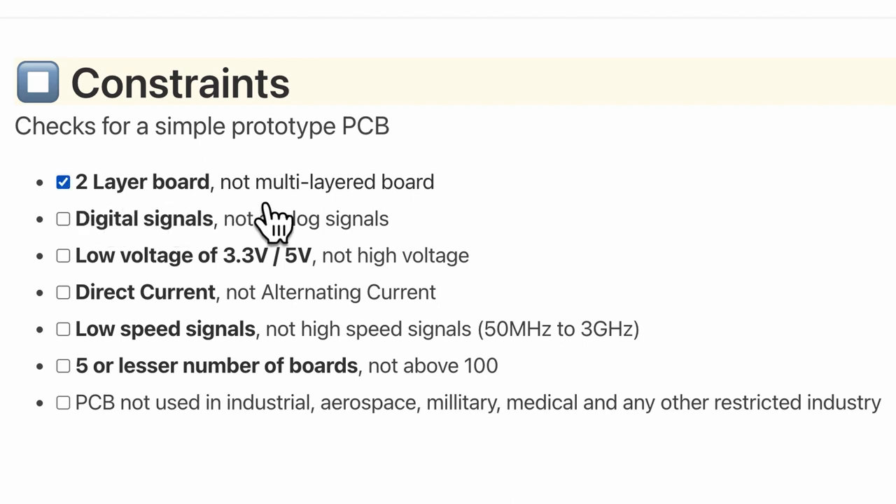
{"action": "left_click", "coordinate": [62, 218]}
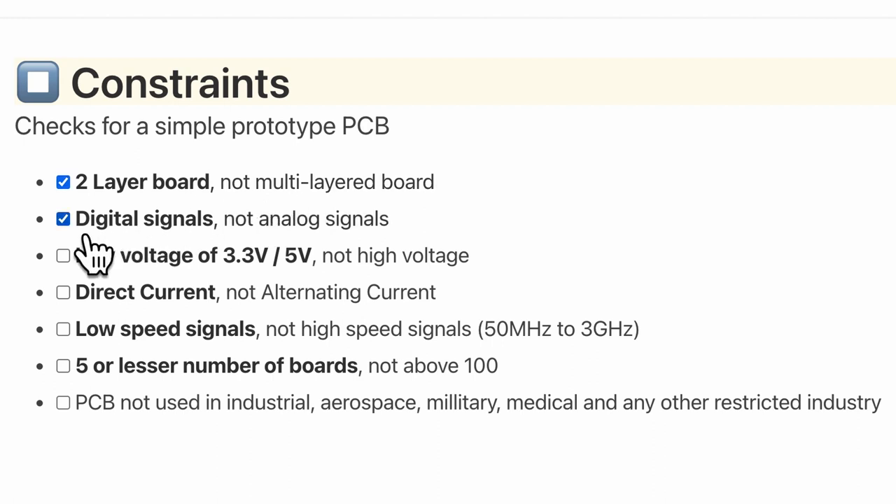
{"action": "mouse_move", "coordinate": [322, 269]}
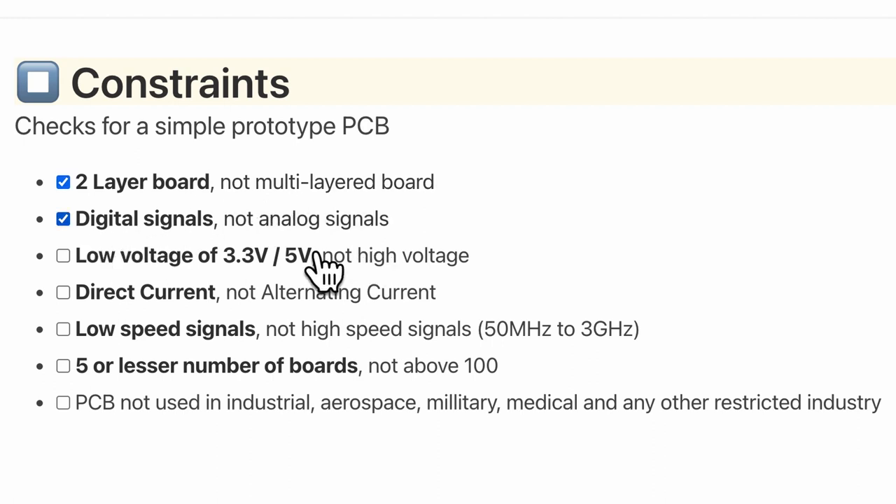
{"action": "left_click", "coordinate": [58, 255]}
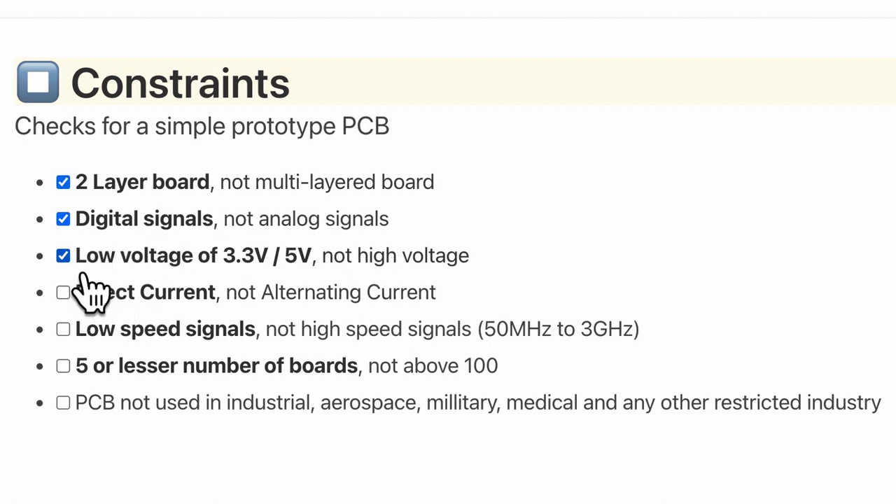
{"action": "mouse_move", "coordinate": [266, 301]}
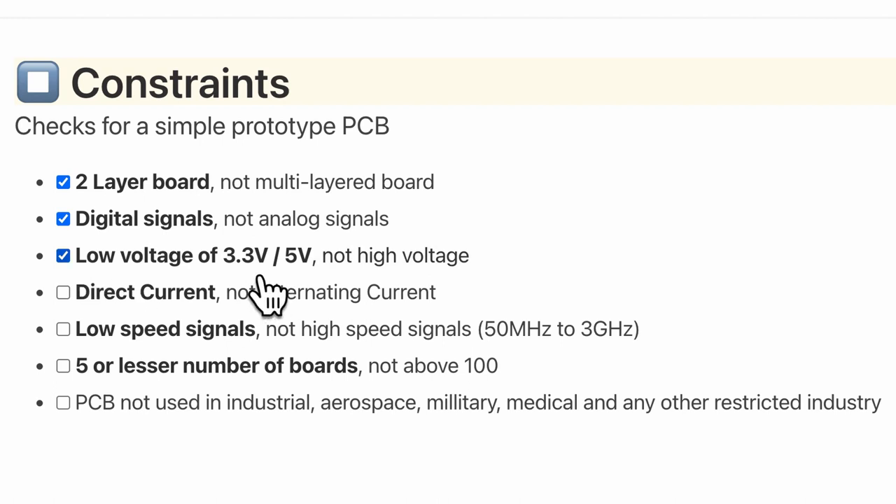
{"action": "mouse_move", "coordinate": [333, 306]}
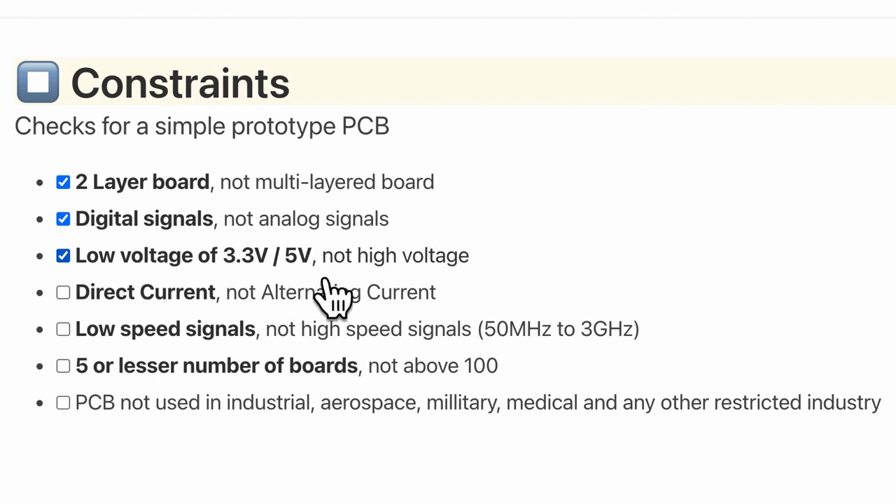
{"action": "mouse_move", "coordinate": [423, 287]}
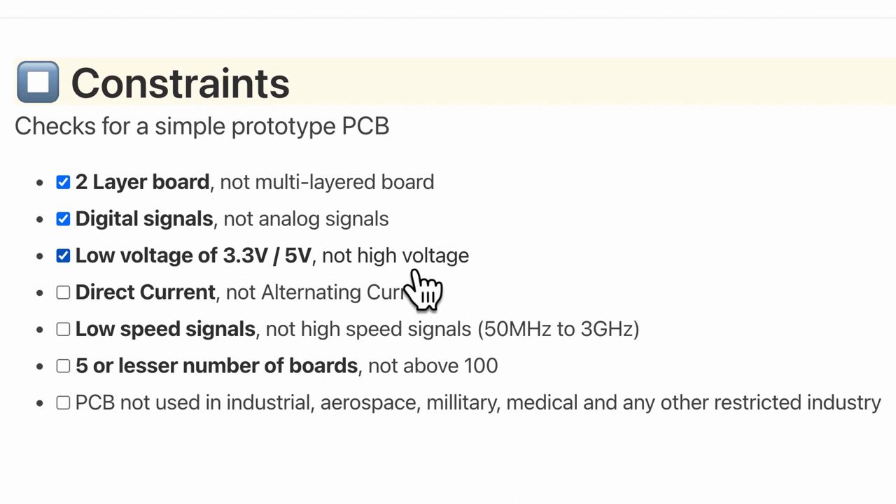
{"action": "left_click", "coordinate": [61, 290]}
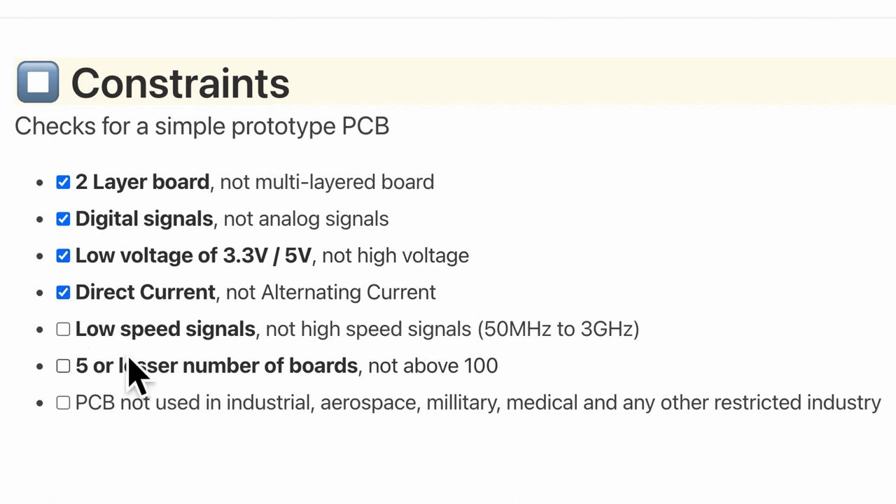
{"action": "left_click", "coordinate": [62, 328]}
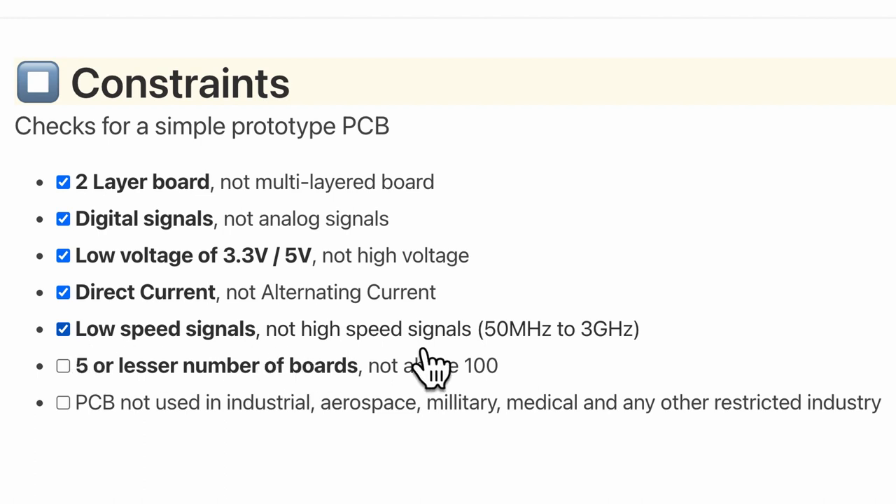
{"action": "mouse_move", "coordinate": [595, 357]}
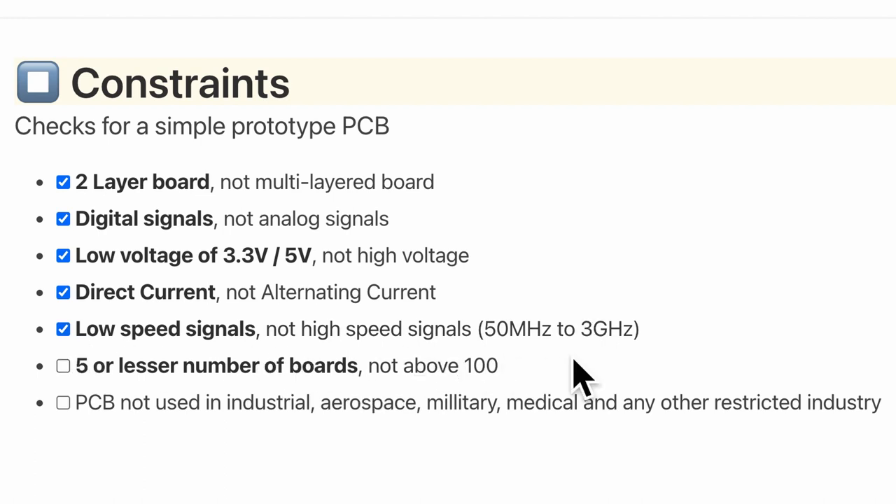
{"action": "left_click", "coordinate": [60, 367]}
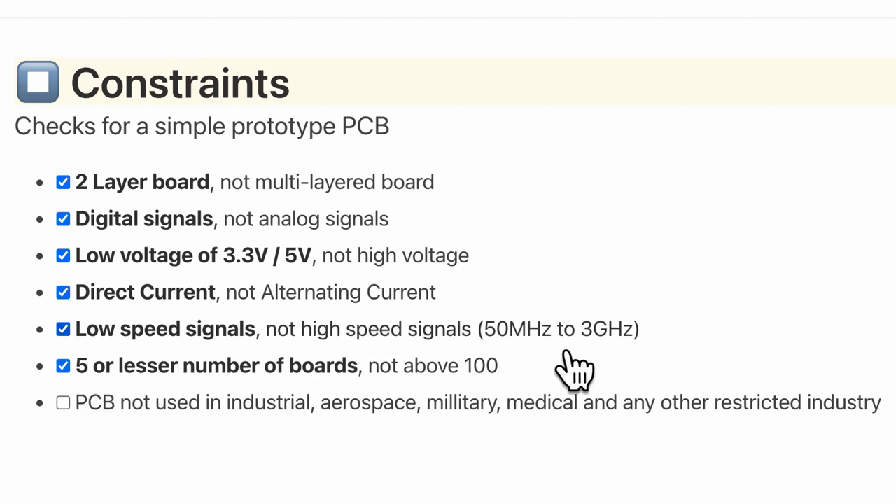
{"action": "mouse_move", "coordinate": [745, 328]}
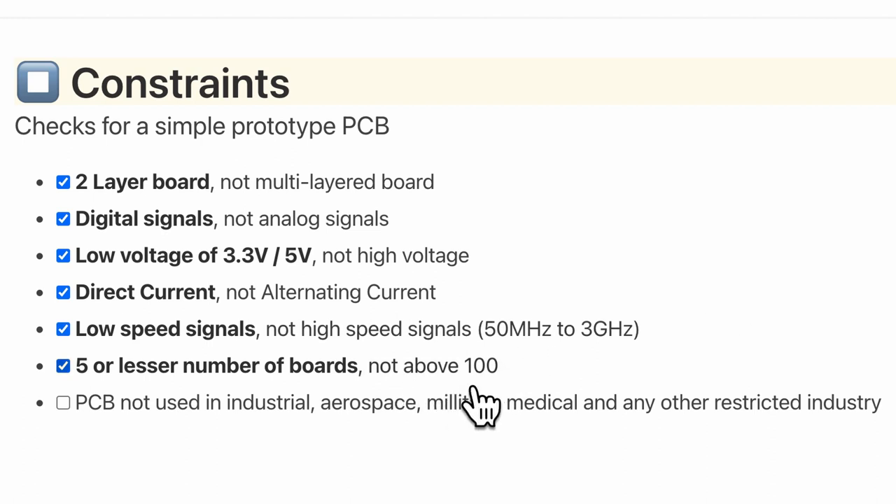
{"action": "left_click", "coordinate": [61, 403]}
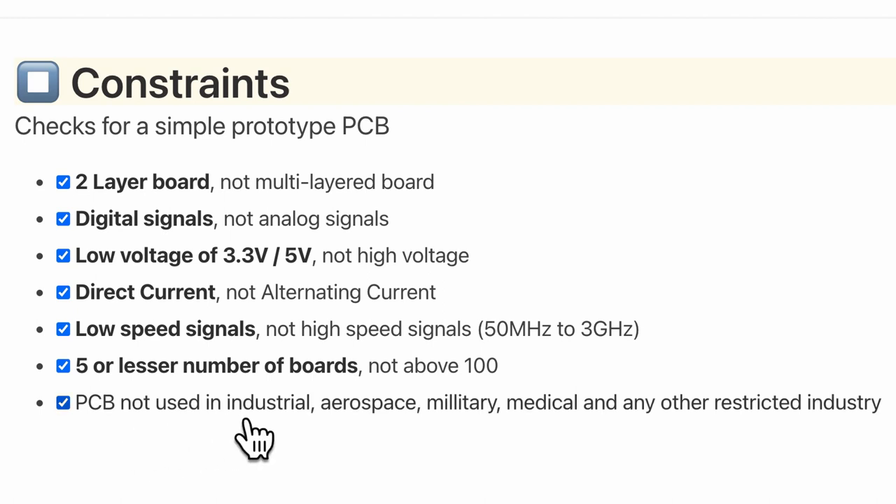
{"action": "mouse_move", "coordinate": [378, 455]}
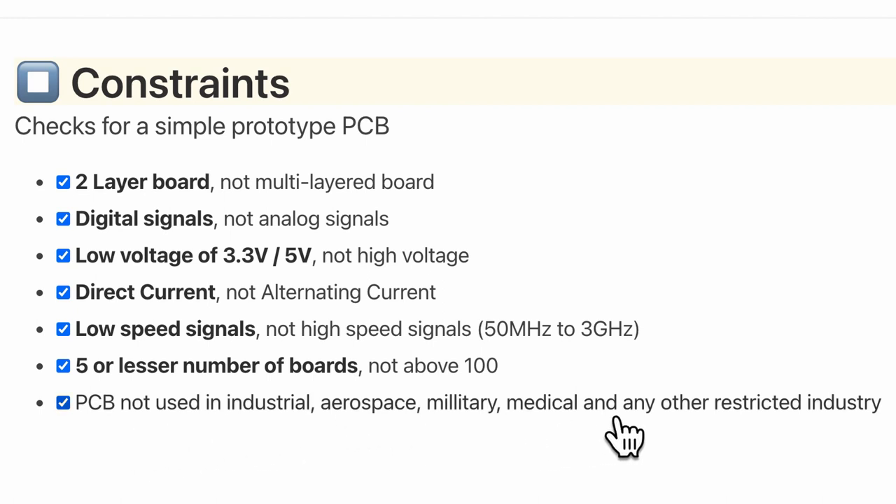
{"action": "mouse_move", "coordinate": [826, 483]}
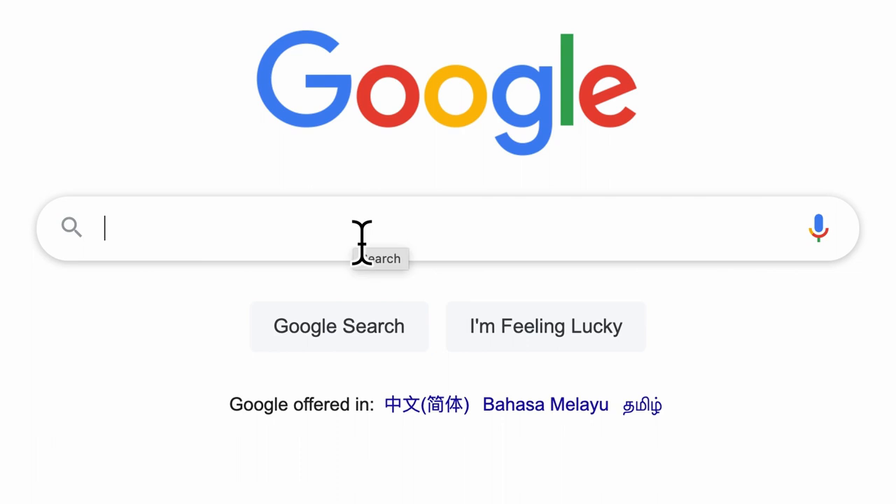
Search Google for 'PCBWay capa' and open PCBWay's PCB Capabilities result.
{"action": "type", "text": "PCBWay cap"}
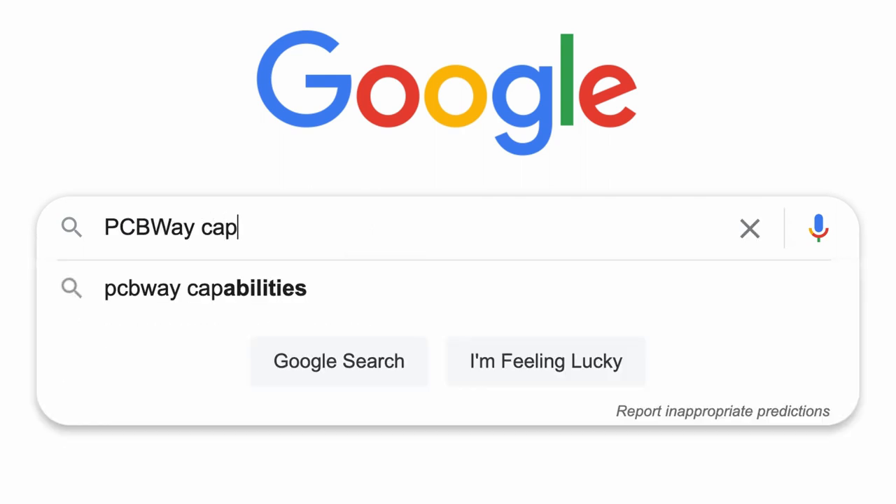
{"action": "type", "text": "a"}
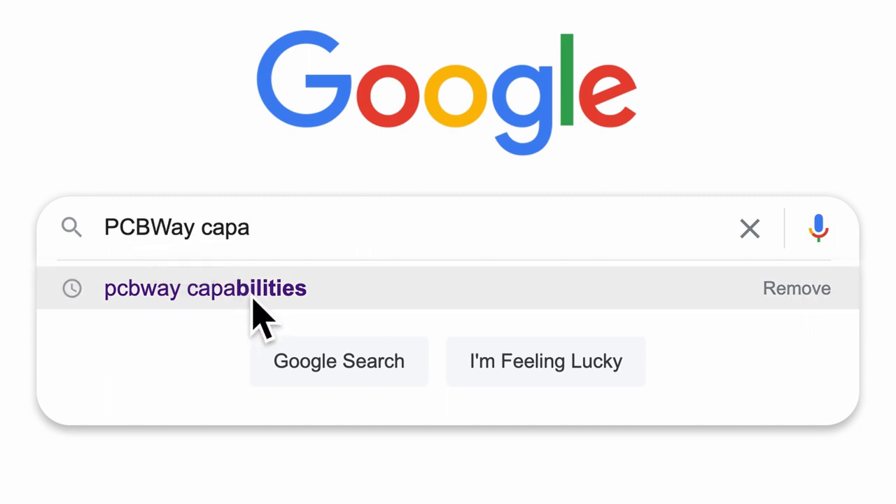
{"action": "left_click", "coordinate": [205, 288]}
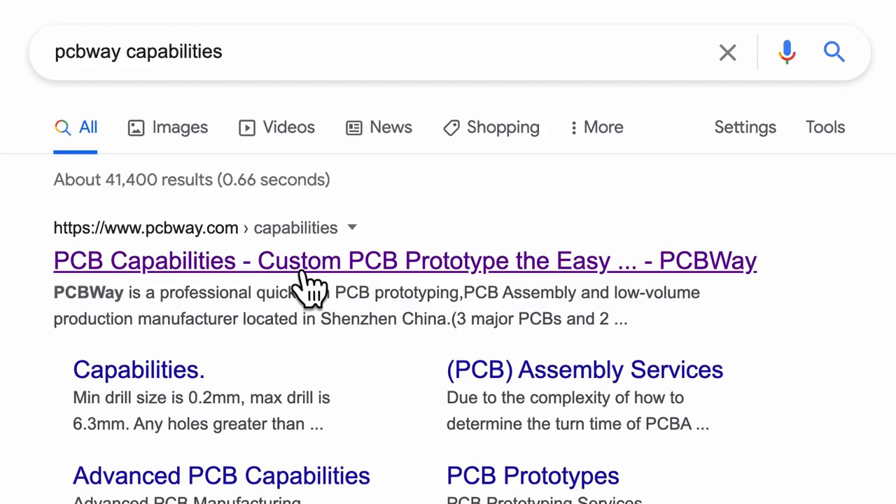
{"action": "mouse_move", "coordinate": [305, 287]}
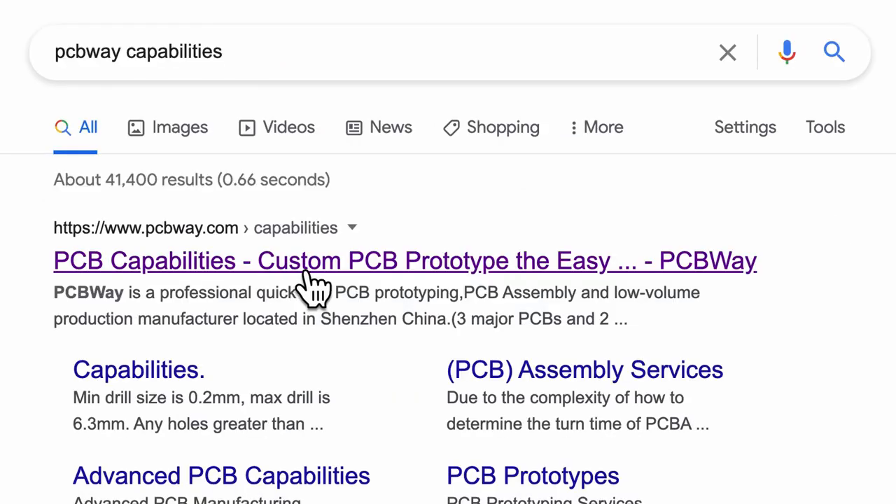
{"action": "mouse_move", "coordinate": [305, 308]}
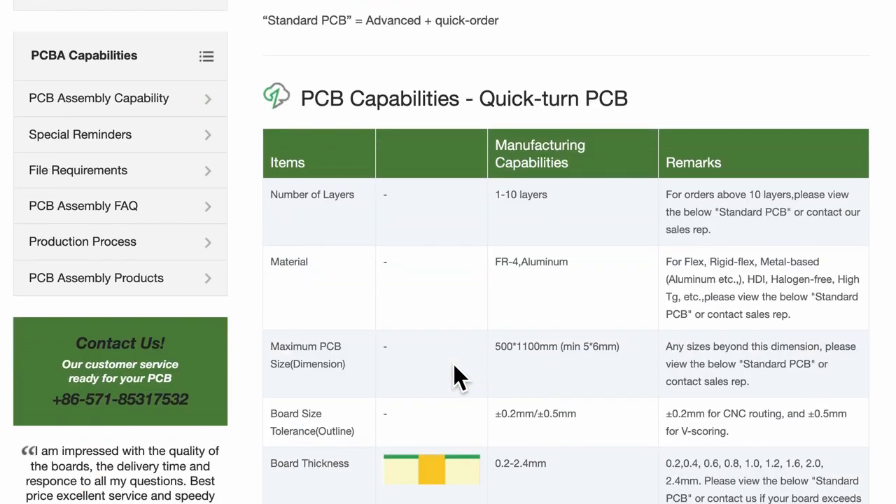
{"action": "scroll", "scroll_direction": "down", "scroll_amount": 3}
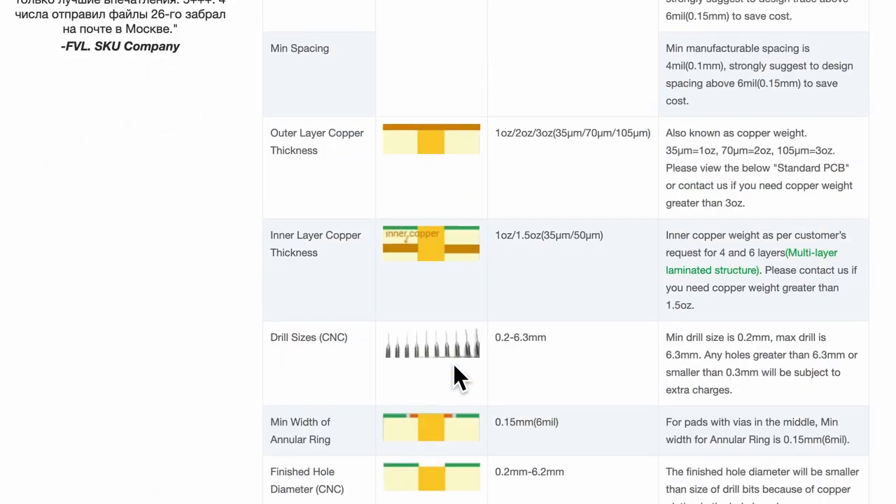
{"action": "scroll", "scroll_direction": "down", "scroll_amount": 3}
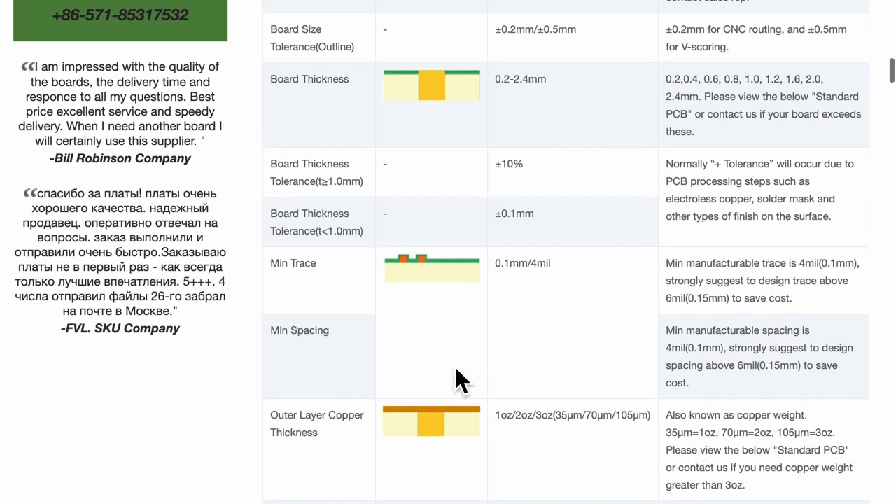
{"action": "scroll", "scroll_direction": "up", "scroll_amount": 3}
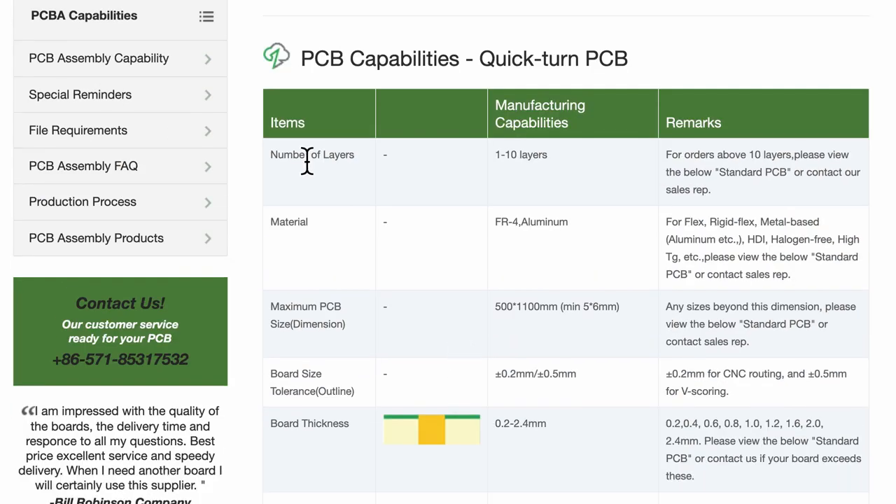
{"action": "double_click", "coordinate": [312, 154]}
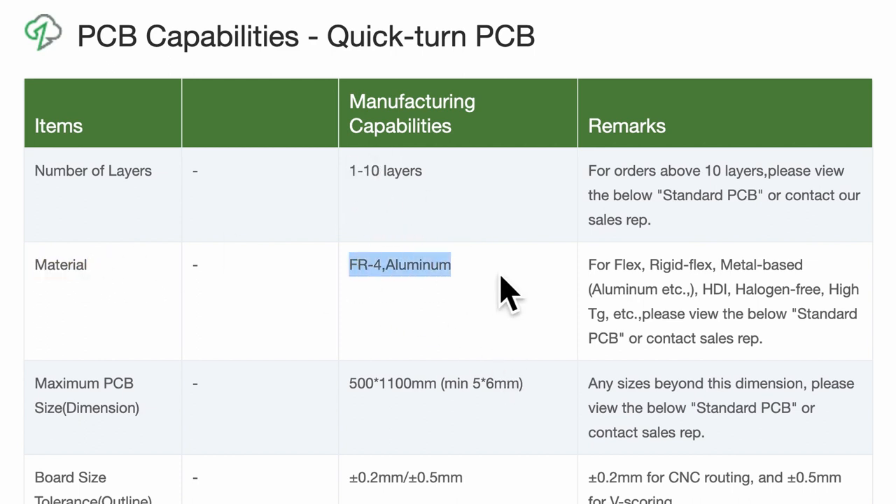
{"action": "left_click", "coordinate": [507, 294]}
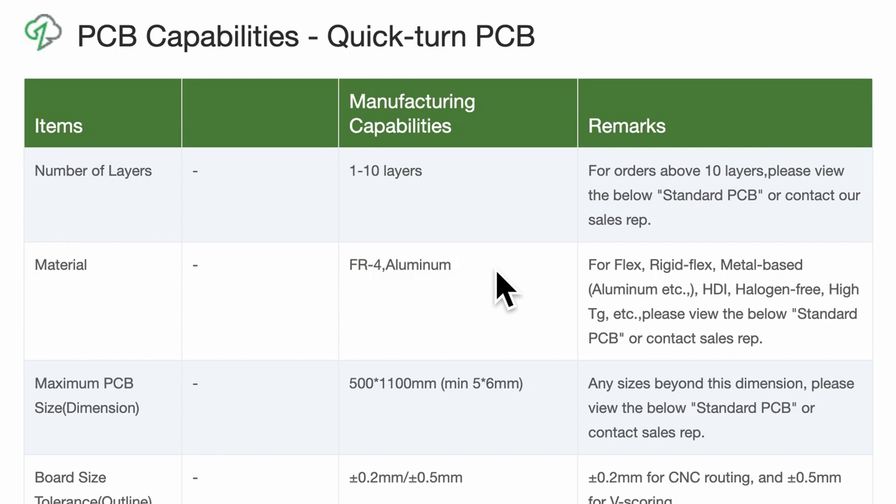
{"action": "triple_click", "coordinate": [436, 383]}
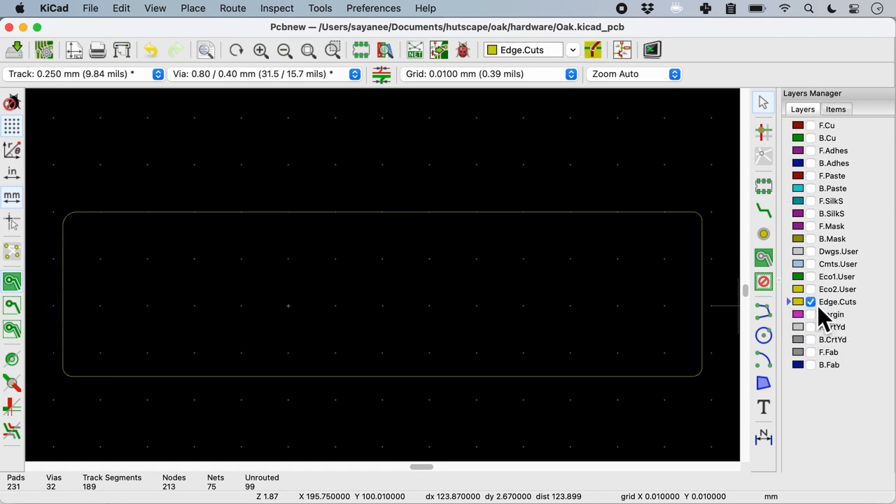
{"action": "mouse_move", "coordinate": [21, 221]}
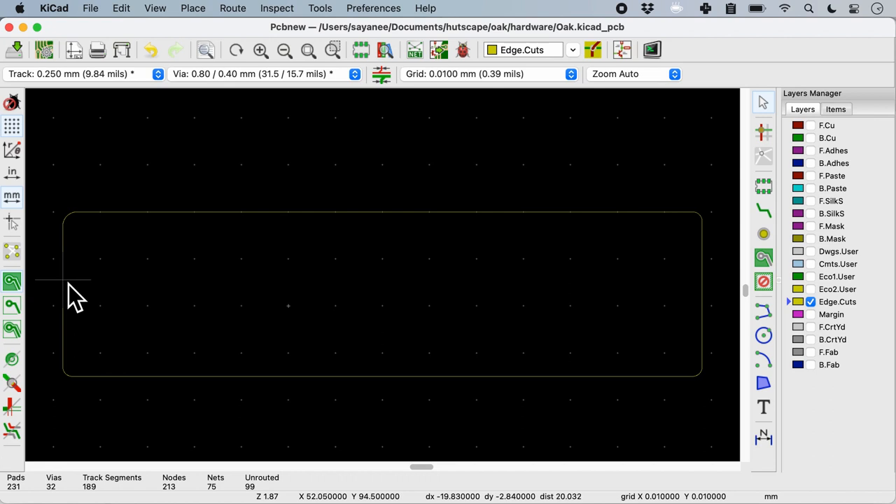
{"action": "mouse_move", "coordinate": [708, 327]}
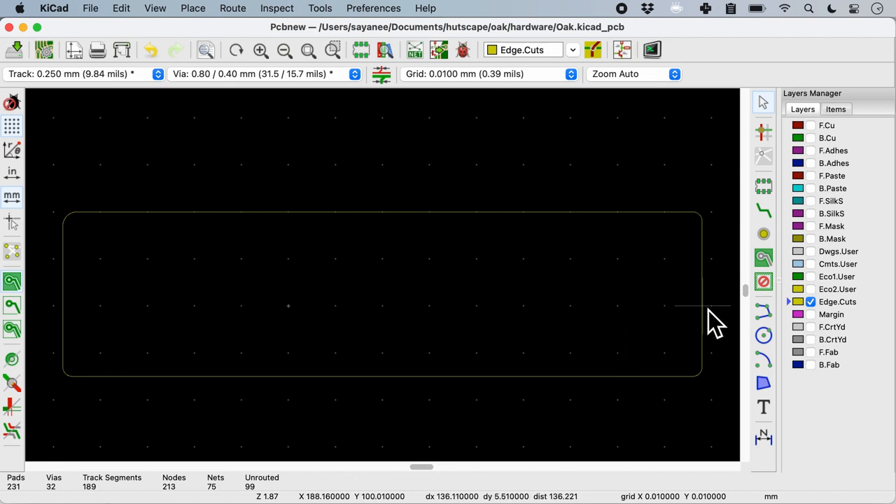
{"action": "mouse_move", "coordinate": [711, 319]}
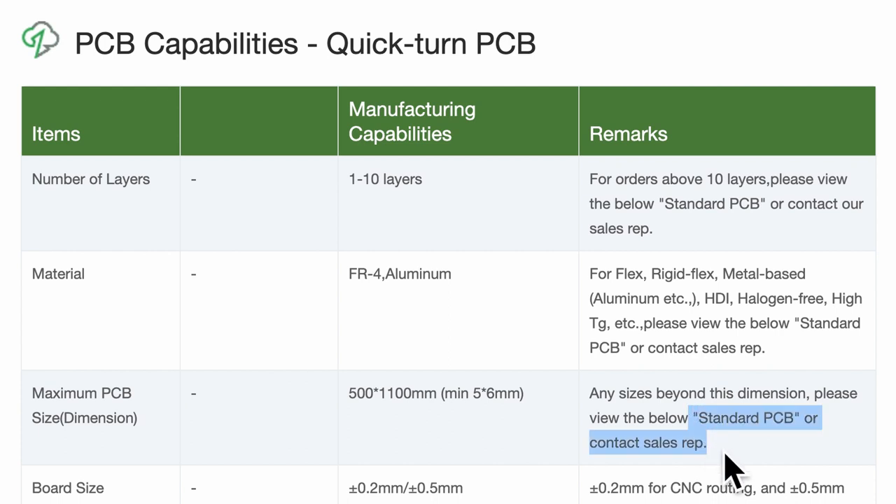
{"action": "scroll", "scroll_direction": "down", "scroll_amount": 3}
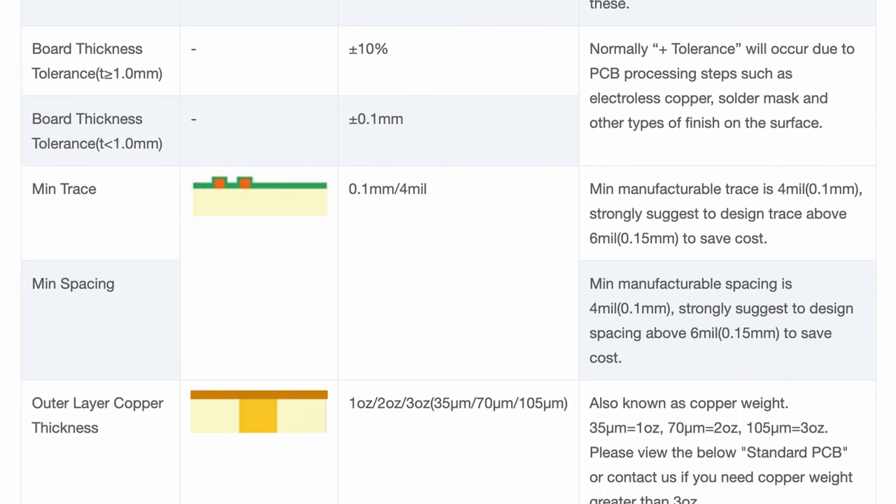
{"action": "scroll", "scroll_direction": "down", "scroll_amount": 3}
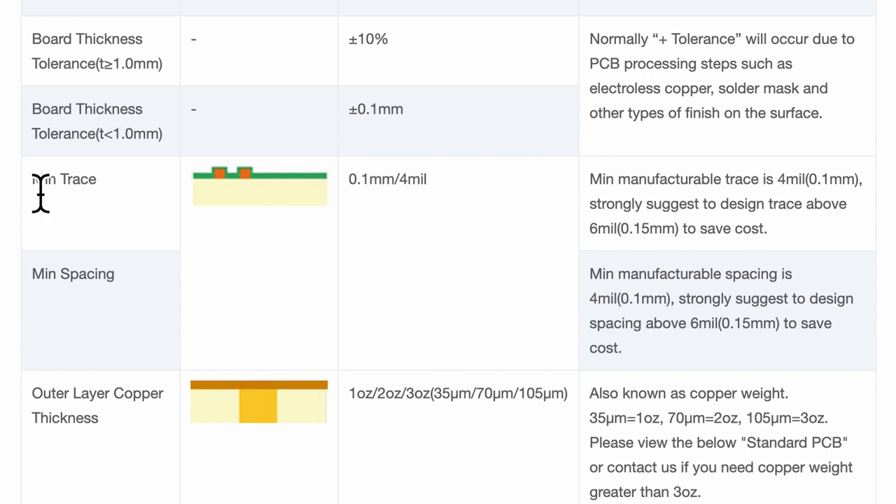
{"action": "double_click", "coordinate": [63, 179]}
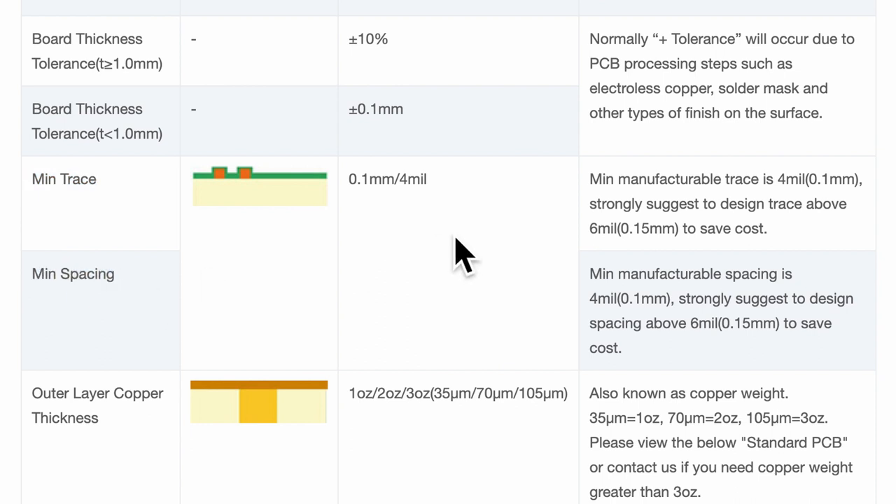
{"action": "double_click", "coordinate": [384, 179]}
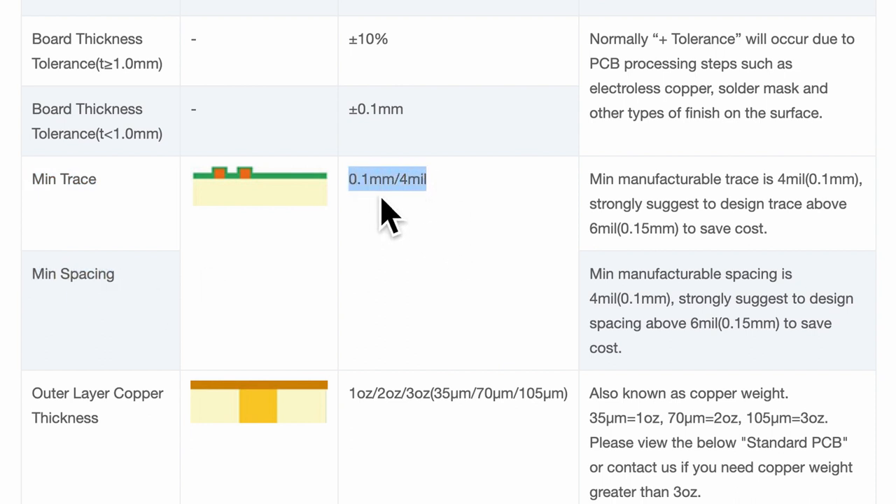
{"action": "mouse_move", "coordinate": [426, 221]}
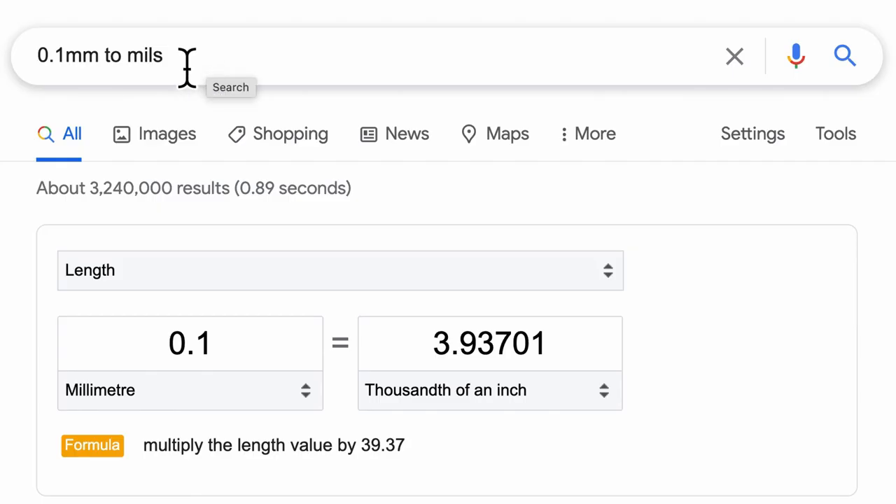
Replace the query with '4 mils to mm' to get 0.1016 mm from Google's converter.
{"action": "triple_click", "coordinate": [100, 56]}
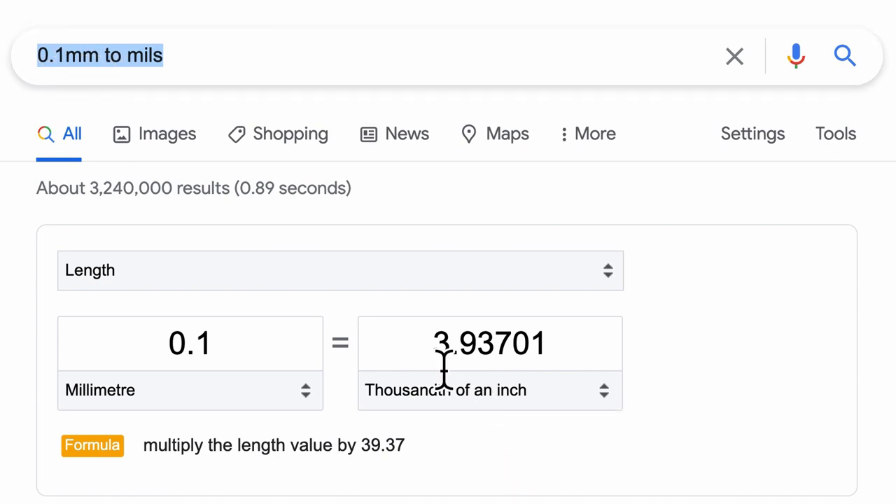
{"action": "mouse_move", "coordinate": [439, 375]}
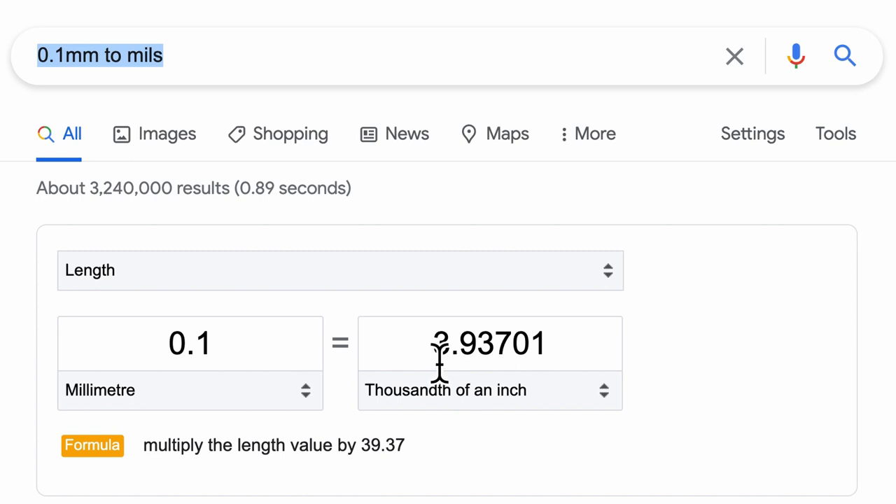
{"action": "type", "text": "4 mils to mm"}
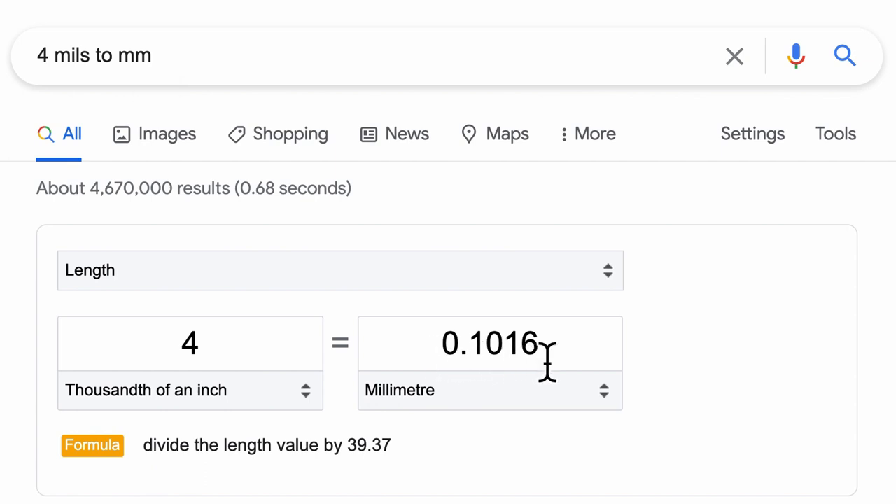
{"action": "mouse_move", "coordinate": [221, 366]}
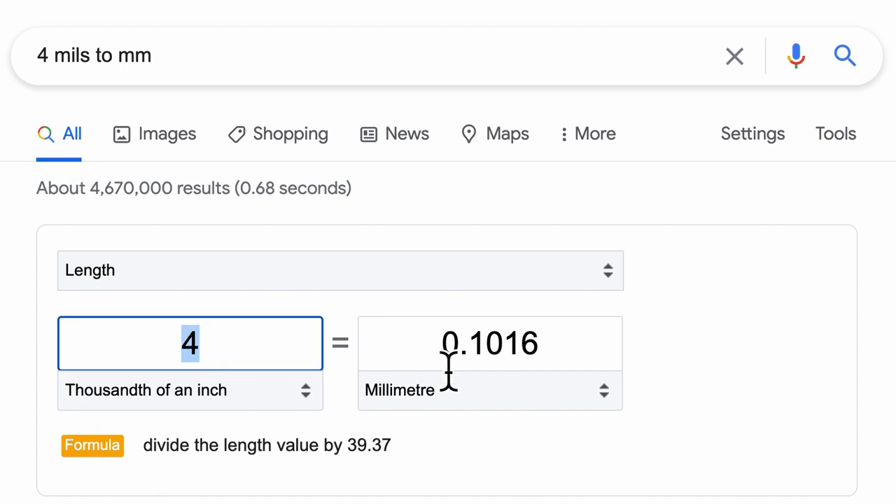
{"action": "mouse_move", "coordinate": [491, 364]}
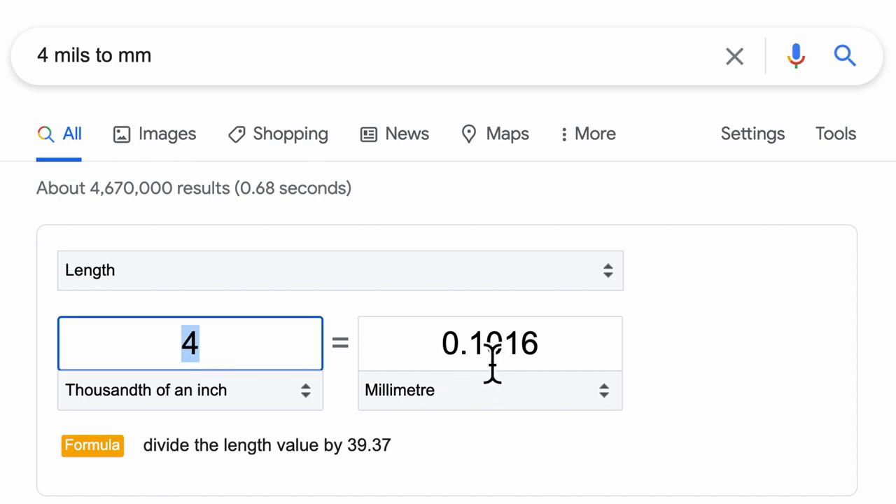
{"action": "mouse_move", "coordinate": [492, 375]}
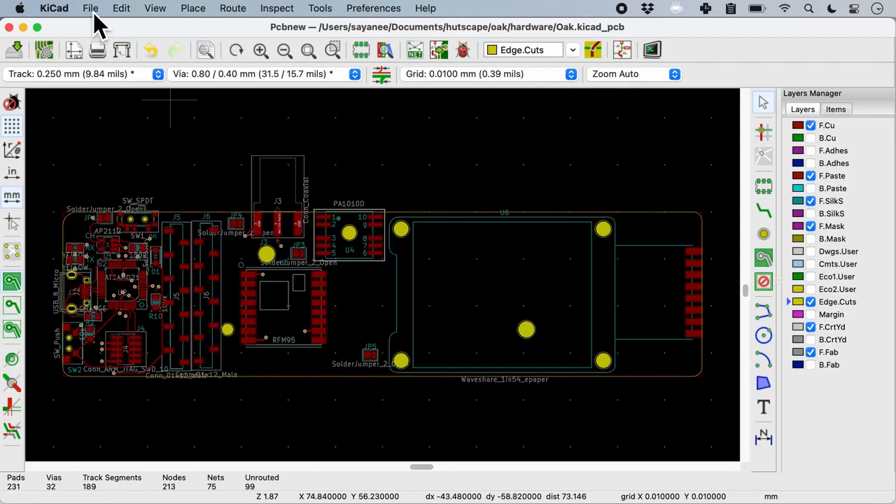
In Board Setup > Net Classes, edit the Power class track width to 0.4 mm.
{"action": "left_click", "coordinate": [91, 9]}
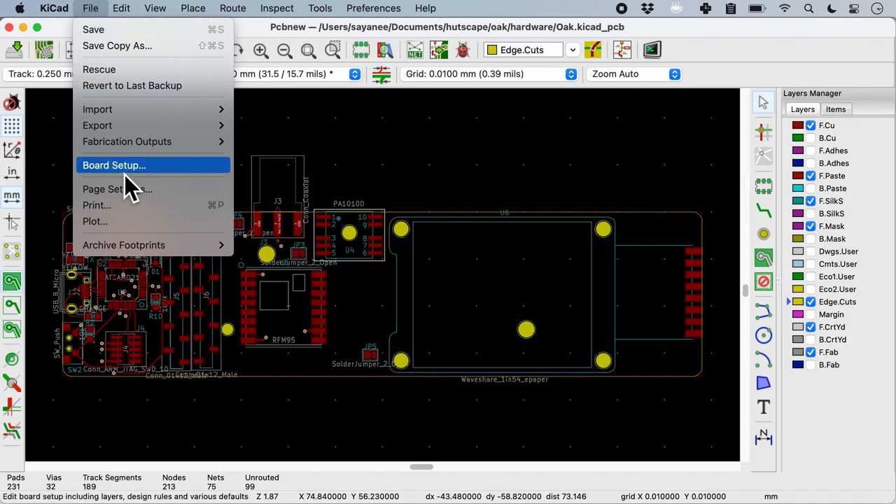
{"action": "left_click", "coordinate": [114, 165]}
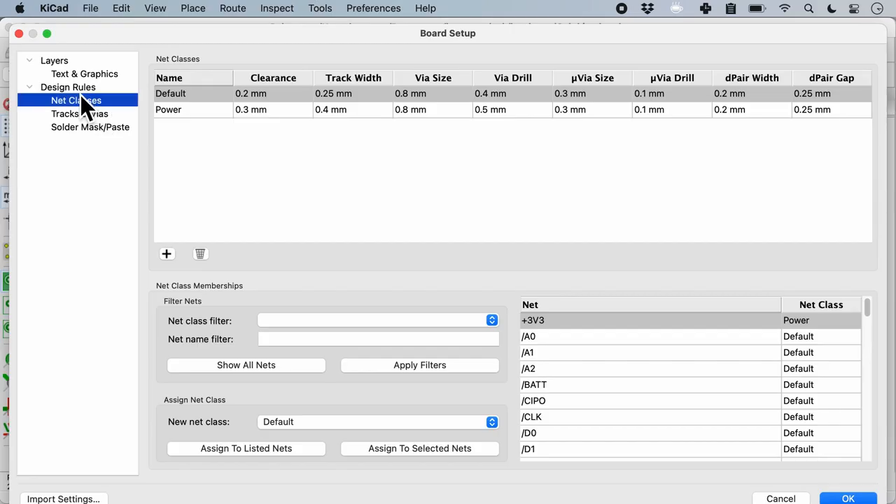
{"action": "mouse_move", "coordinate": [232, 112]}
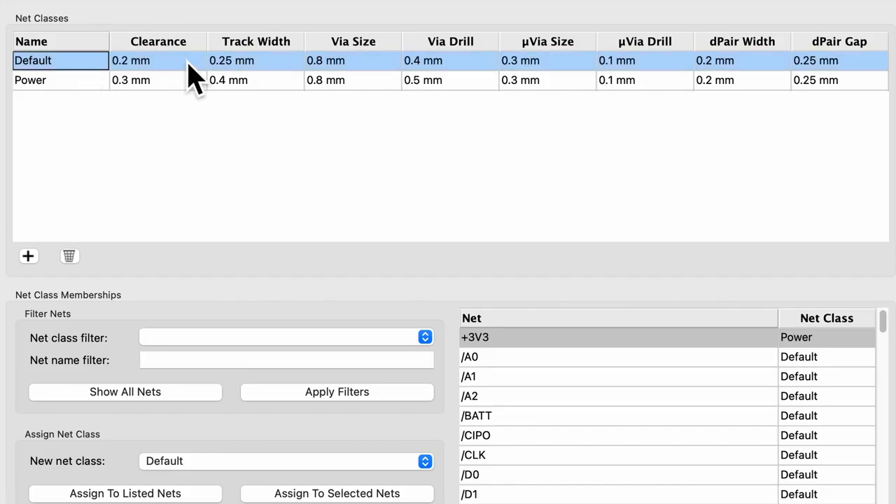
{"action": "mouse_move", "coordinate": [157, 87]}
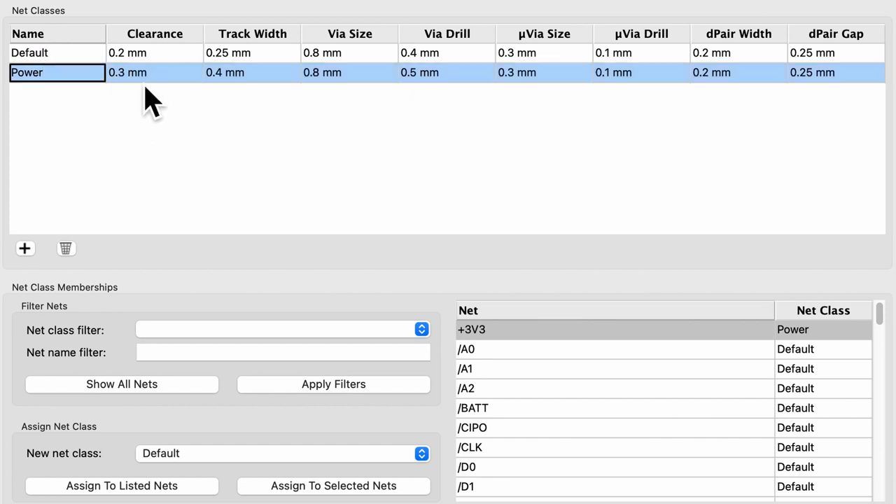
{"action": "mouse_move", "coordinate": [223, 171]}
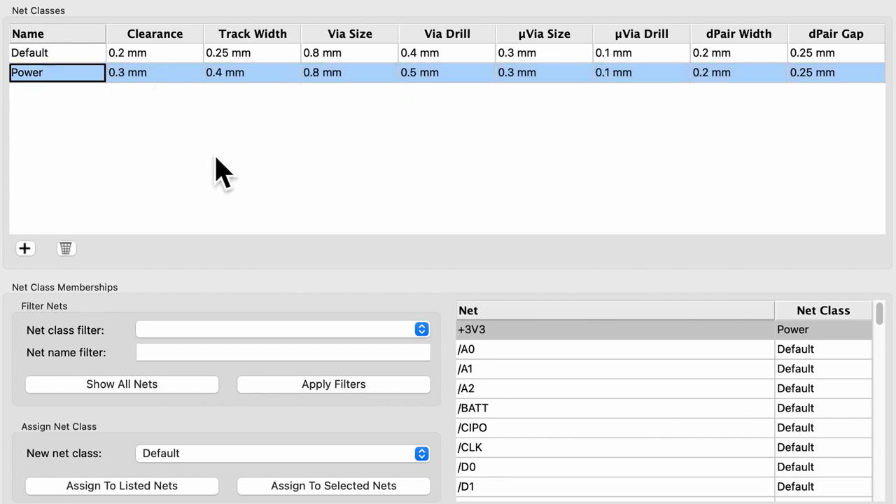
{"action": "mouse_move", "coordinate": [277, 77]}
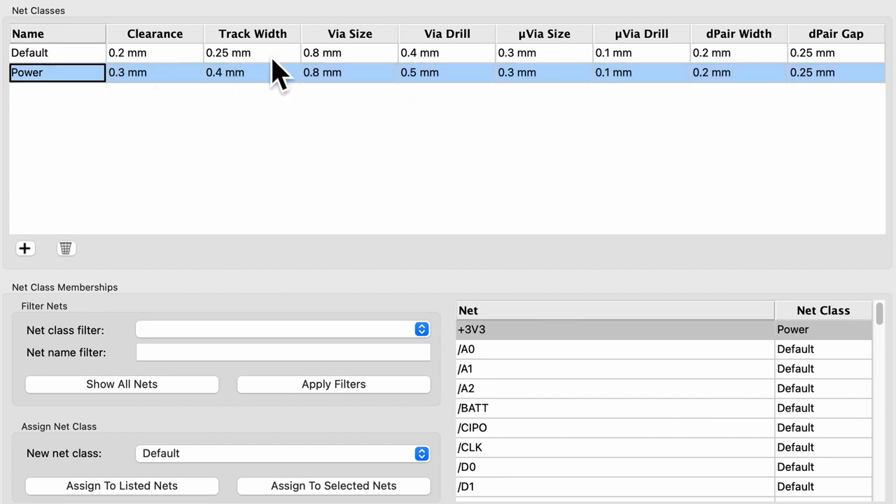
{"action": "double_click", "coordinate": [252, 73]}
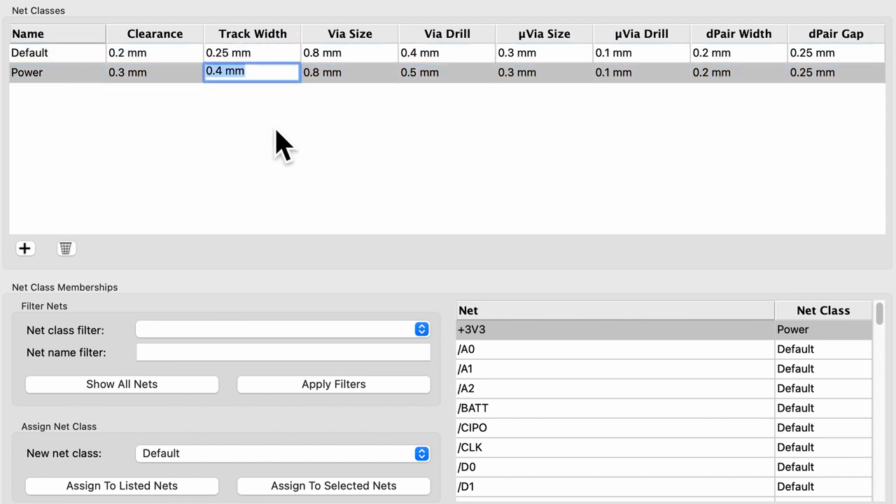
{"action": "mouse_move", "coordinate": [308, 157]}
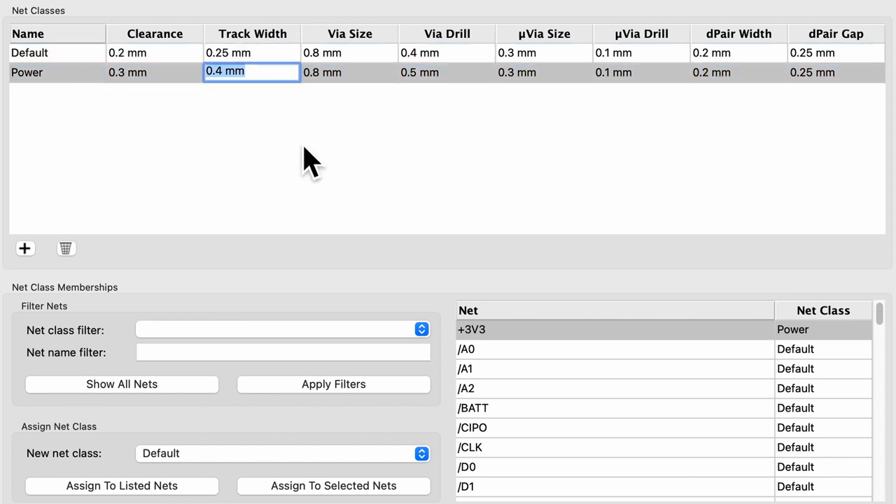
{"action": "mouse_move", "coordinate": [381, 216]}
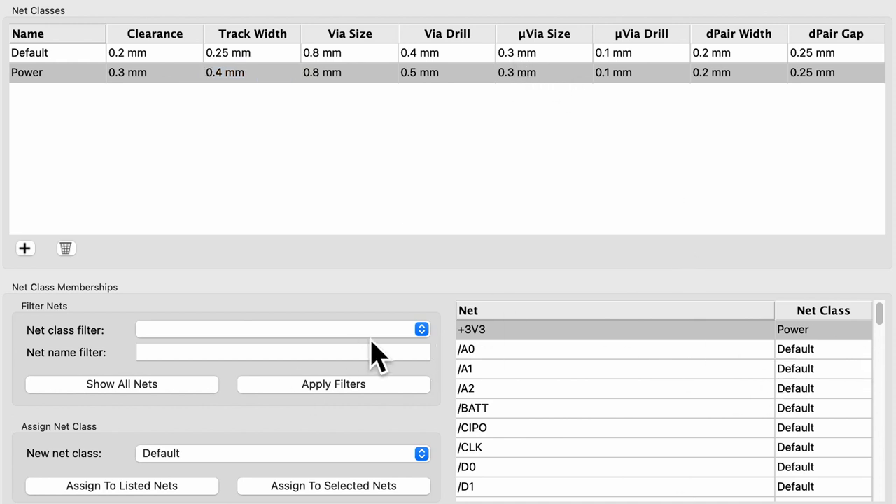
Filter nets by the Power class, show all nets, and assign /VBAT to Power.
{"action": "left_click", "coordinate": [279, 330]}
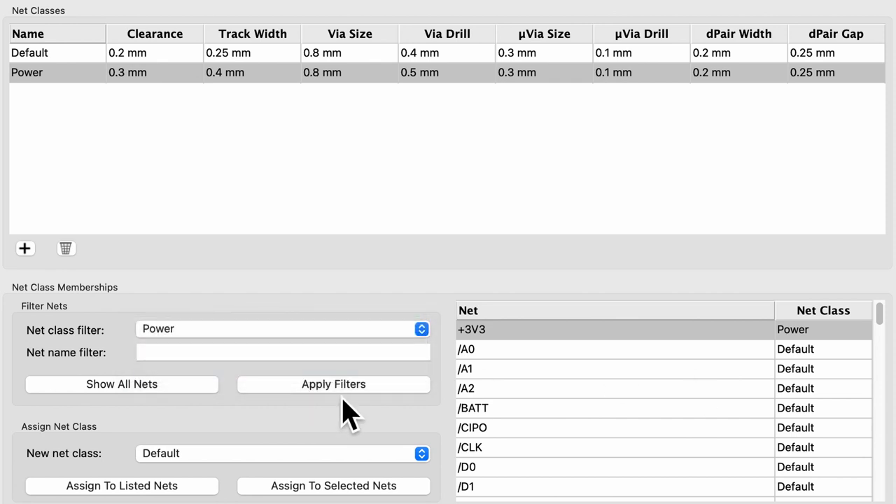
{"action": "left_click", "coordinate": [333, 383]}
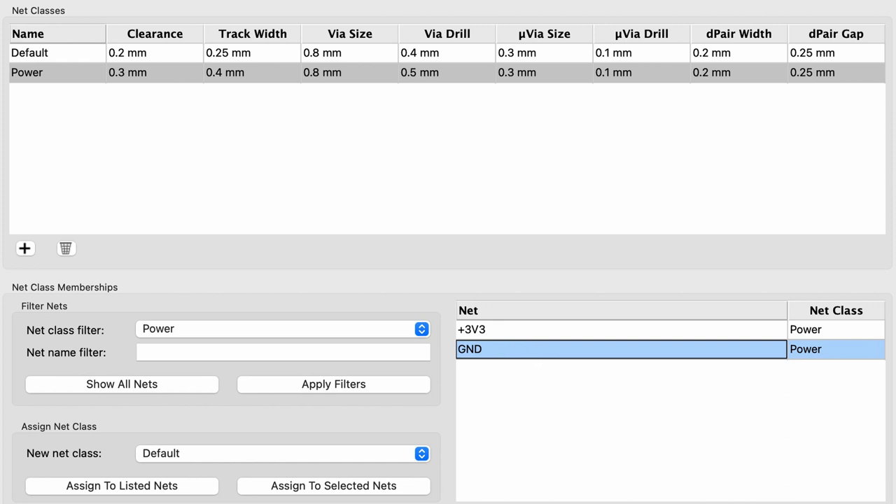
{"action": "left_click", "coordinate": [121, 384]}
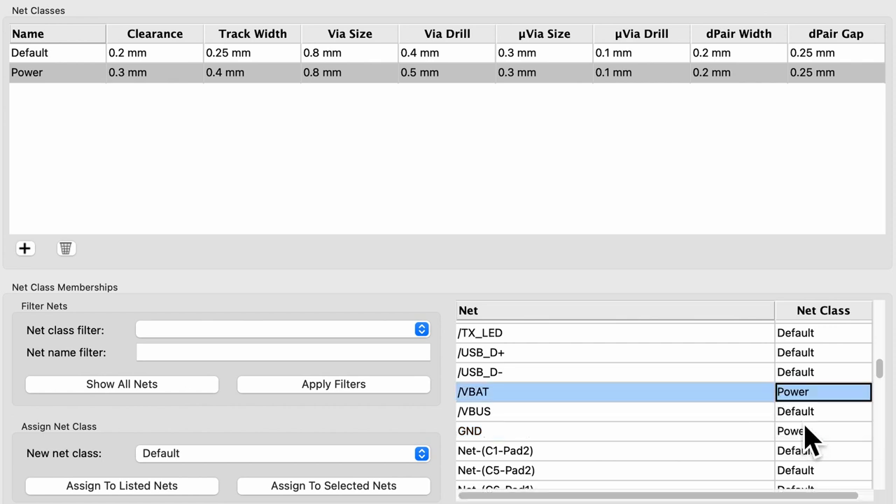
{"action": "left_click", "coordinate": [476, 411]}
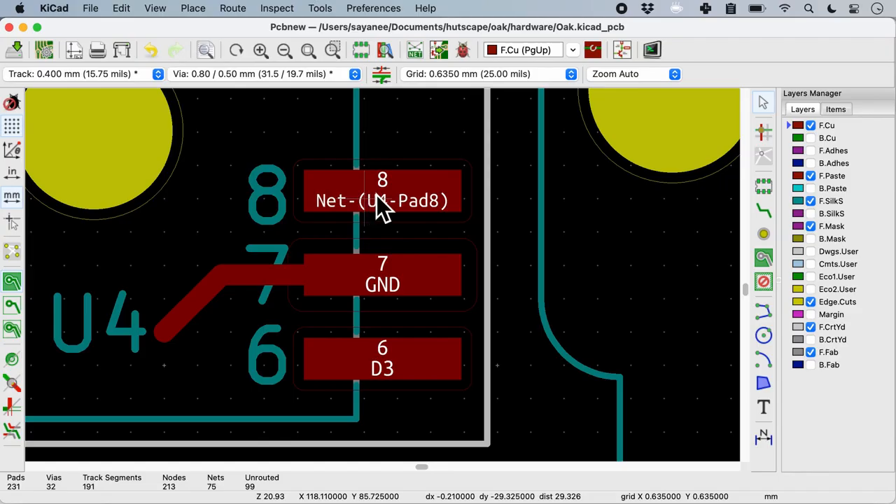
Route a track from U4 pad 8 and set the track width back to 0.250 mm.
{"action": "left_click", "coordinate": [382, 199]}
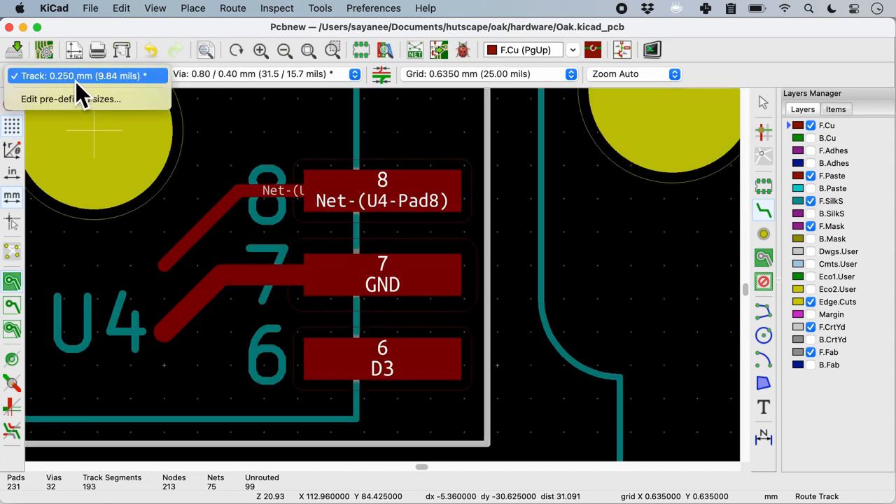
{"action": "mouse_move", "coordinate": [98, 98]}
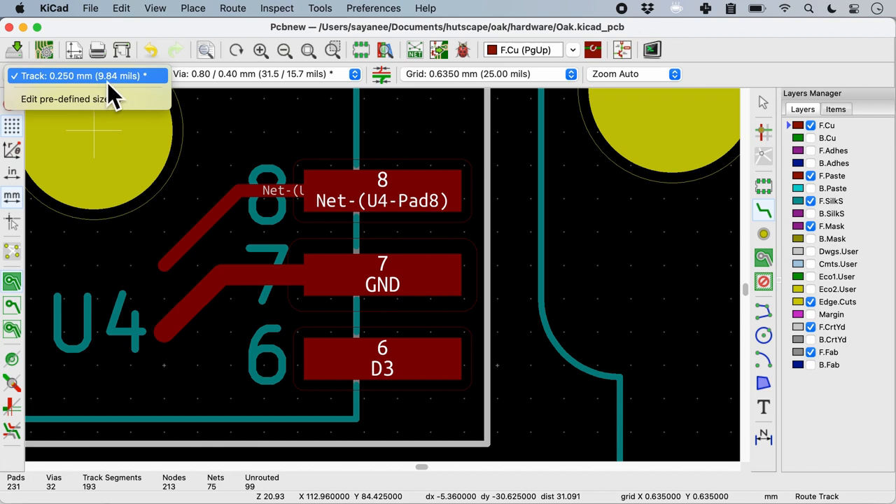
{"action": "left_click", "coordinate": [89, 8]}
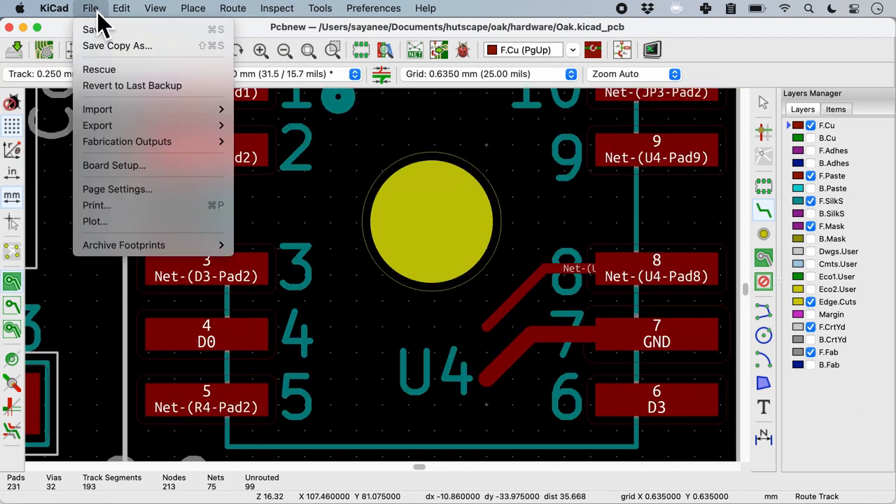
In Pcbnew Display Options, set Track Clearance to 'Show always' and confirm.
{"action": "left_click", "coordinate": [62, 9]}
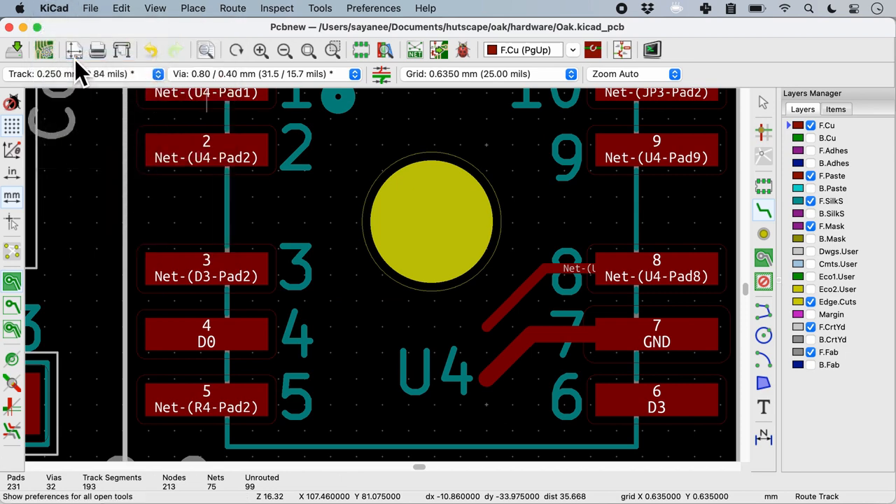
{"action": "left_click", "coordinate": [372, 8]}
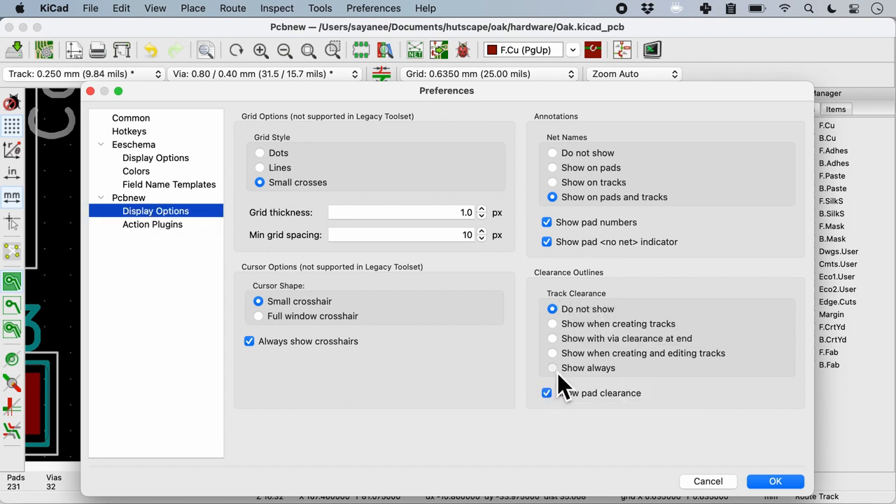
{"action": "left_click", "coordinate": [551, 367]}
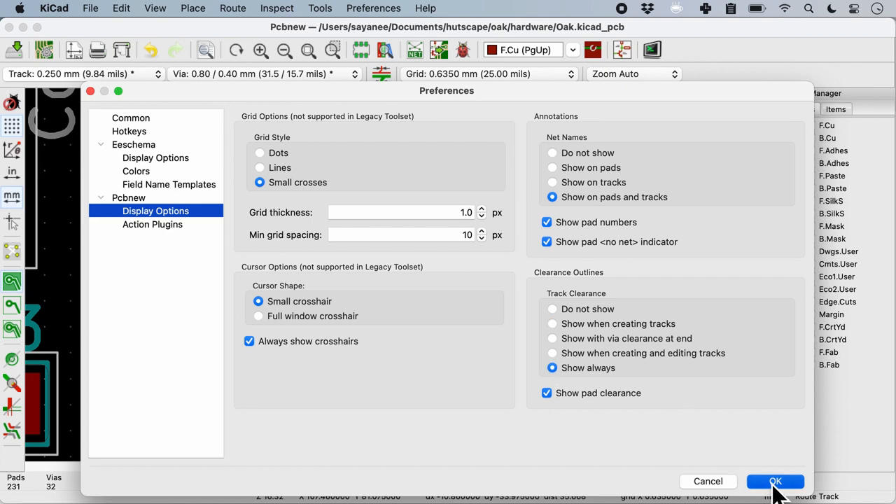
{"action": "left_click", "coordinate": [779, 481]}
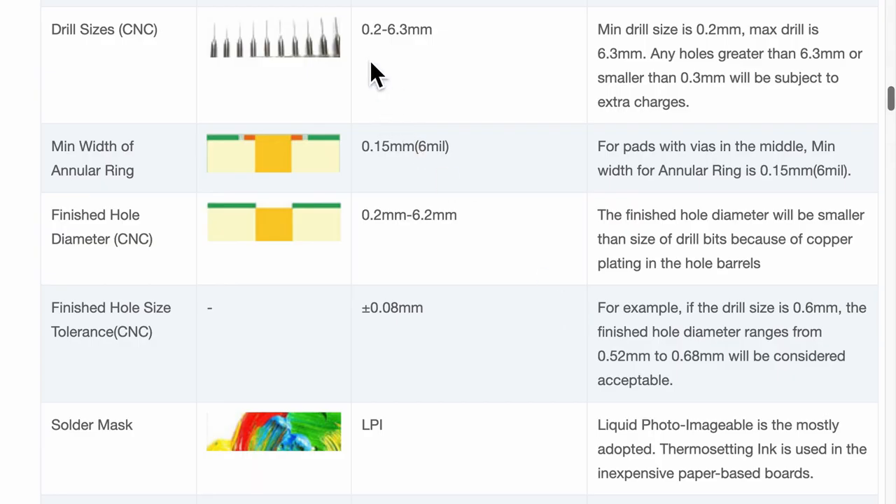
{"action": "mouse_move", "coordinate": [61, 43]}
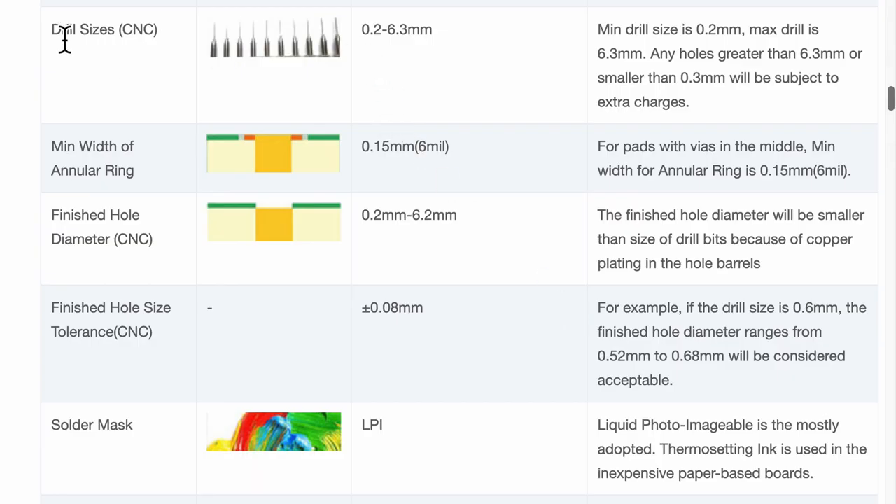
{"action": "double_click", "coordinate": [63, 30]}
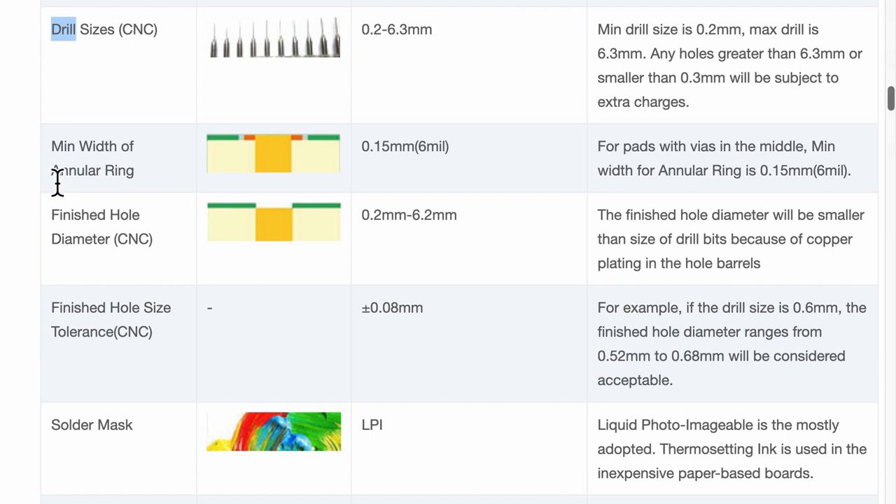
{"action": "double_click", "coordinate": [91, 170]}
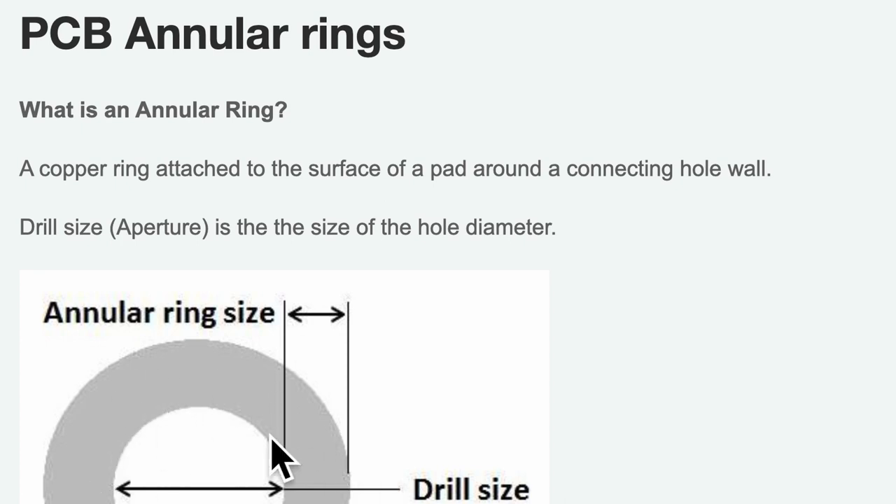
{"action": "scroll", "scroll_direction": "down", "scroll_amount": 3}
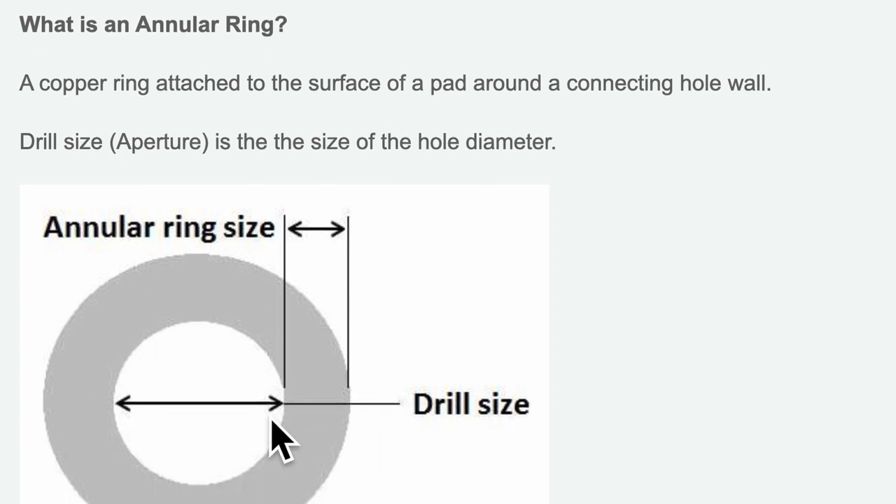
{"action": "scroll", "scroll_direction": "down", "scroll_amount": 3}
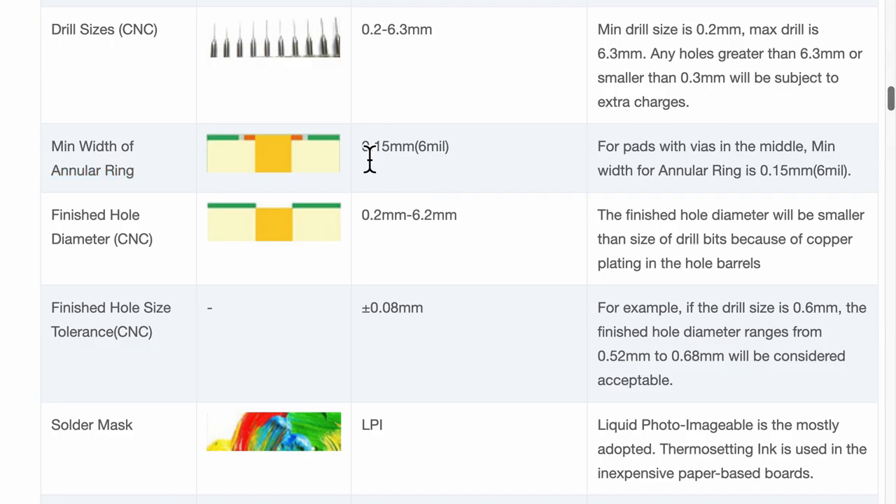
{"action": "double_click", "coordinate": [371, 30]}
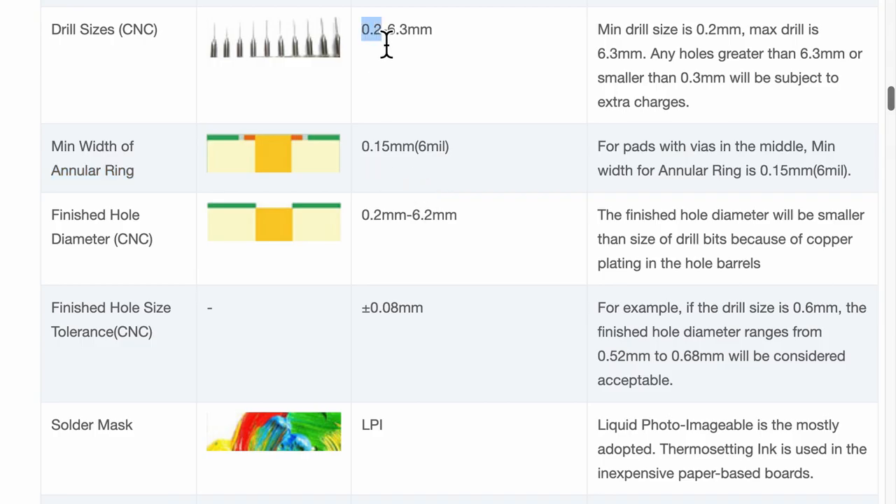
{"action": "left_click_drag", "start_coordinate": [381, 29], "coordinate": [432, 30]}
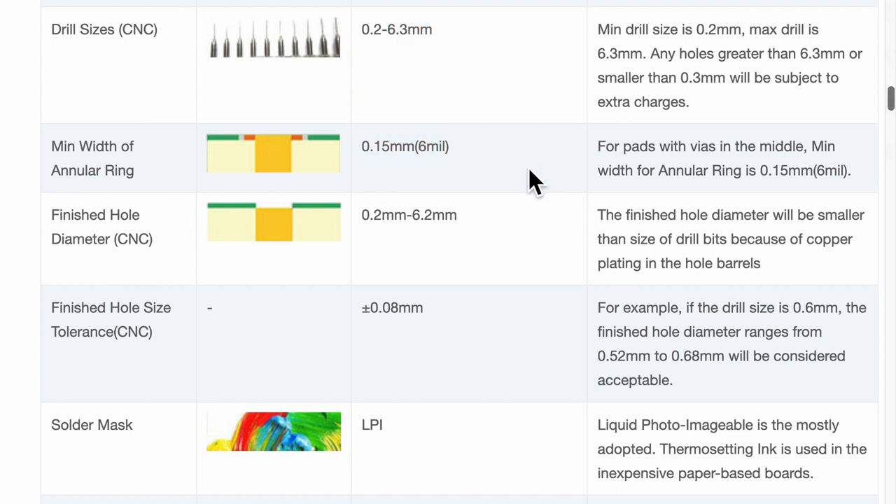
{"action": "left_click", "coordinate": [91, 9]}
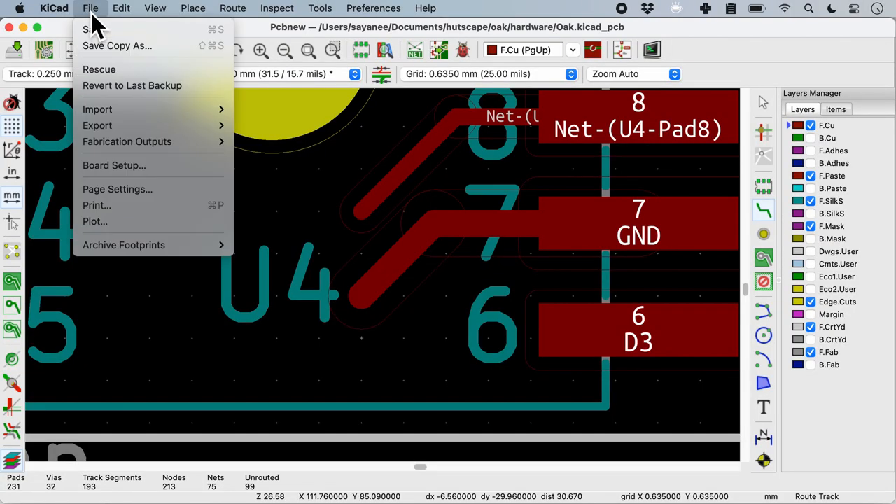
{"action": "mouse_move", "coordinate": [109, 130]}
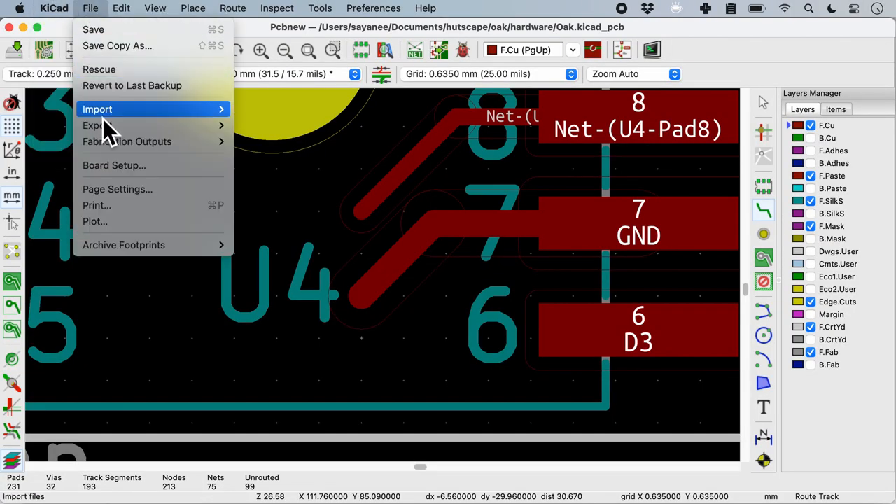
{"action": "left_click", "coordinate": [113, 165]}
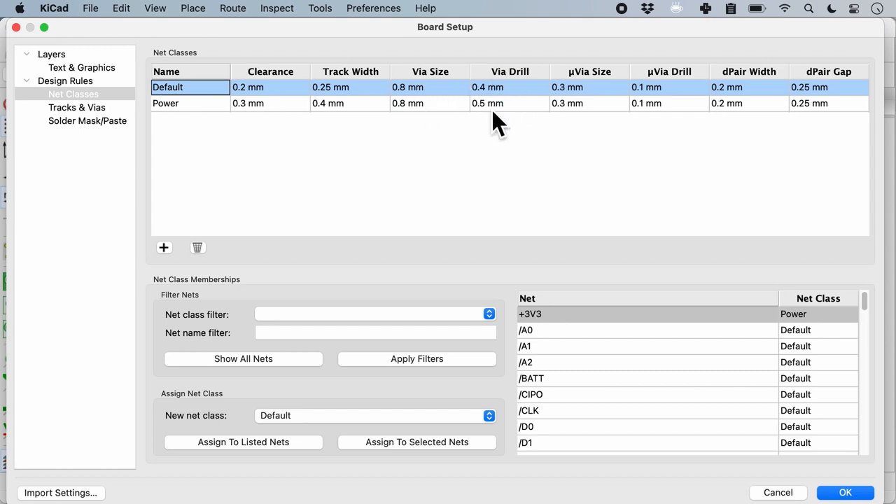
{"action": "mouse_move", "coordinate": [525, 105]}
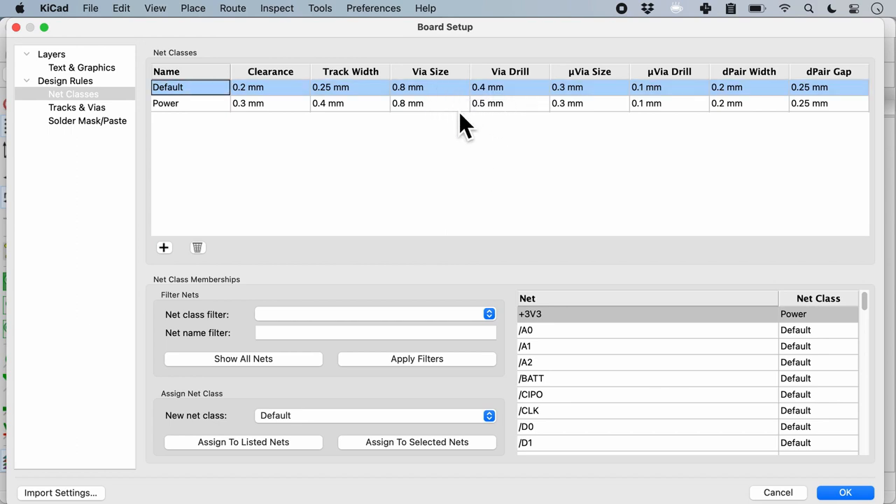
{"action": "mouse_move", "coordinate": [491, 159]}
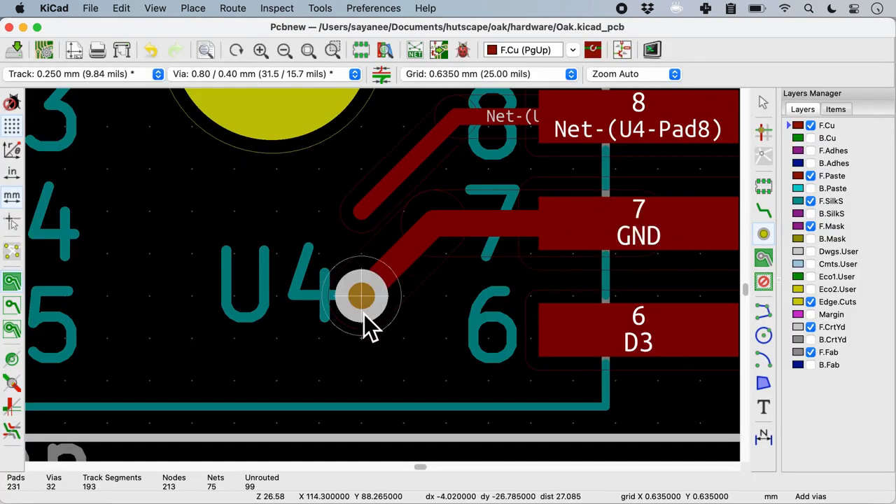
Place a 0.8/0.4 mm GND via at the end of the track beside U4.
{"action": "left_click", "coordinate": [356, 353]}
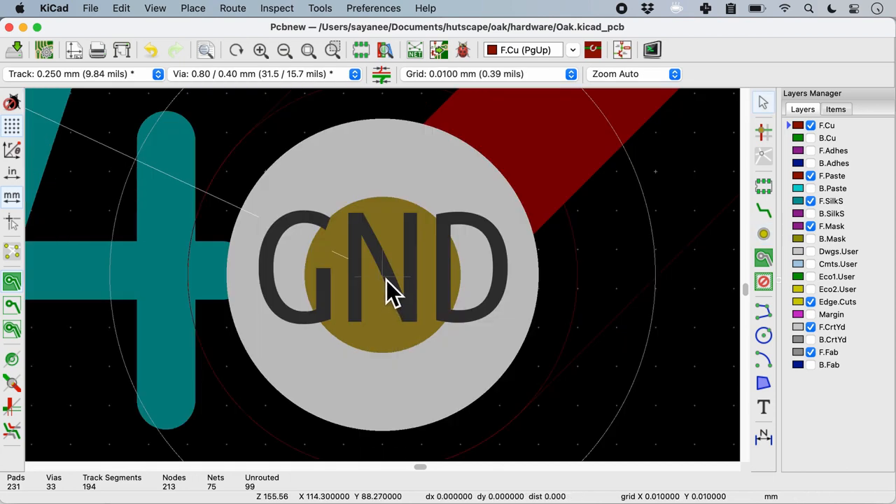
{"action": "mouse_move", "coordinate": [473, 290]}
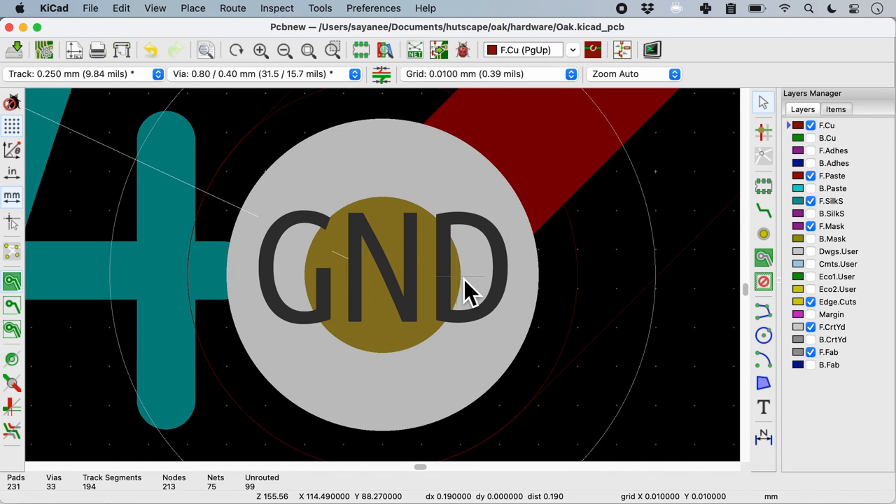
{"action": "mouse_move", "coordinate": [529, 283]}
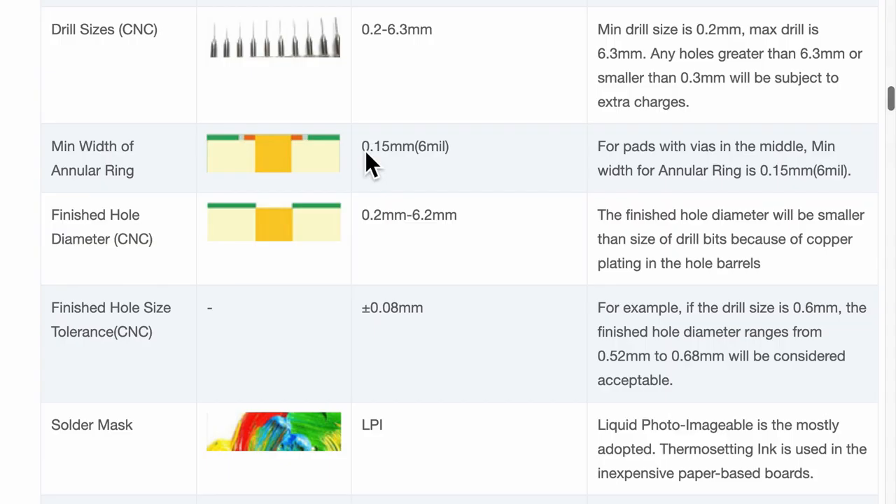
{"action": "double_click", "coordinate": [383, 147]}
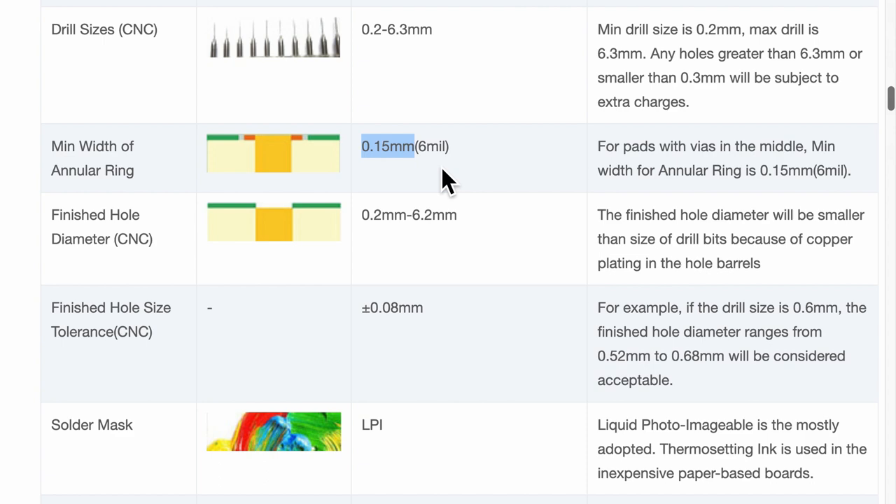
{"action": "scroll", "scroll_direction": "down", "scroll_amount": 3}
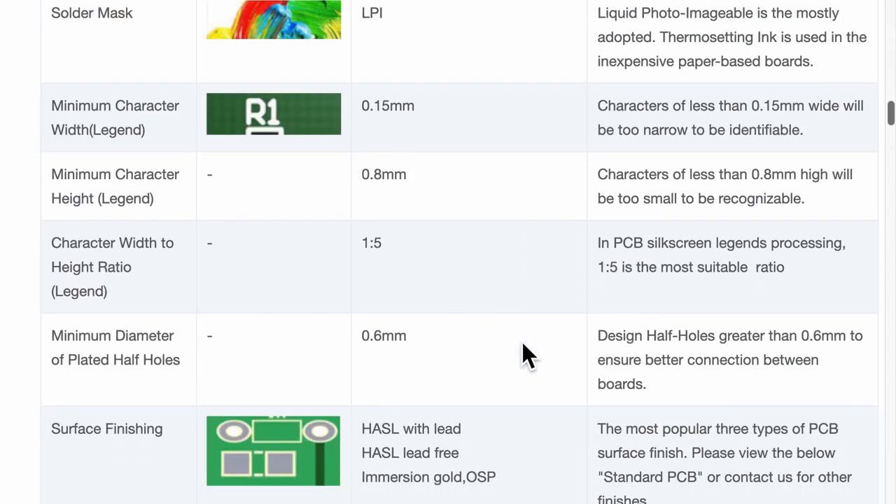
{"action": "scroll", "scroll_direction": "down", "scroll_amount": 3}
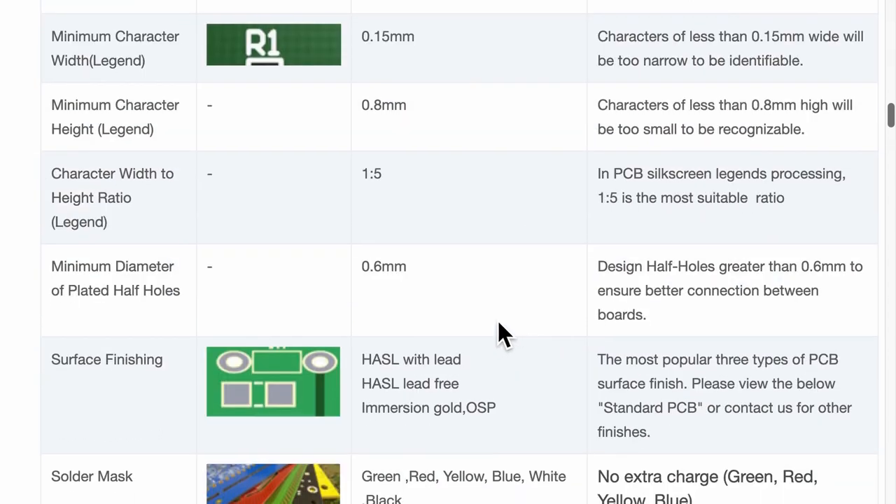
{"action": "mouse_move", "coordinate": [68, 49]}
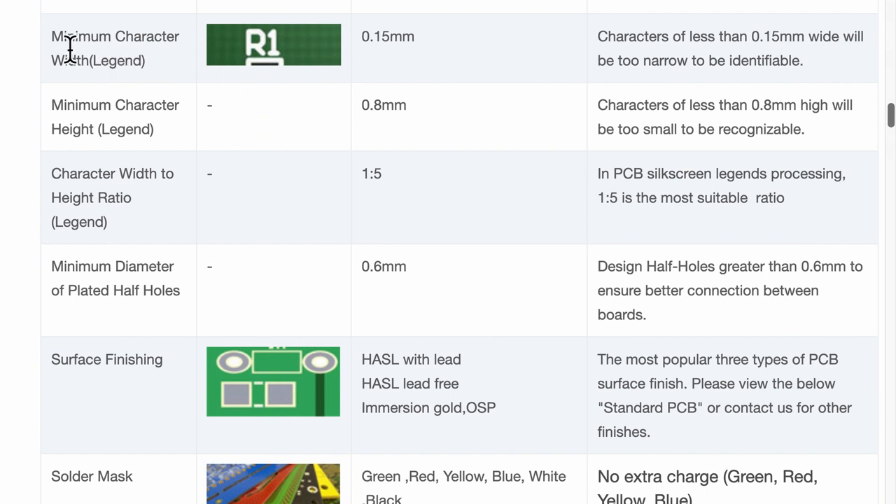
{"action": "mouse_move", "coordinate": [56, 49]}
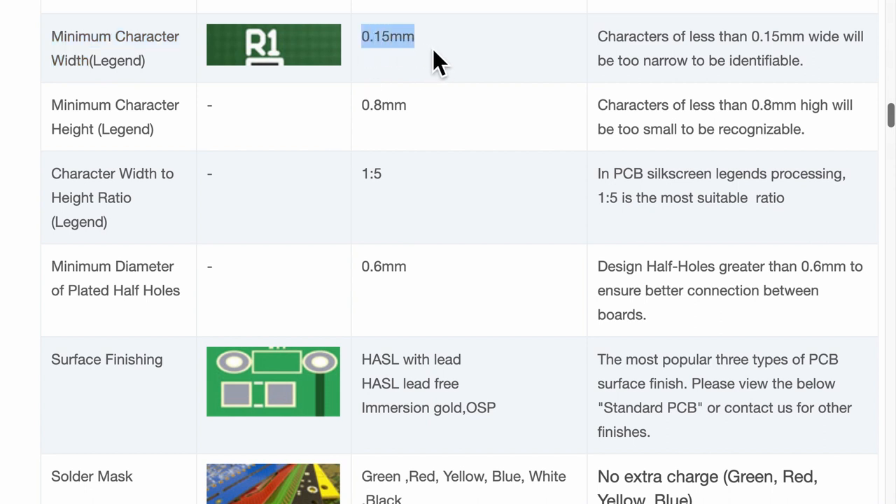
{"action": "mouse_move", "coordinate": [364, 126]}
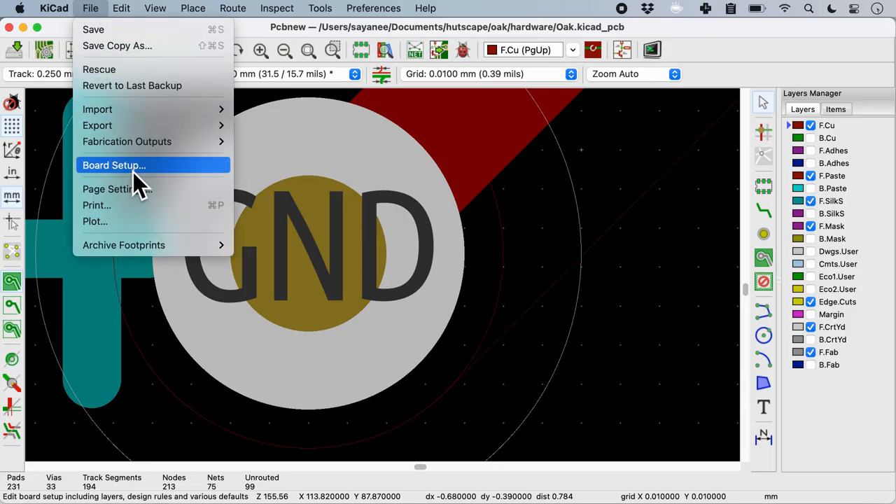
Open Board Setup's Text & Graphics defaults to set other-layer text thickness to 0.15 mm.
{"action": "left_click", "coordinate": [113, 165]}
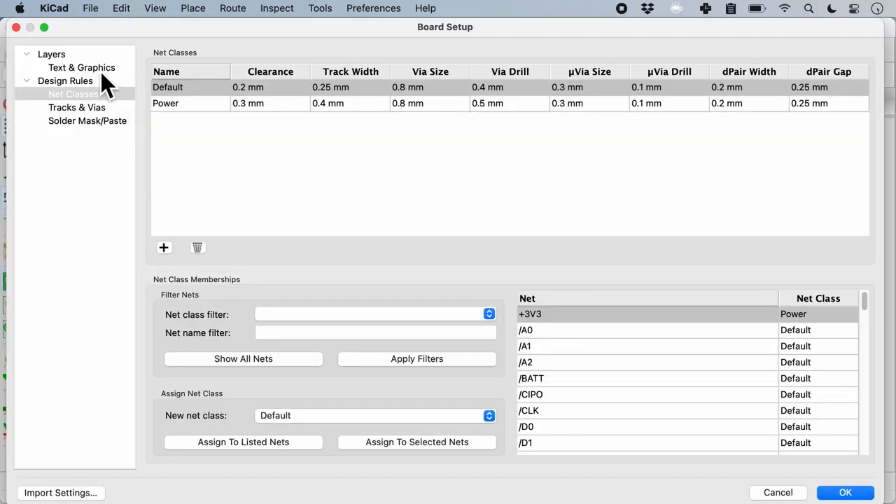
{"action": "left_click", "coordinate": [84, 67]}
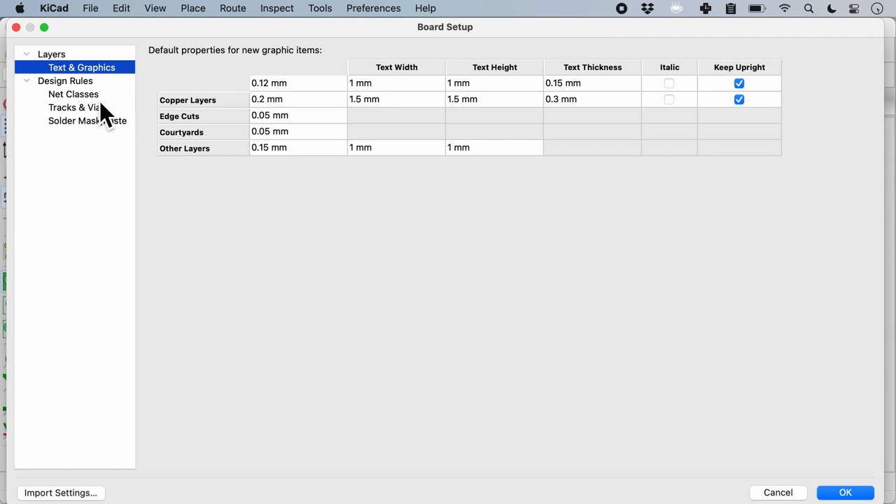
{"action": "mouse_move", "coordinate": [403, 91]}
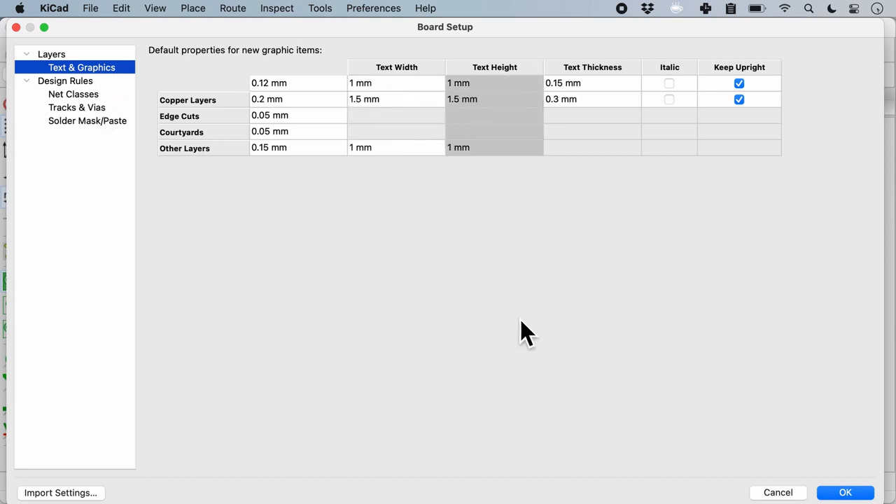
{"action": "mouse_move", "coordinate": [476, 217]}
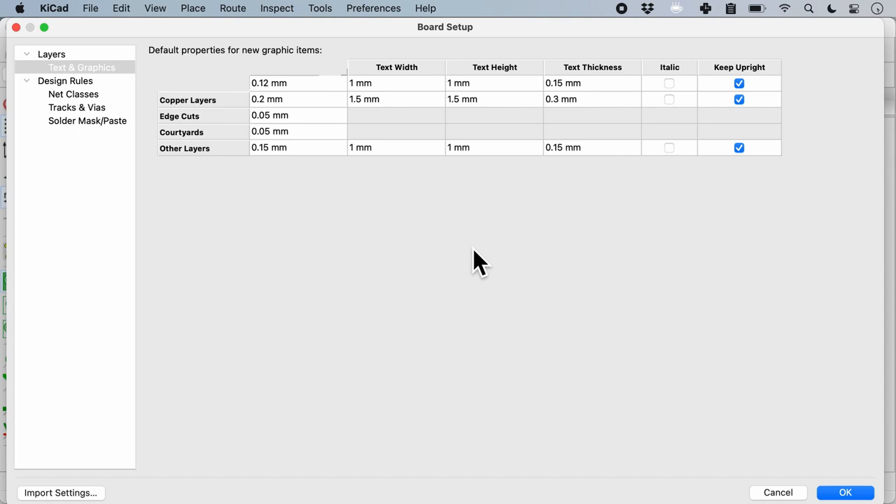
{"action": "mouse_move", "coordinate": [413, 133]}
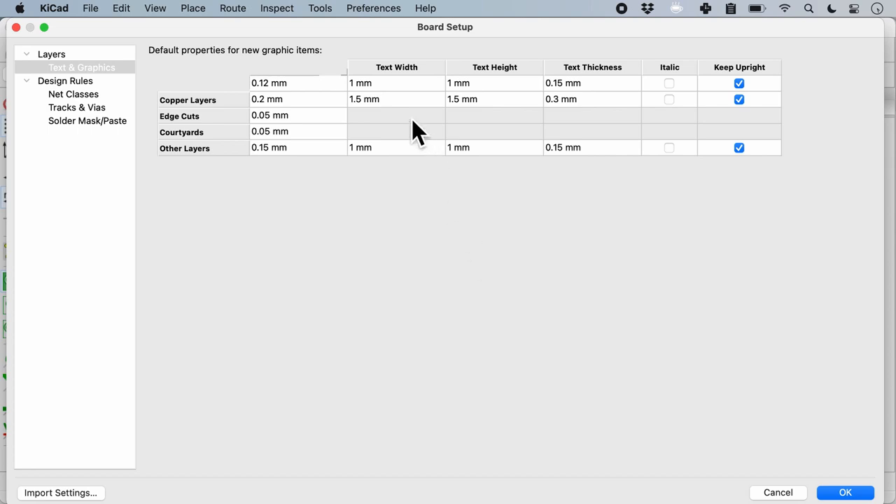
{"action": "mouse_move", "coordinate": [405, 124]}
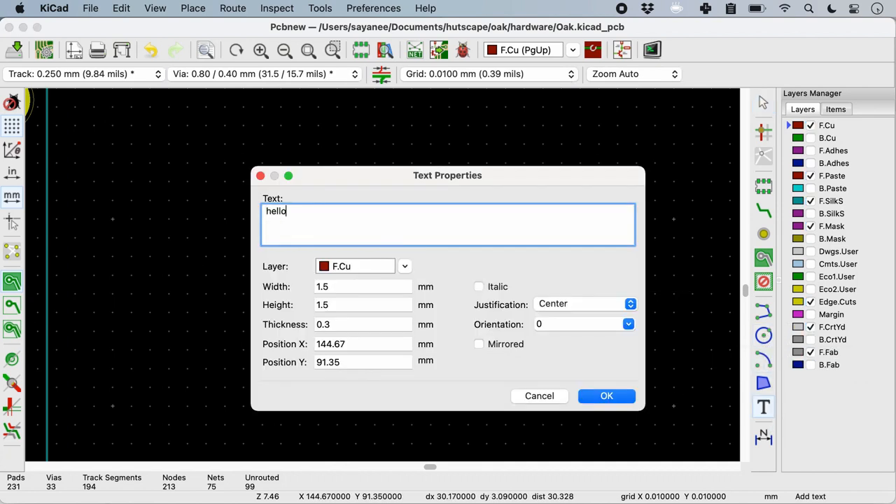
{"action": "mouse_move", "coordinate": [335, 338]}
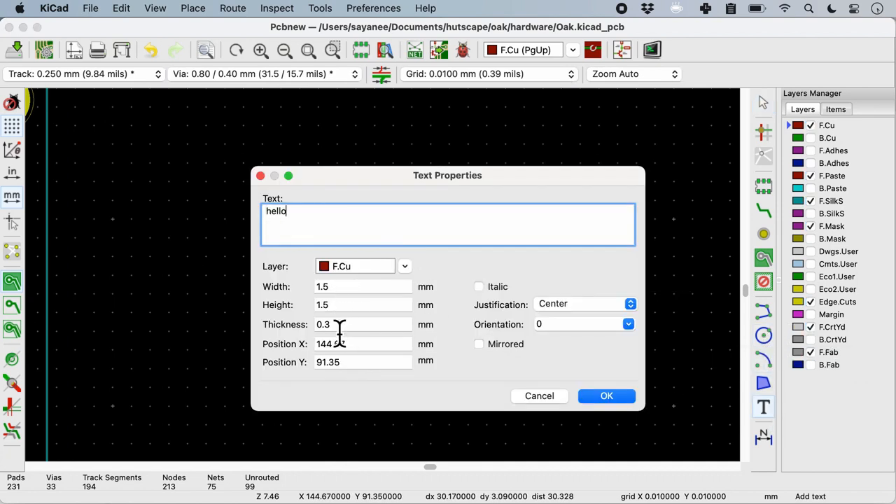
Assign the hello text to the F.SilkS layer at 1 mm size, 0.15 mm thickness, and confirm.
{"action": "left_click", "coordinate": [403, 266]}
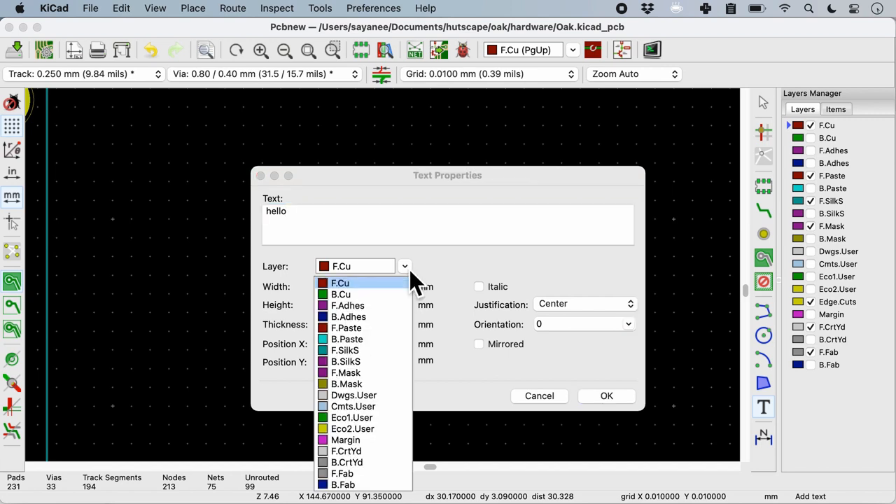
{"action": "left_click", "coordinate": [344, 361]}
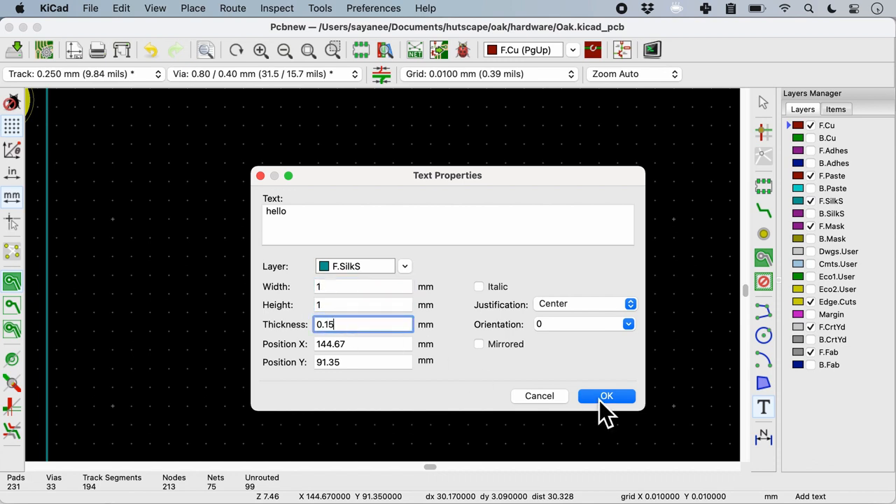
{"action": "left_click", "coordinate": [606, 396]}
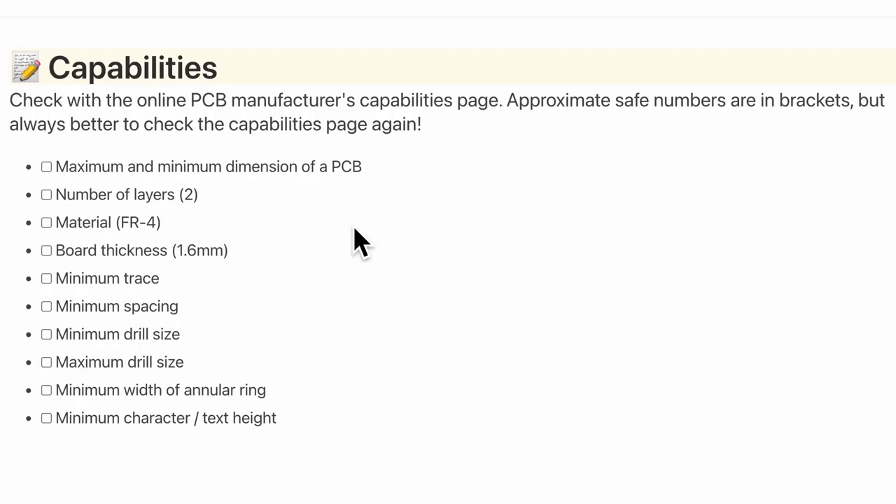
{"action": "mouse_move", "coordinate": [70, 194]}
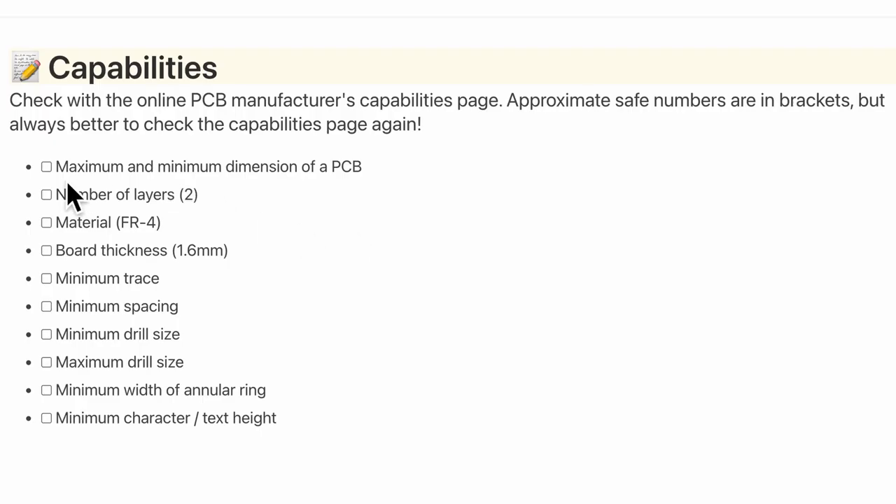
{"action": "mouse_move", "coordinate": [63, 194]}
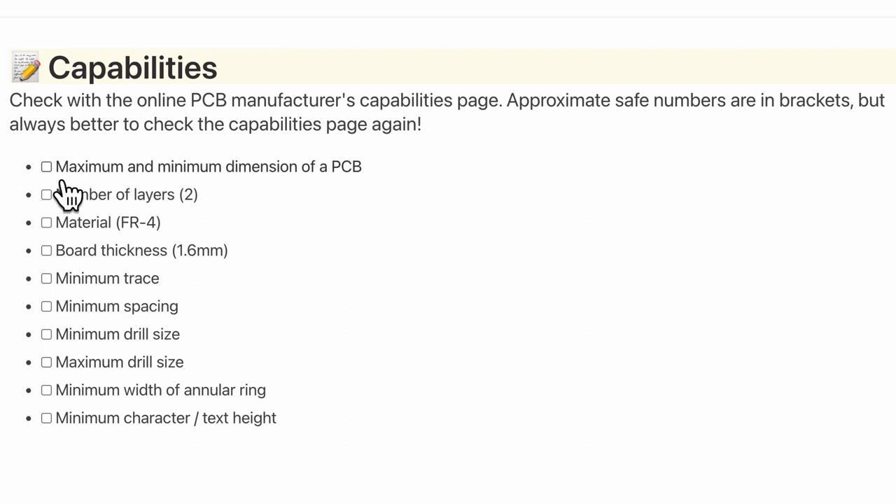
Tick the dimension, annular ring width and character/text height items in the Capabilities list.
{"action": "left_click", "coordinate": [46, 167]}
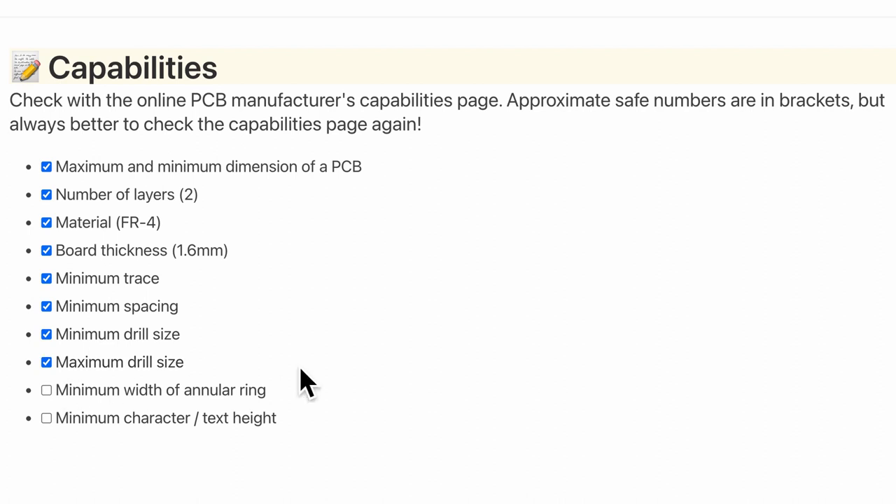
{"action": "left_click", "coordinate": [45, 390]}
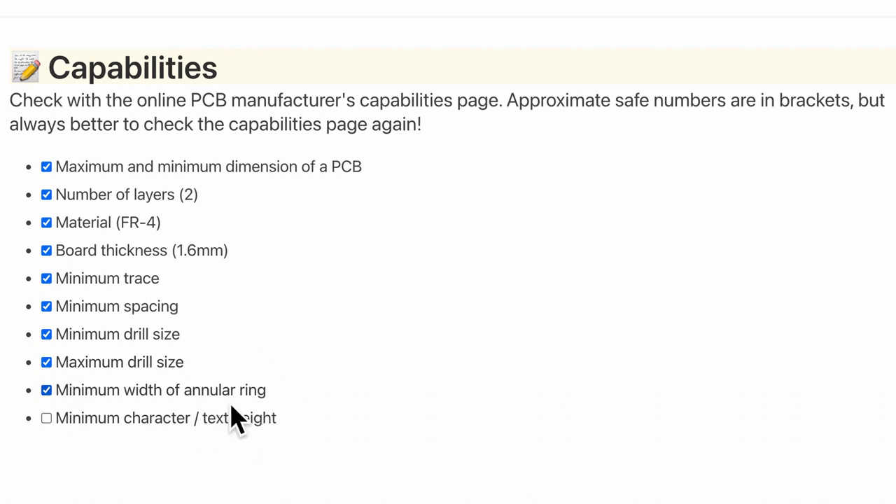
{"action": "left_click", "coordinate": [45, 417]}
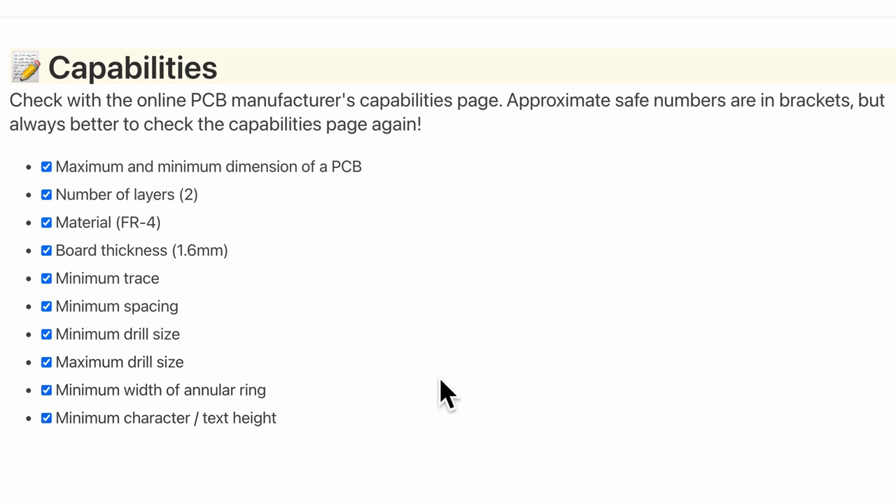
{"action": "mouse_move", "coordinate": [379, 217]}
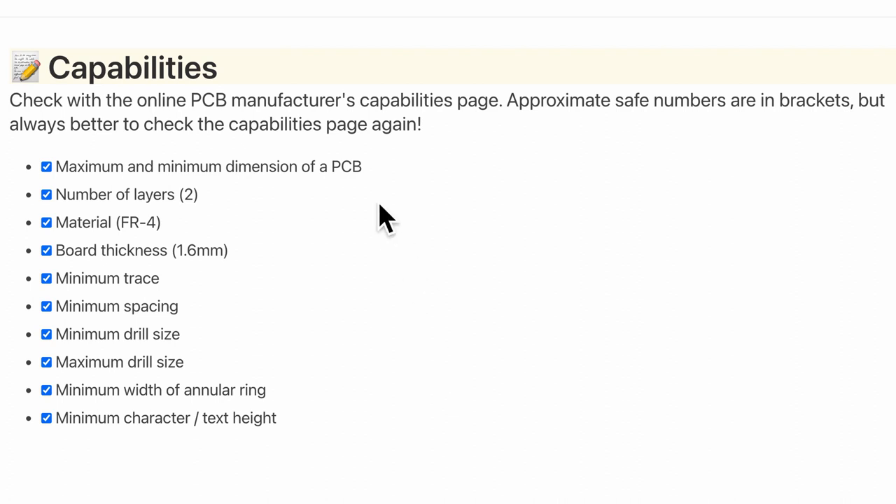
{"action": "mouse_move", "coordinate": [270, 157]}
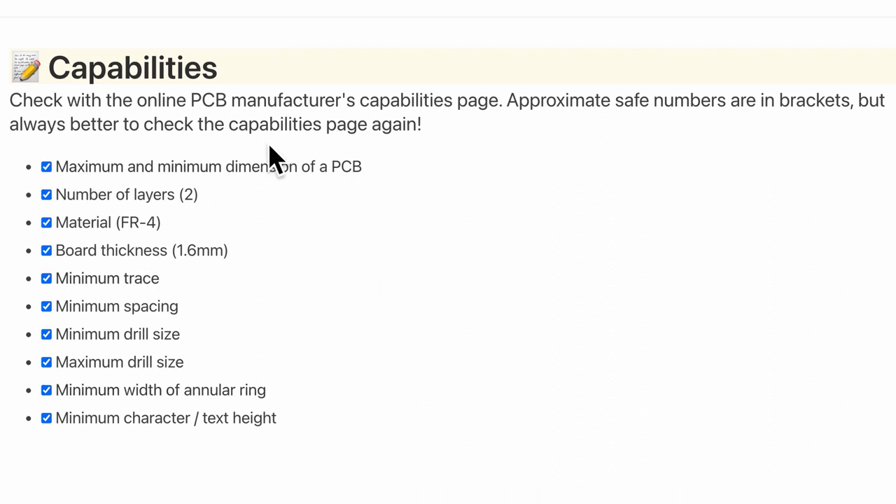
{"action": "mouse_move", "coordinate": [203, 249]}
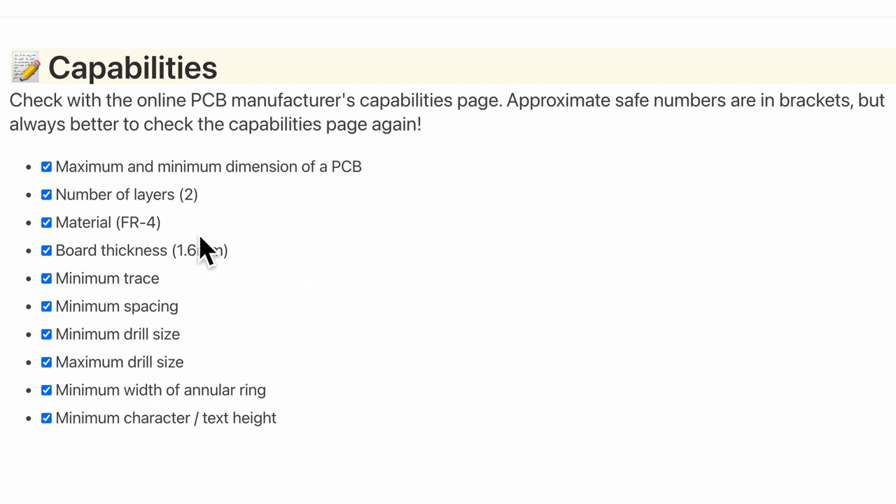
{"action": "mouse_move", "coordinate": [245, 487]}
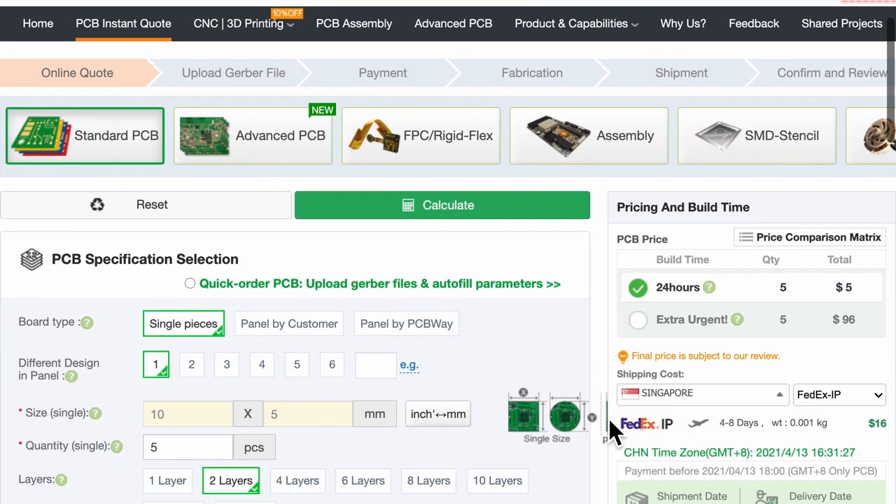
{"action": "scroll", "scroll_direction": "down", "scroll_amount": 3}
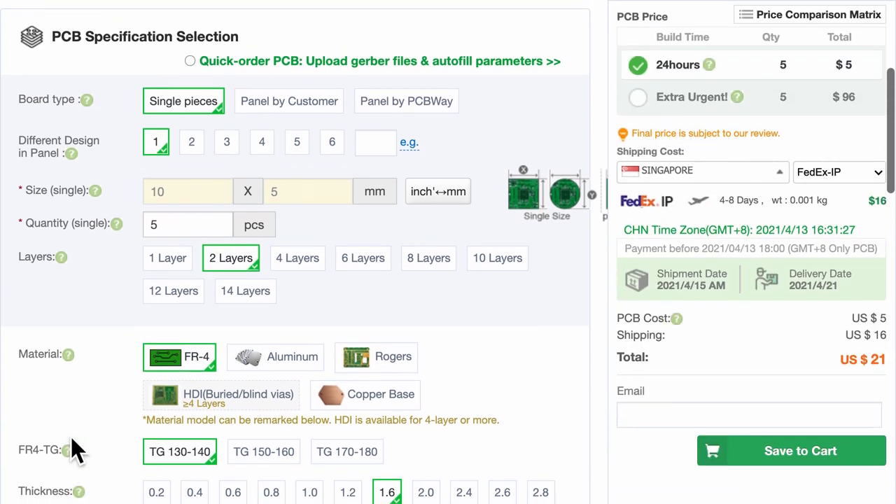
{"action": "scroll", "scroll_direction": "up", "scroll_amount": 3}
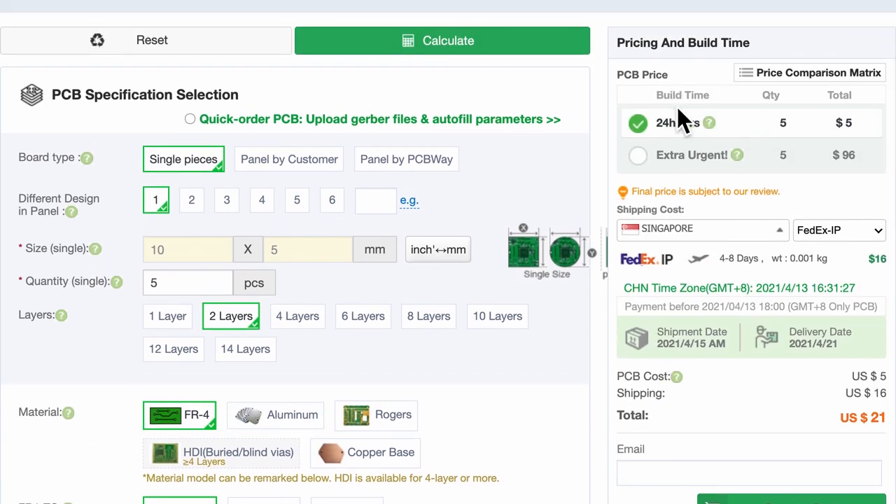
{"action": "mouse_move", "coordinate": [441, 193]}
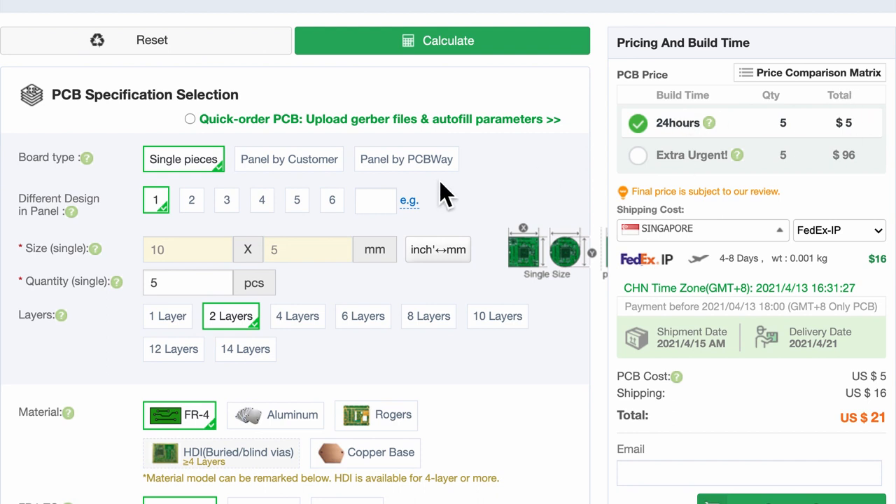
{"action": "mouse_move", "coordinate": [882, 128]}
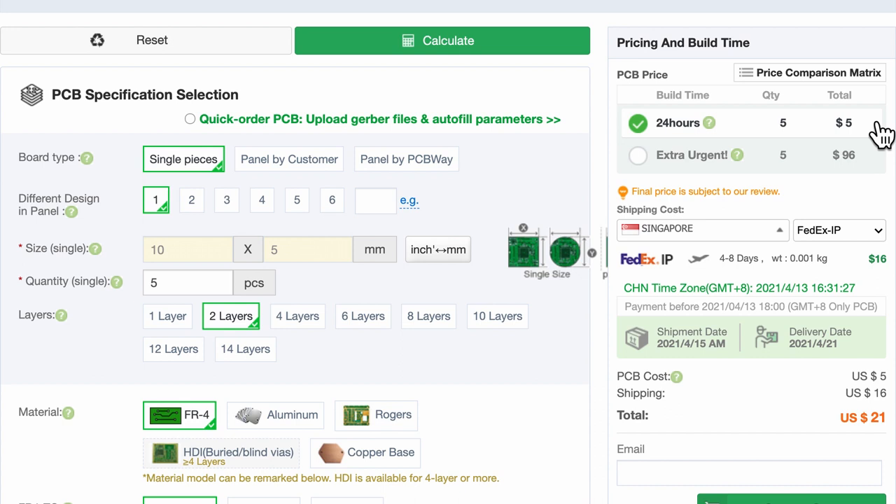
{"action": "mouse_move", "coordinate": [606, 189]}
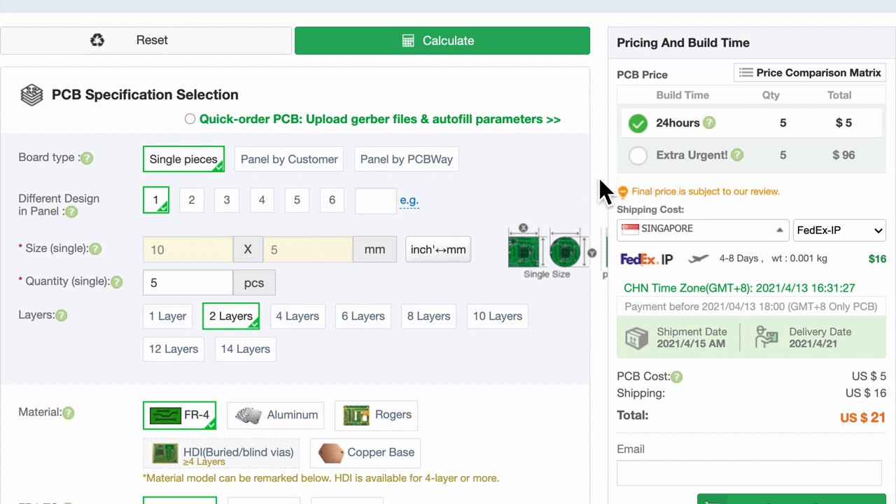
{"action": "mouse_move", "coordinate": [47, 176]}
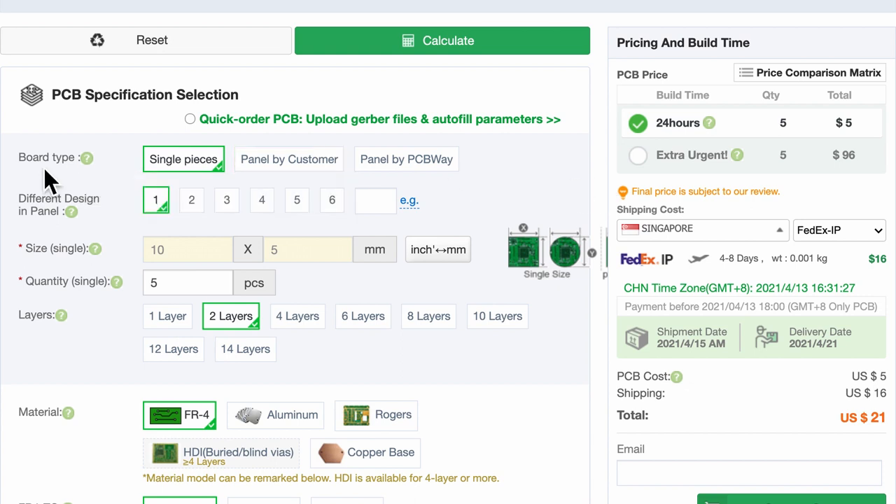
{"action": "mouse_move", "coordinate": [198, 179]}
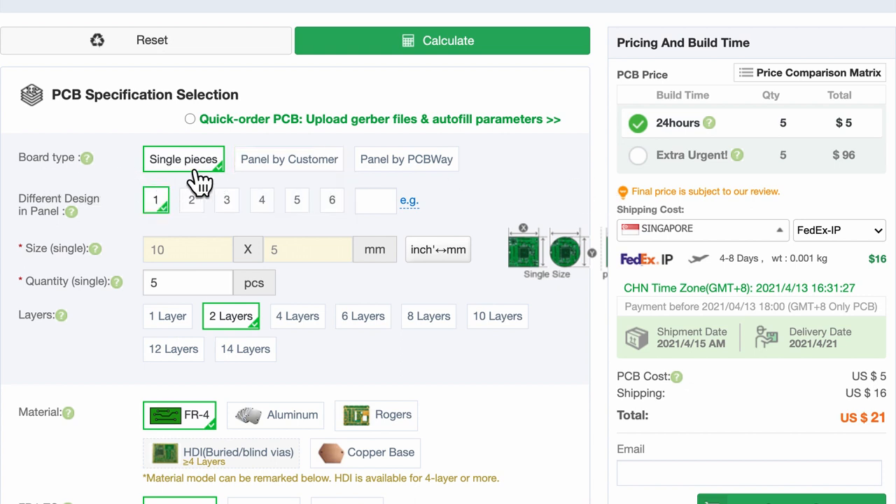
{"action": "mouse_move", "coordinate": [109, 210]}
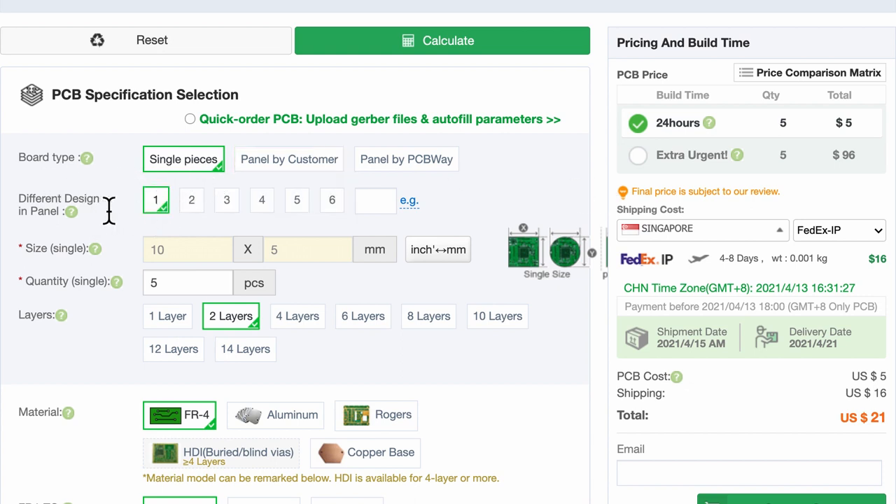
{"action": "left_click", "coordinate": [190, 201]}
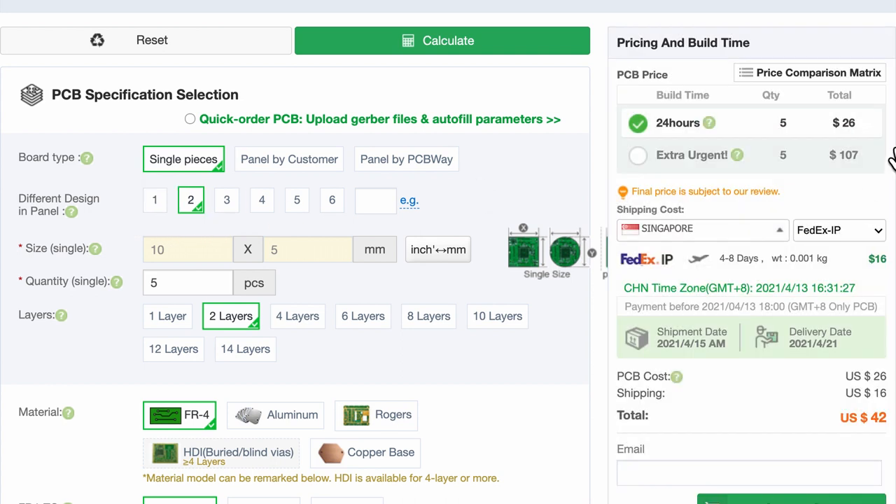
{"action": "left_click", "coordinate": [155, 201]}
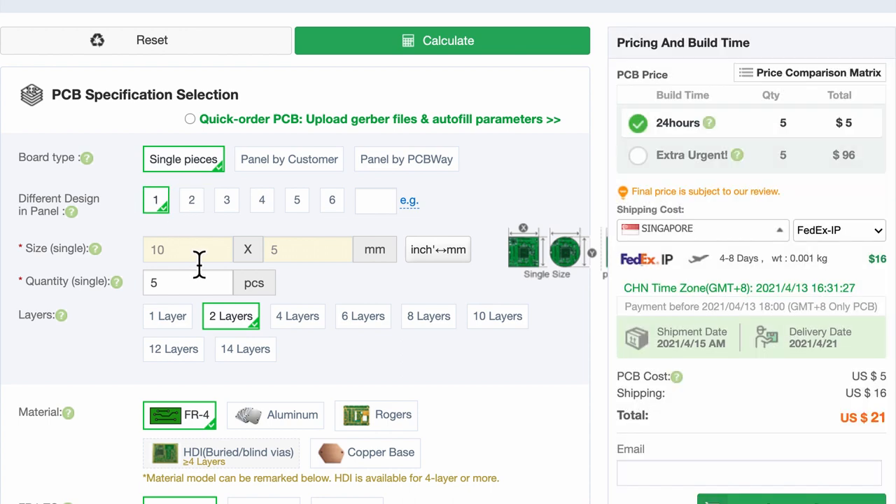
{"action": "mouse_move", "coordinate": [371, 290]}
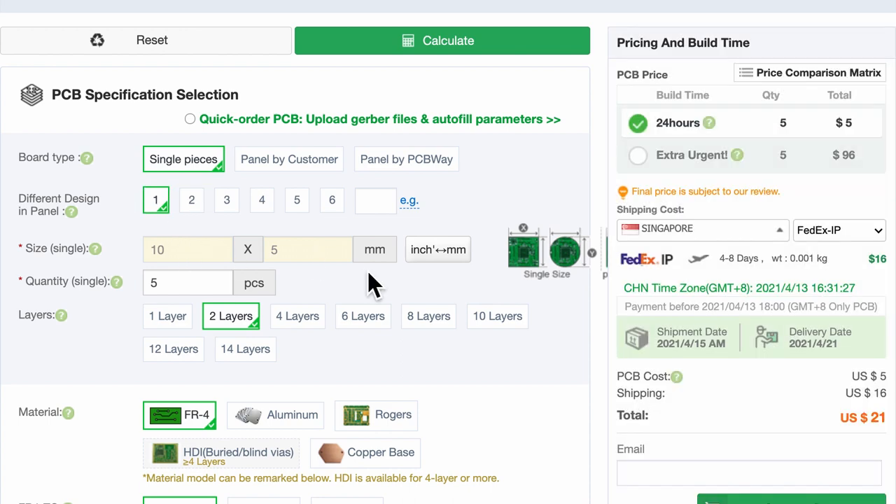
{"action": "mouse_move", "coordinate": [440, 273]}
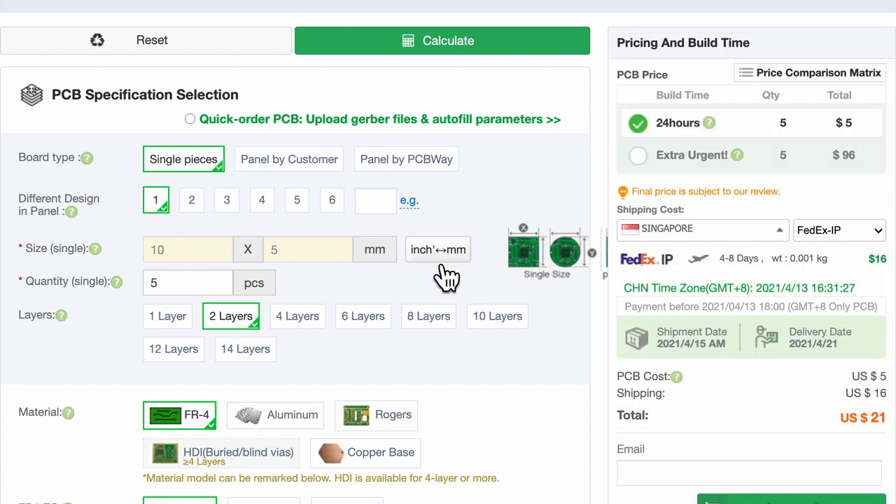
{"action": "left_click", "coordinate": [437, 249]}
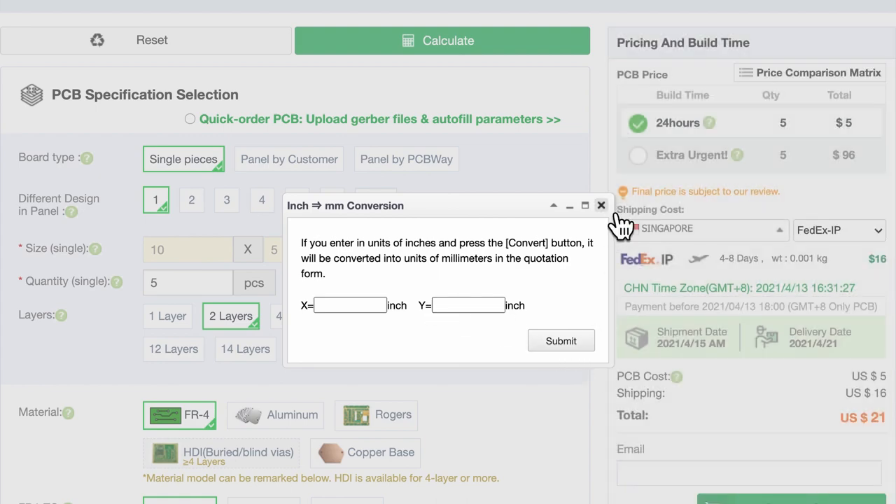
{"action": "left_click", "coordinate": [601, 205]}
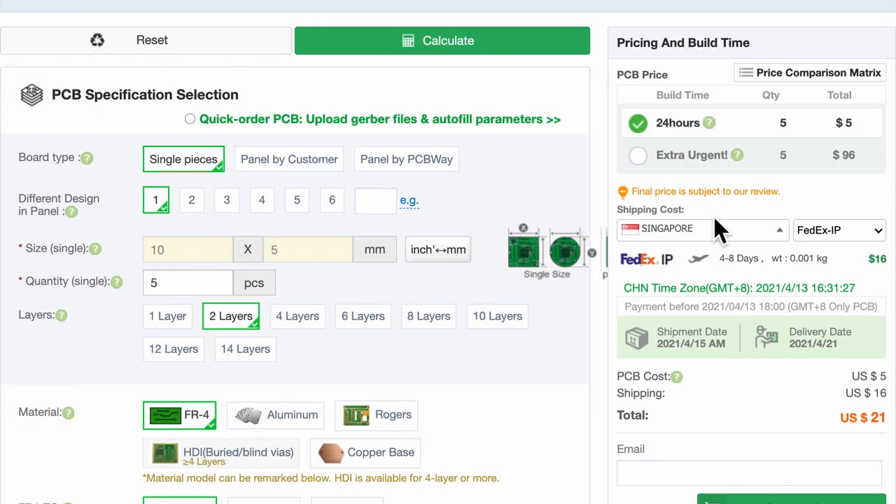
{"action": "left_click", "coordinate": [188, 283]}
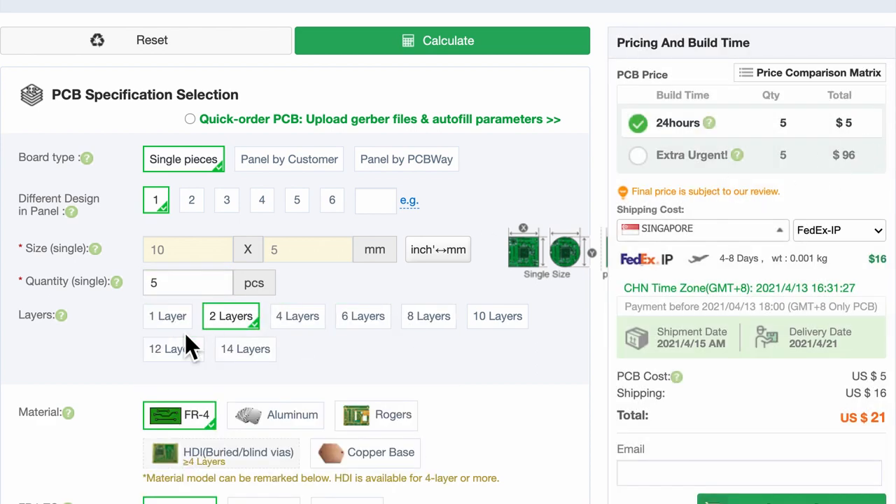
{"action": "scroll", "scroll_direction": "down", "scroll_amount": 3}
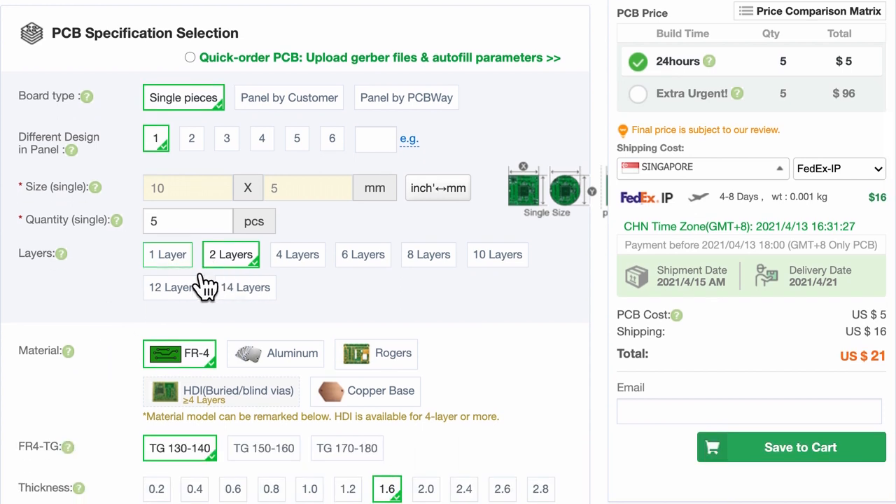
{"action": "left_click", "coordinate": [168, 254]}
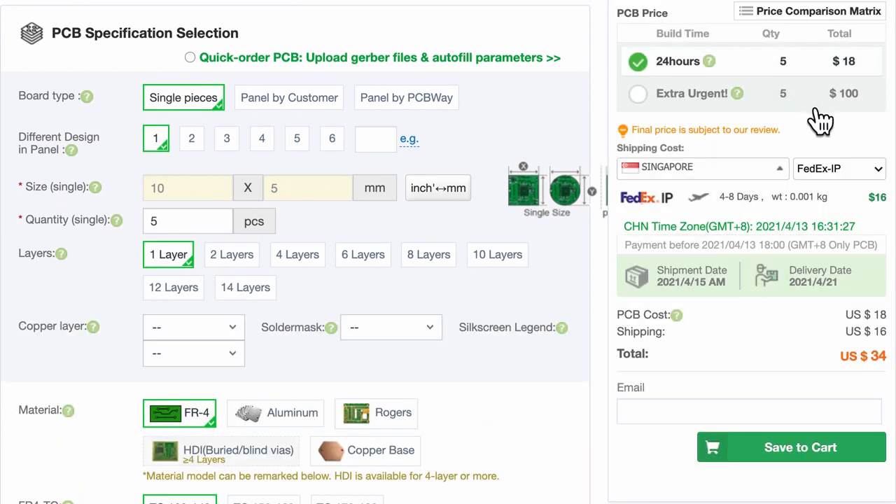
{"action": "mouse_move", "coordinate": [809, 98]}
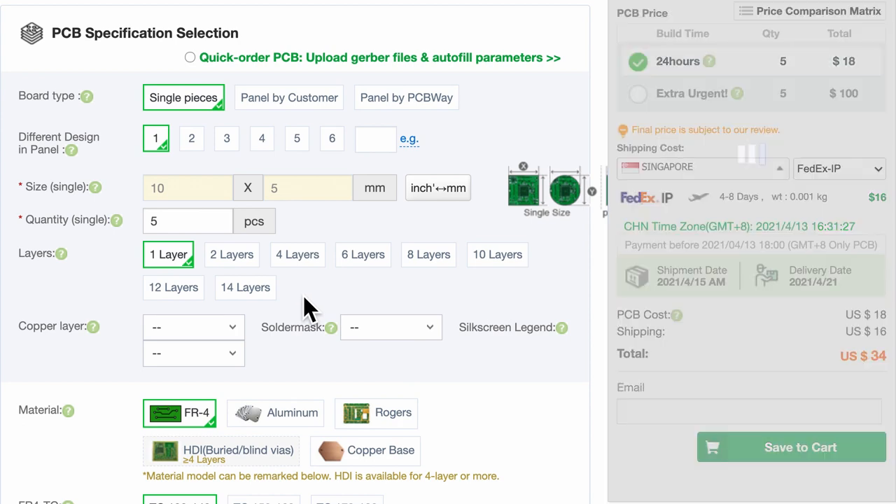
{"action": "left_click", "coordinate": [296, 255]}
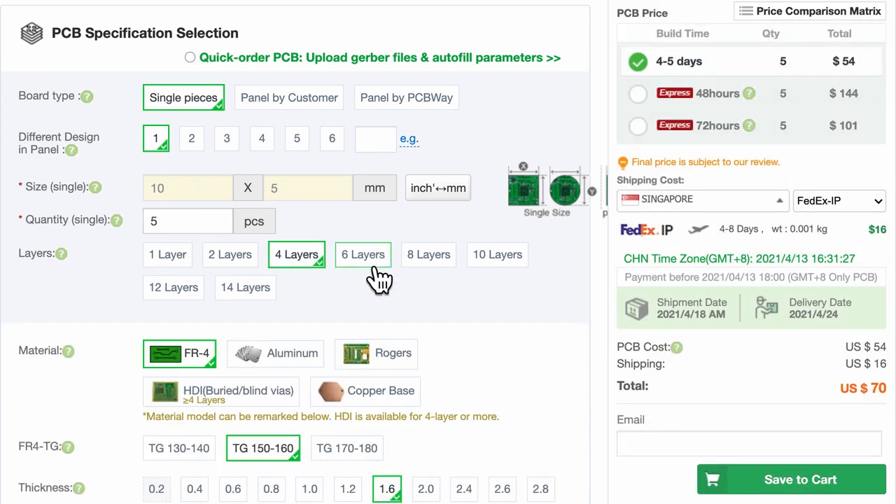
{"action": "left_click", "coordinate": [362, 254]}
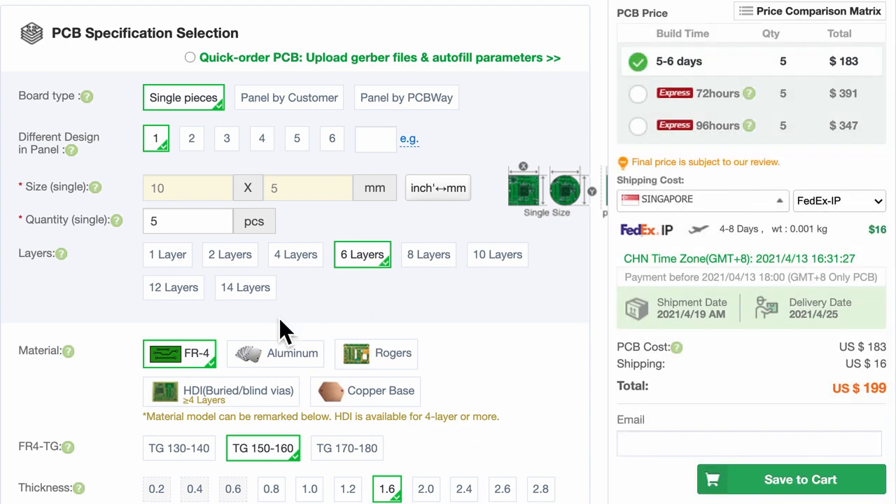
{"action": "left_click", "coordinate": [230, 255]}
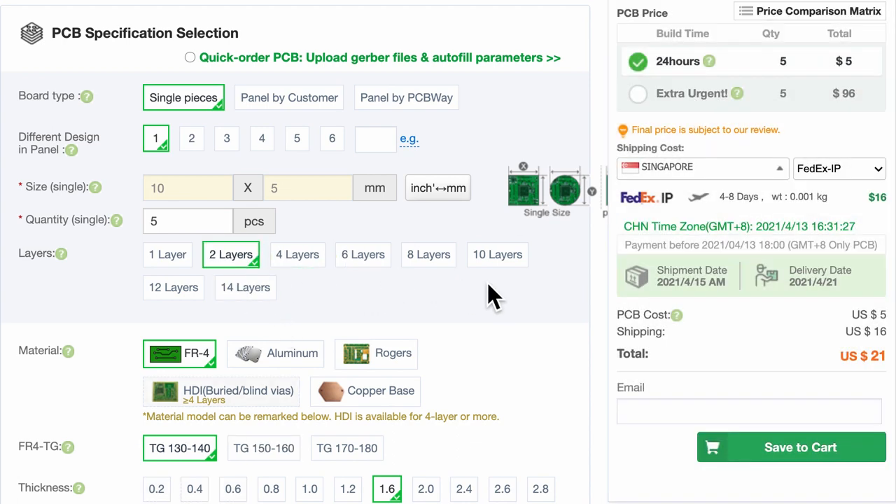
{"action": "mouse_move", "coordinate": [700, 77]}
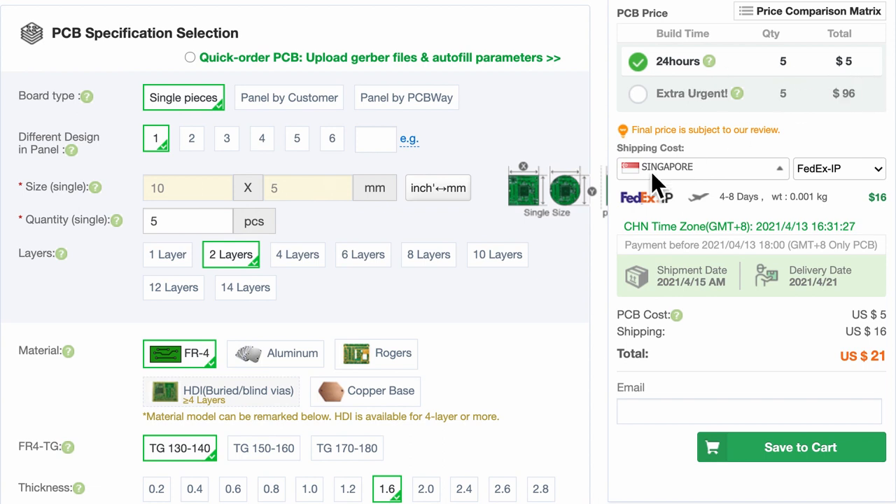
{"action": "scroll", "scroll_direction": "down", "scroll_amount": 3}
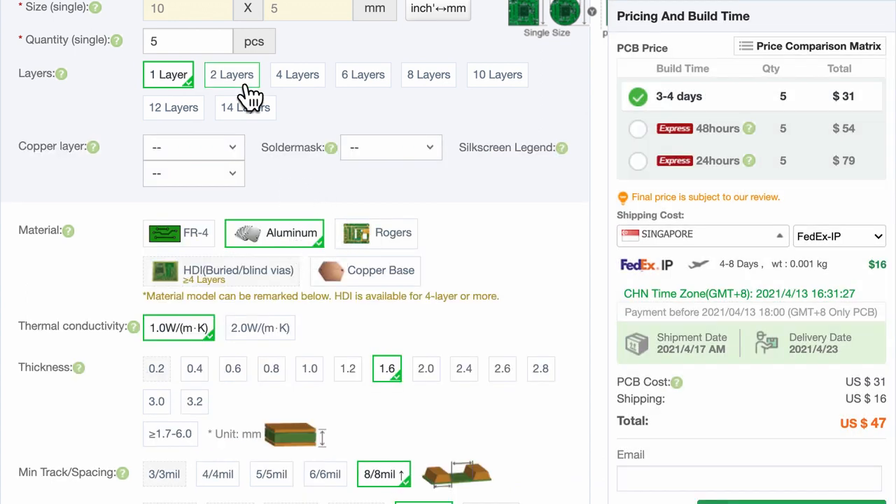
{"action": "left_click", "coordinate": [233, 74]}
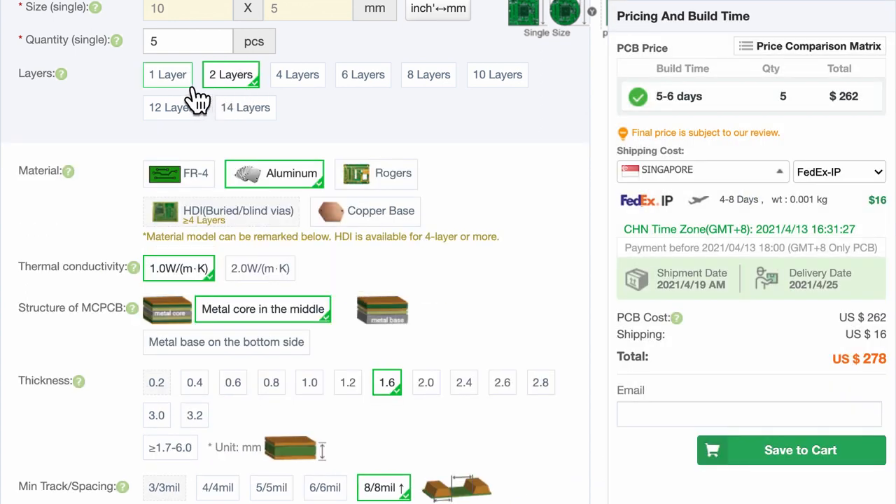
{"action": "left_click", "coordinate": [168, 74]}
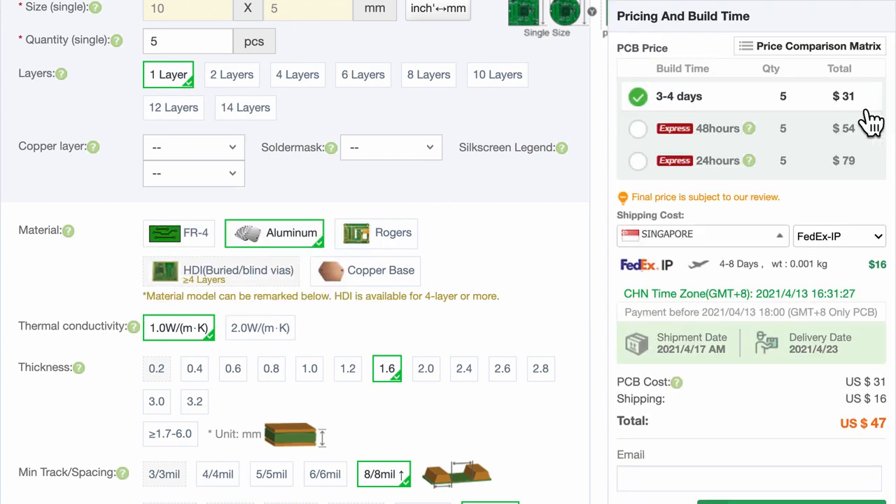
{"action": "mouse_move", "coordinate": [826, 154]}
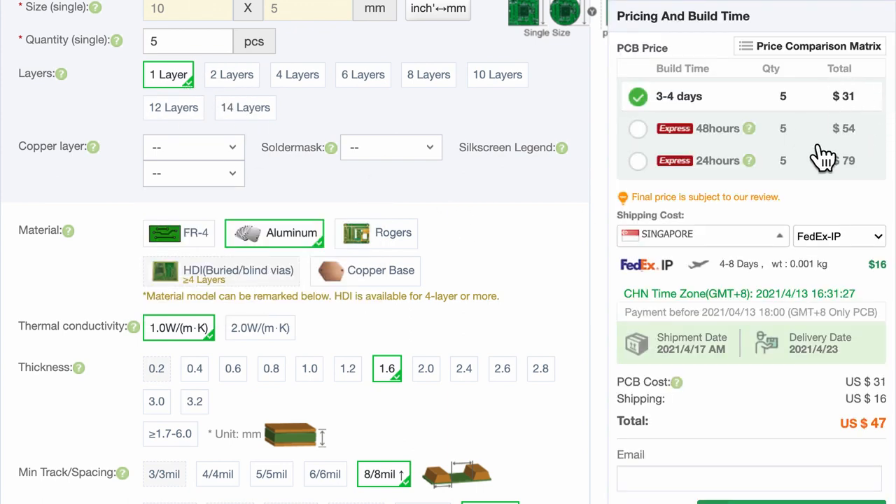
{"action": "left_click", "coordinate": [231, 74]}
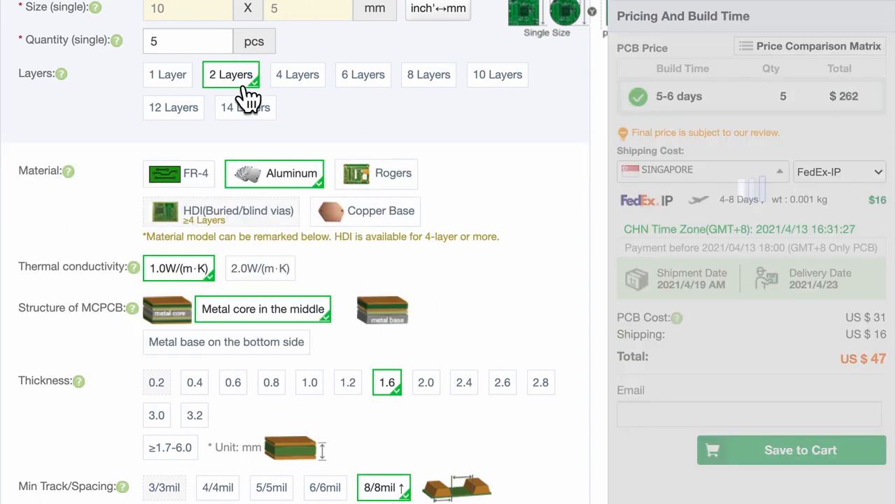
{"action": "left_click", "coordinate": [179, 173]}
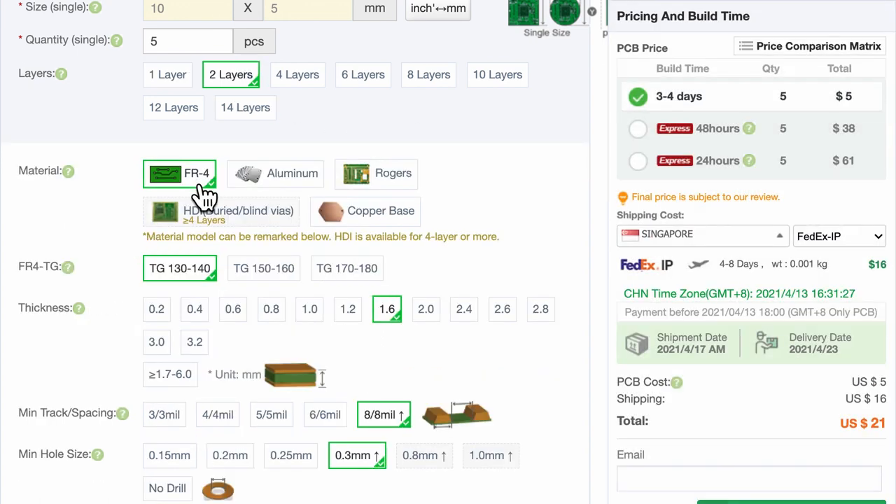
{"action": "scroll", "scroll_direction": "down", "scroll_amount": 3}
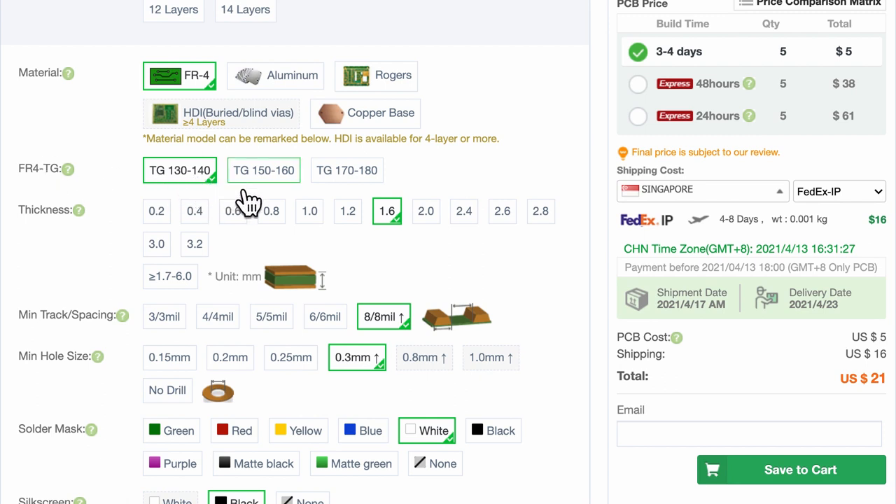
{"action": "left_click", "coordinate": [263, 170]}
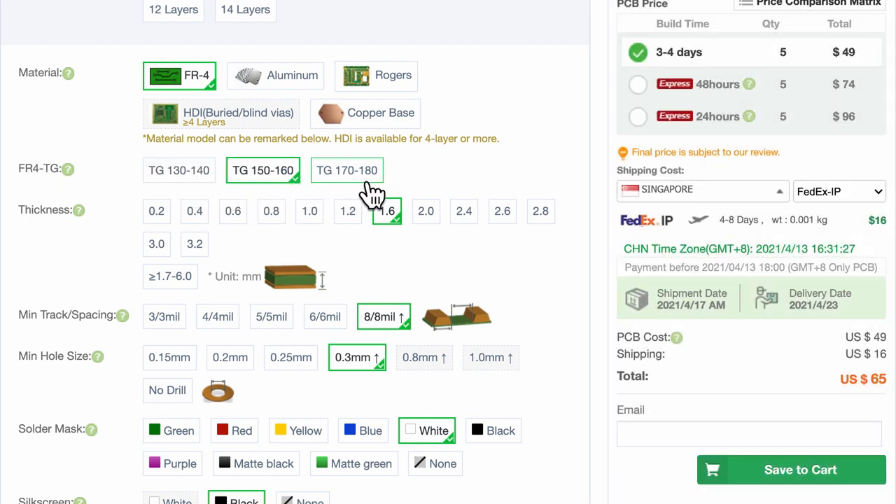
{"action": "left_click", "coordinate": [347, 171]}
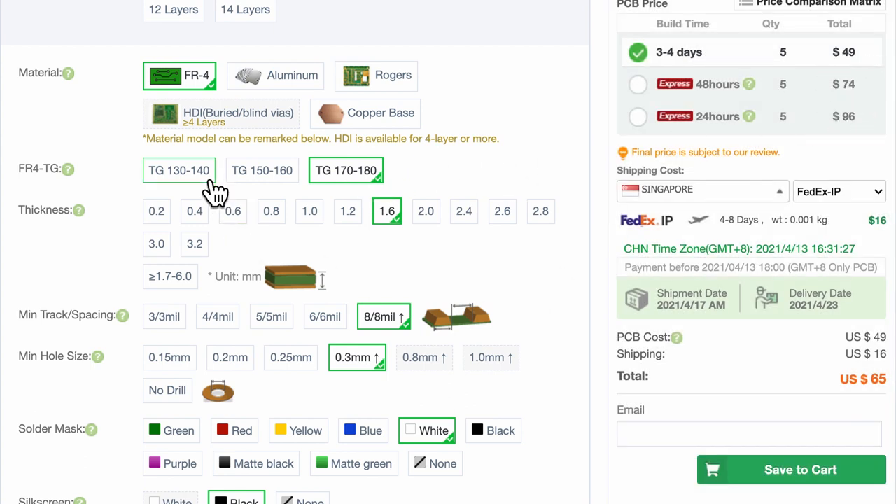
{"action": "left_click", "coordinate": [179, 171]}
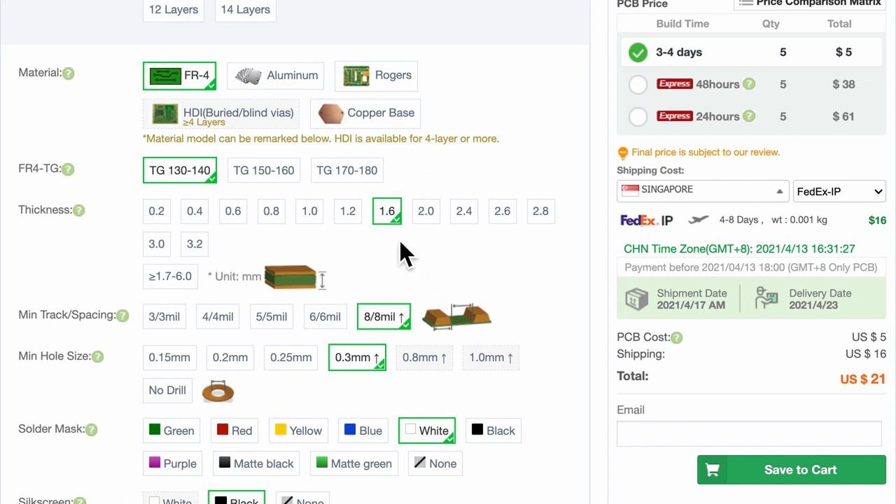
{"action": "mouse_move", "coordinate": [357, 263]}
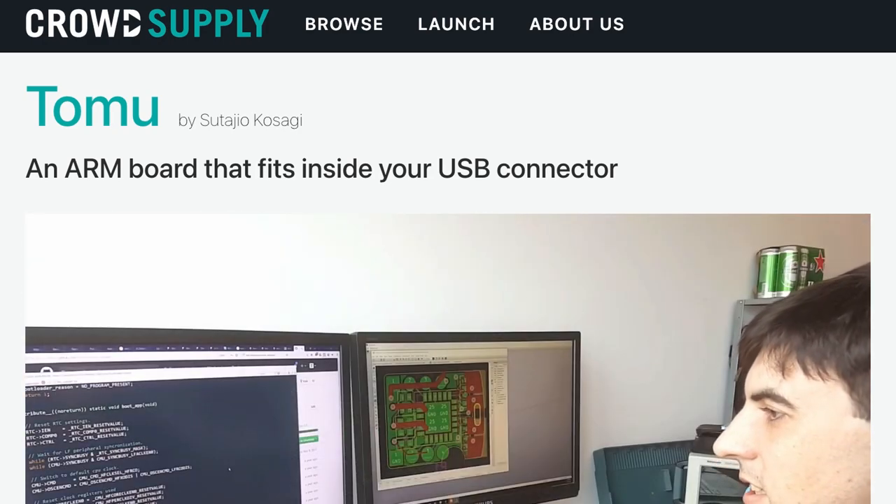
Scroll to the Tomu PCB thickness paragraph and highlight 'maximum' and the following sentence.
{"action": "scroll", "scroll_direction": "down", "scroll_amount": 3}
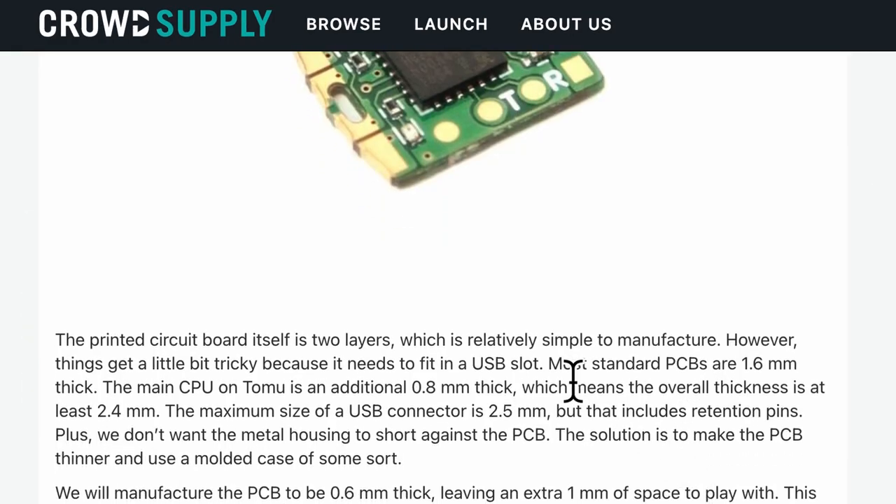
{"action": "double_click", "coordinate": [573, 363]}
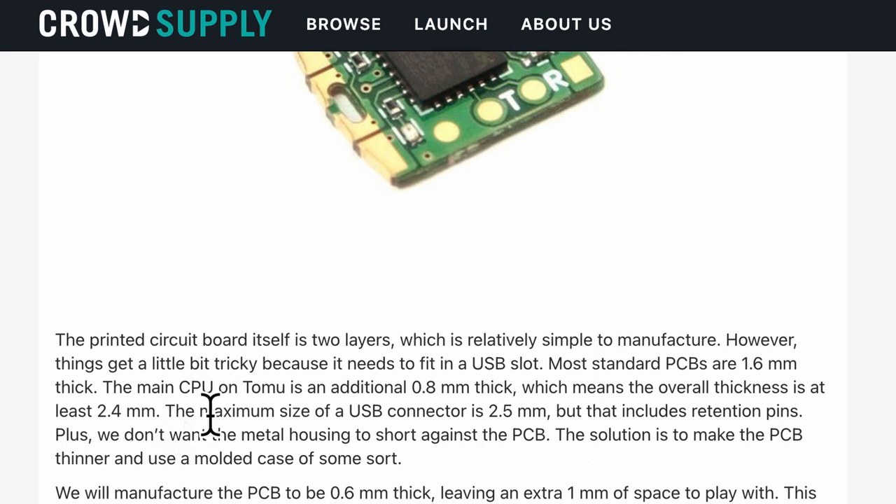
{"action": "mouse_move", "coordinate": [202, 434]}
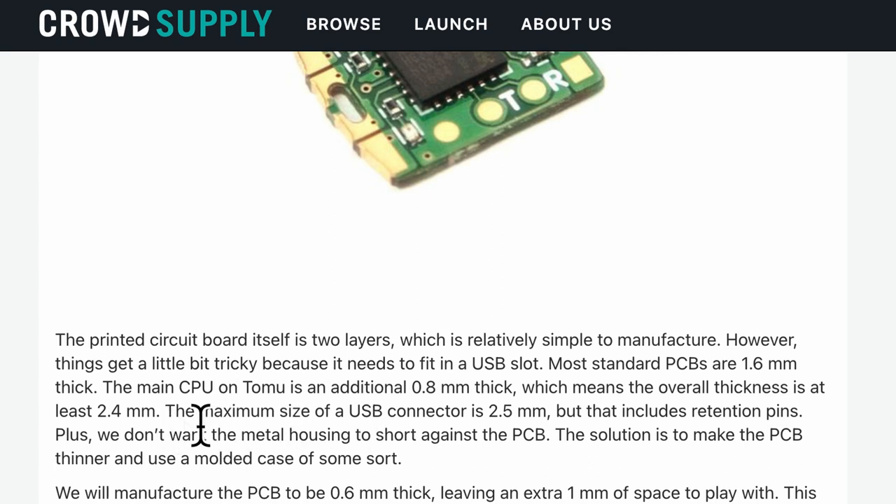
{"action": "double_click", "coordinate": [126, 410]}
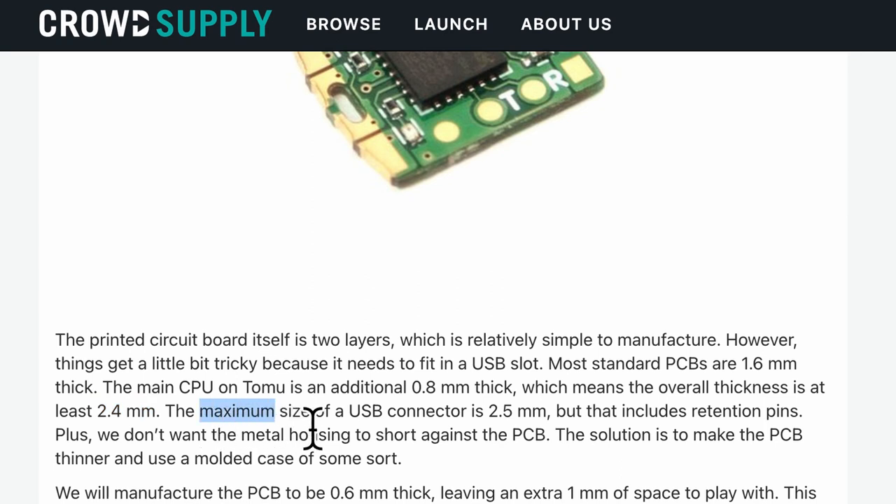
{"action": "left_click_drag", "start_coordinate": [198, 412], "coordinate": [546, 412]}
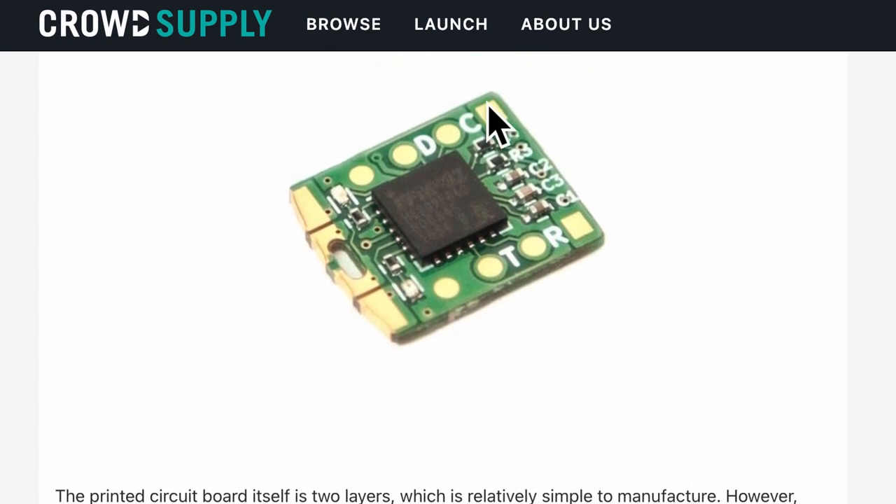
{"action": "mouse_move", "coordinate": [605, 151]}
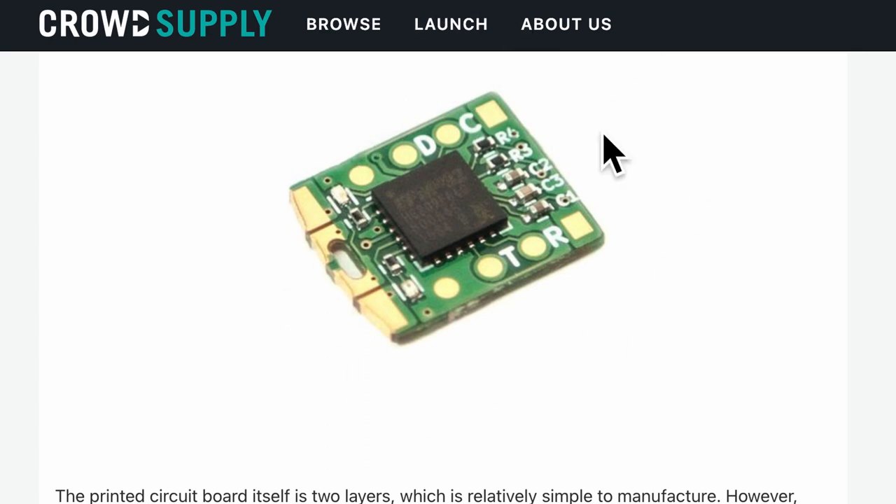
{"action": "mouse_move", "coordinate": [669, 420]}
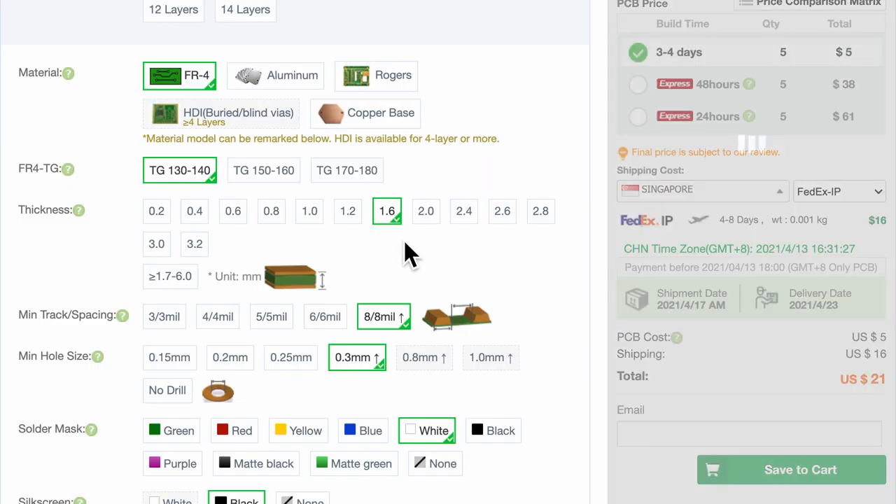
Compare 2.4 mm (US$65) and 1.0 mm thickness prices, then settle on 1.6 mm at US$21.
{"action": "left_click", "coordinate": [463, 210]}
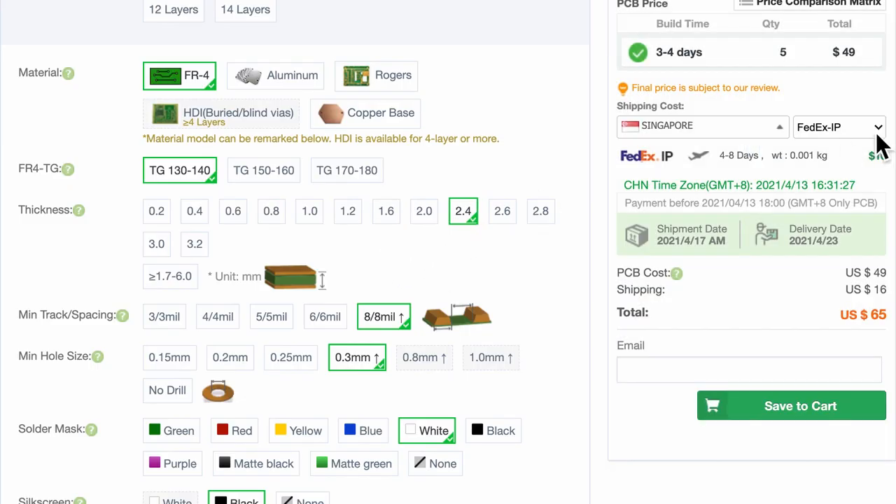
{"action": "mouse_move", "coordinate": [700, 63]}
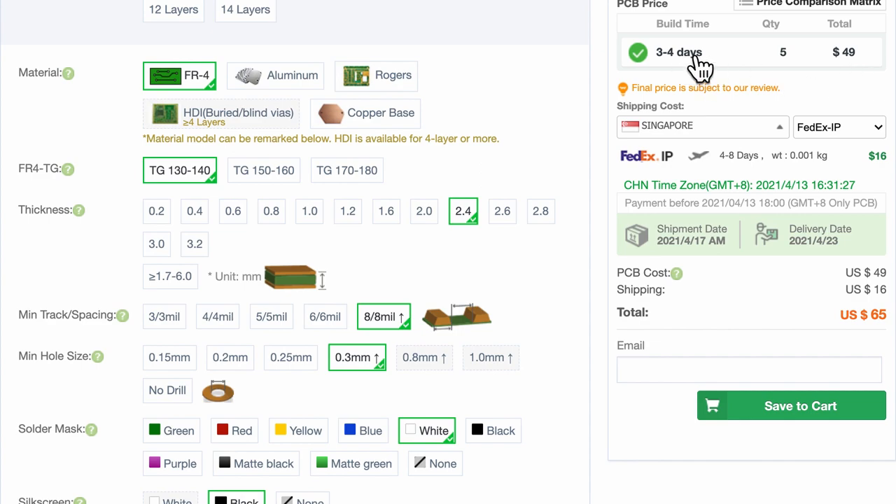
{"action": "mouse_move", "coordinate": [276, 241]}
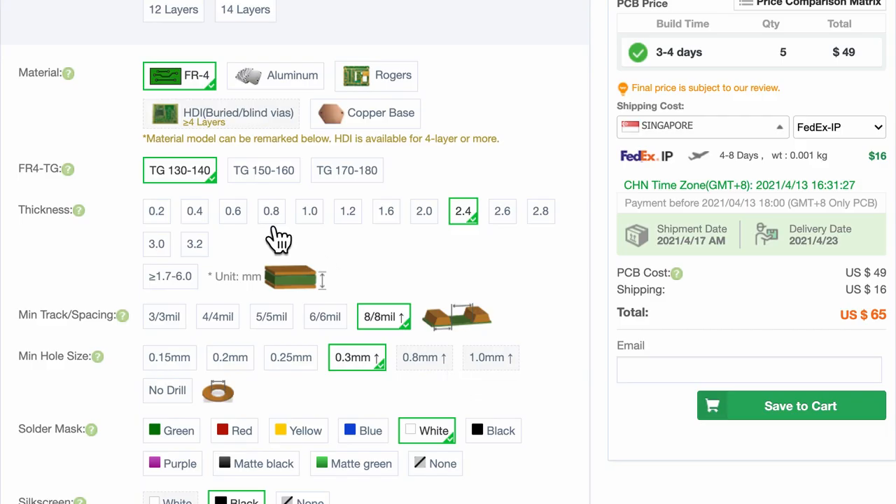
{"action": "left_click", "coordinate": [308, 210]}
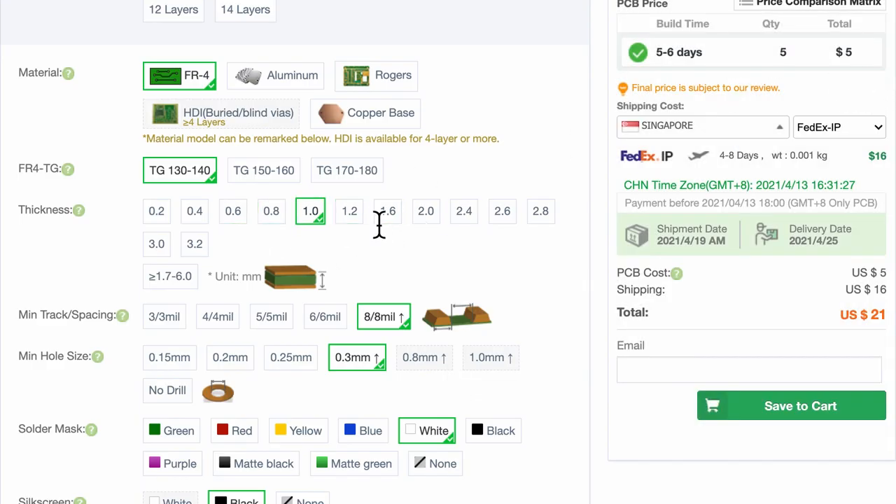
{"action": "left_click", "coordinate": [386, 210]}
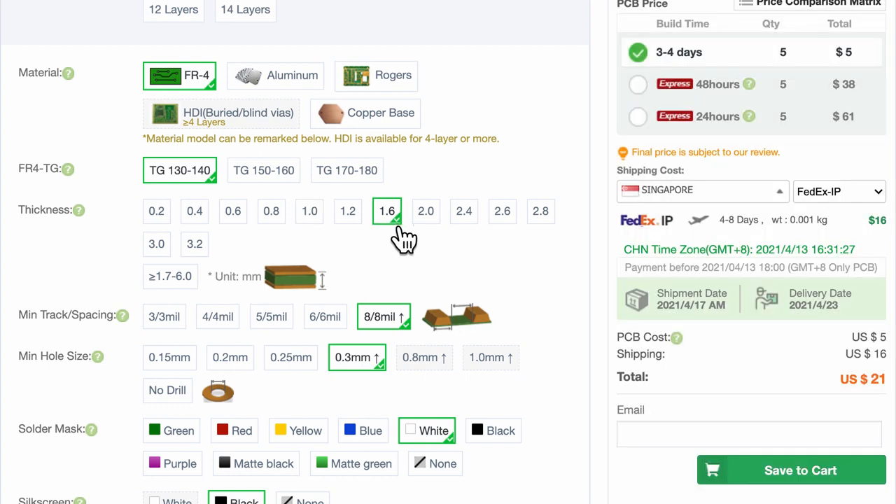
{"action": "left_click", "coordinate": [308, 210]}
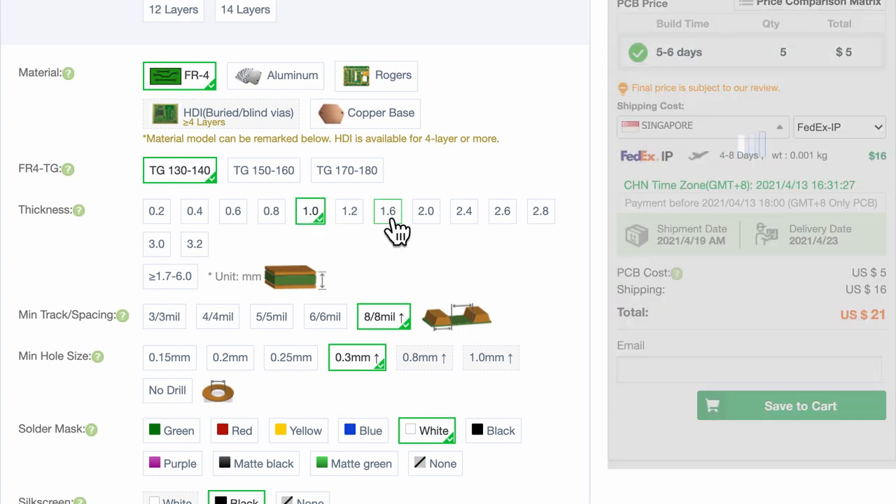
{"action": "left_click", "coordinate": [386, 210]}
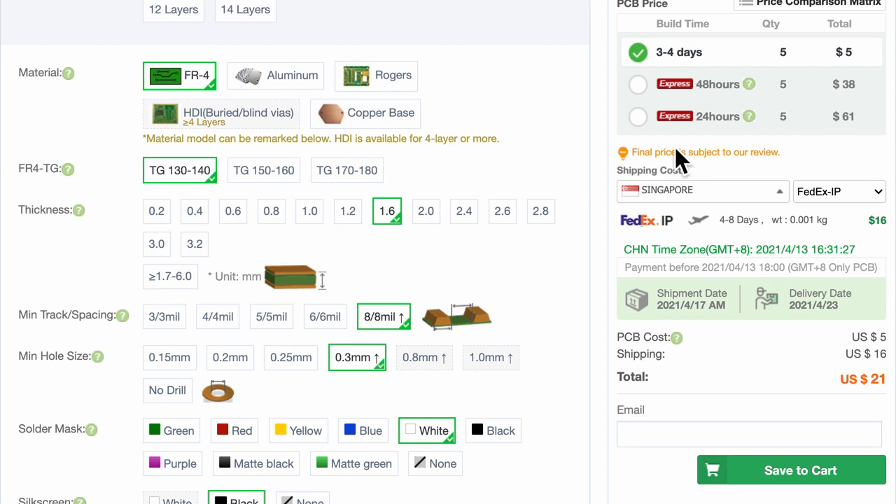
{"action": "mouse_move", "coordinate": [420, 280]}
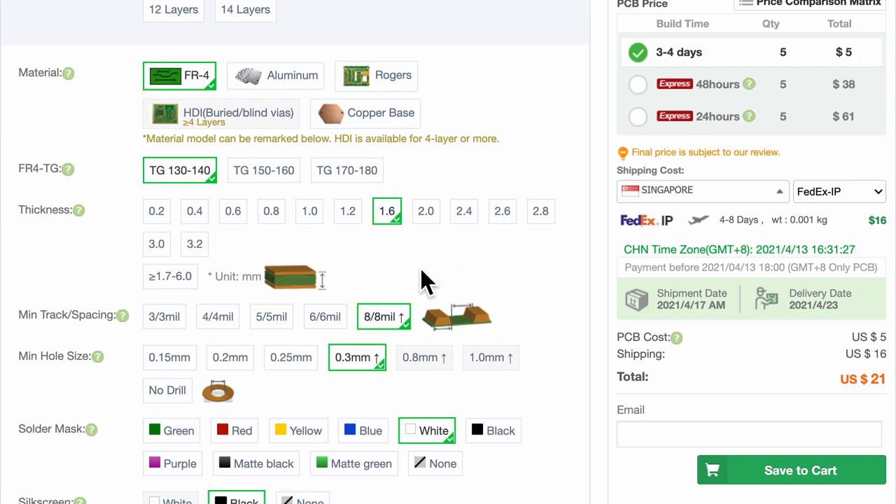
Compare 3/3 mil track spacing (US$126) and keep 6/6 mil minimum track/spacing.
{"action": "scroll", "scroll_direction": "down", "scroll_amount": 3}
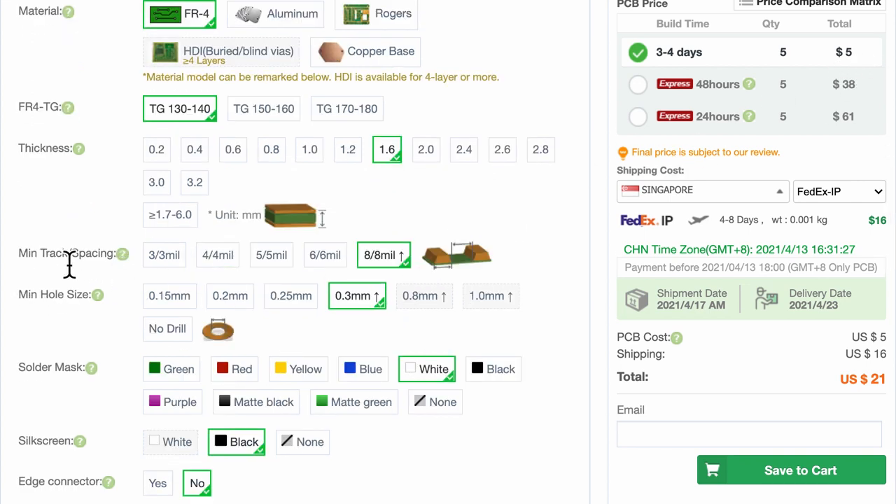
{"action": "left_click", "coordinate": [324, 254]}
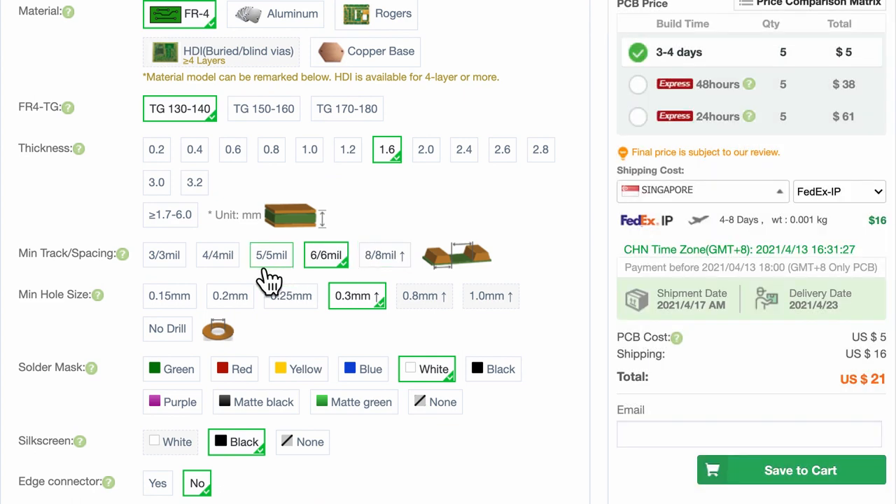
{"action": "left_click", "coordinate": [166, 255]}
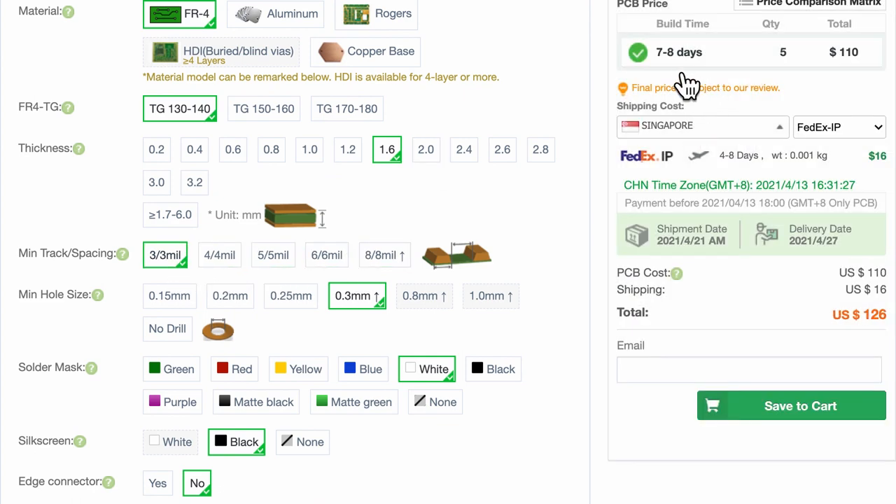
{"action": "mouse_move", "coordinate": [865, 72]}
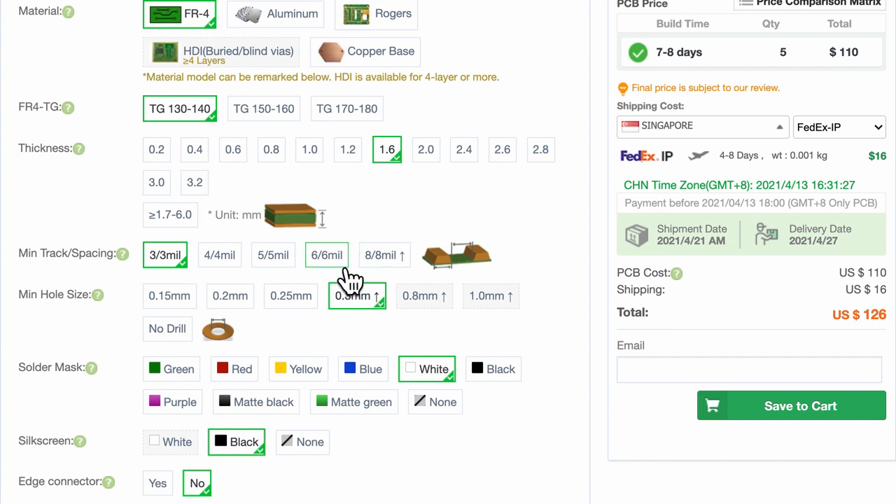
{"action": "left_click", "coordinate": [326, 255]}
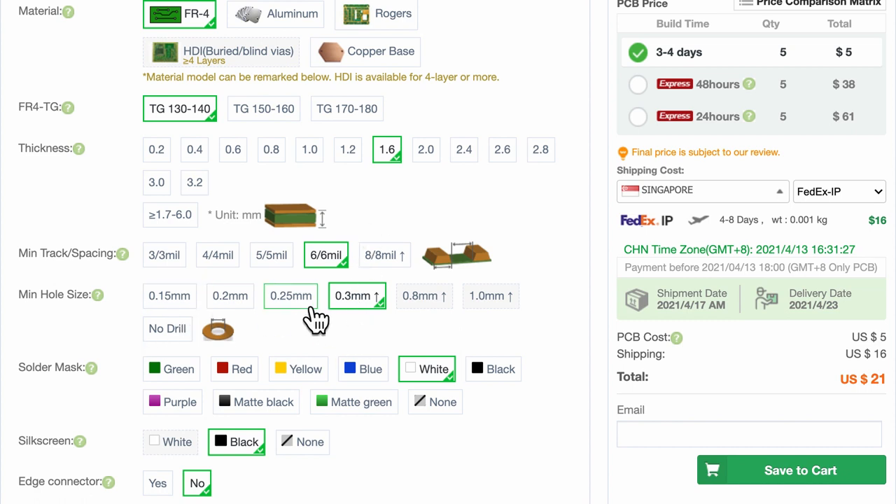
Try a 0.15 mm minimum hole (US$175) and return to 0.3 mm at US$21.
{"action": "left_click", "coordinate": [169, 297]}
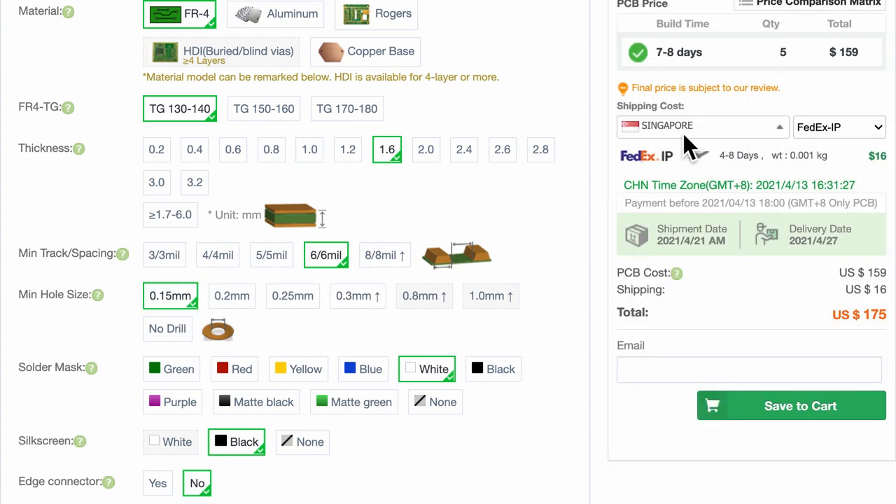
{"action": "left_click", "coordinate": [357, 297]}
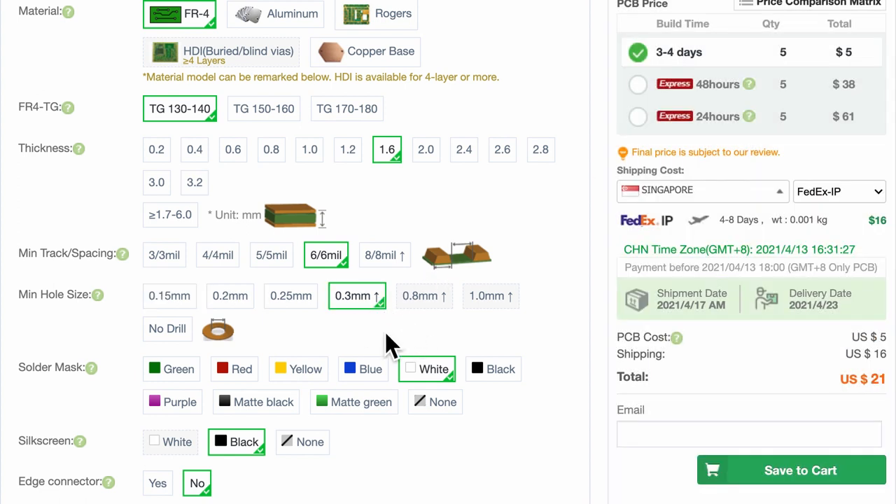
Try a black solder mask, keep green with white silkscreen, and price an edge connector (US$271).
{"action": "scroll", "scroll_direction": "down", "scroll_amount": 3}
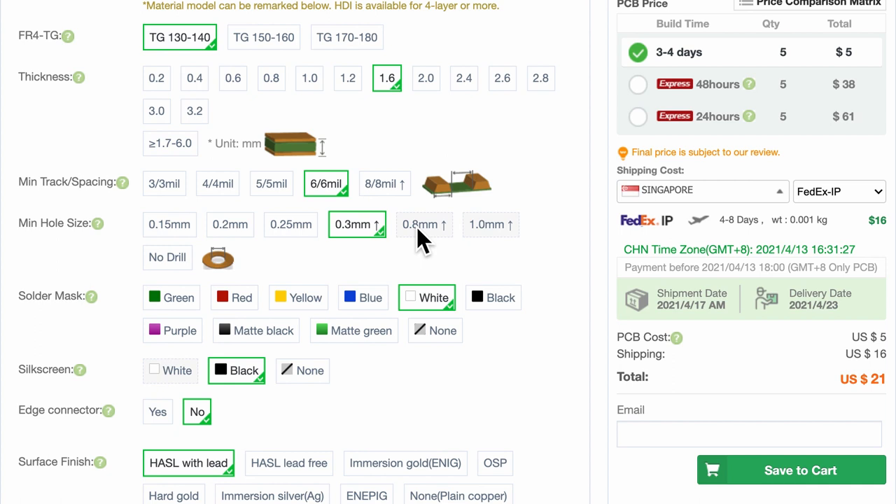
{"action": "mouse_move", "coordinate": [427, 266]}
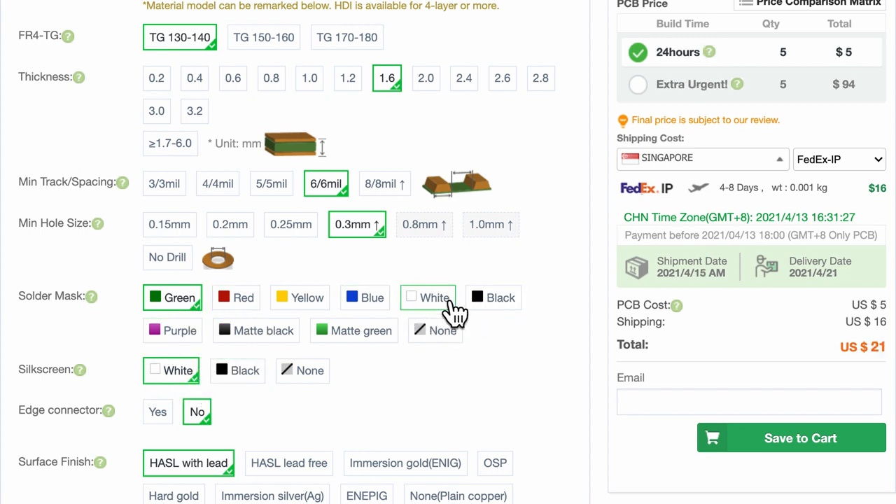
{"action": "left_click", "coordinate": [492, 297]}
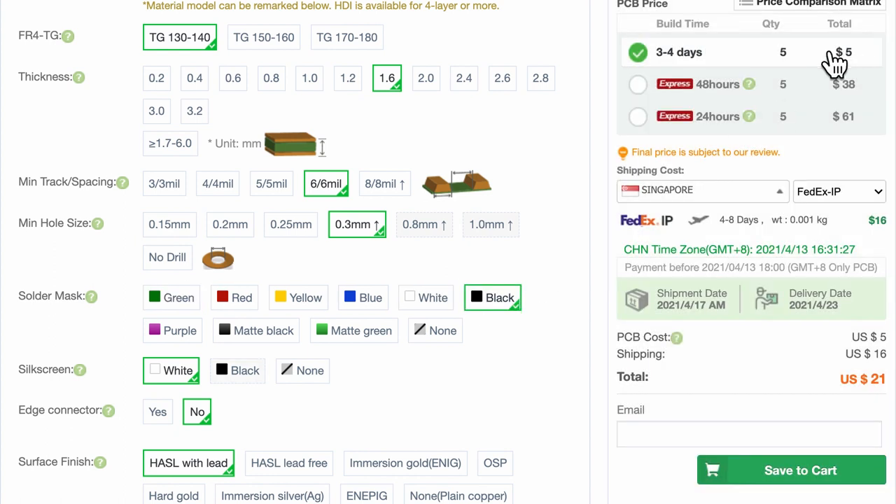
{"action": "mouse_move", "coordinate": [669, 84]}
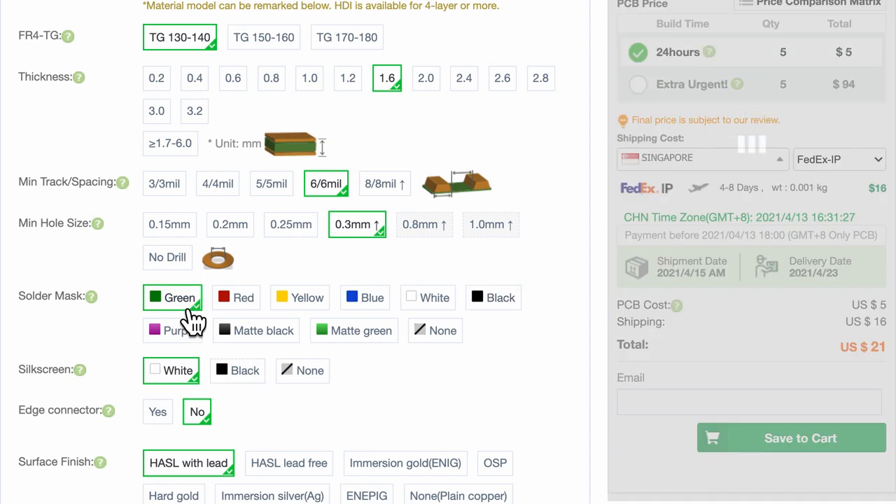
{"action": "scroll", "scroll_direction": "down", "scroll_amount": 3}
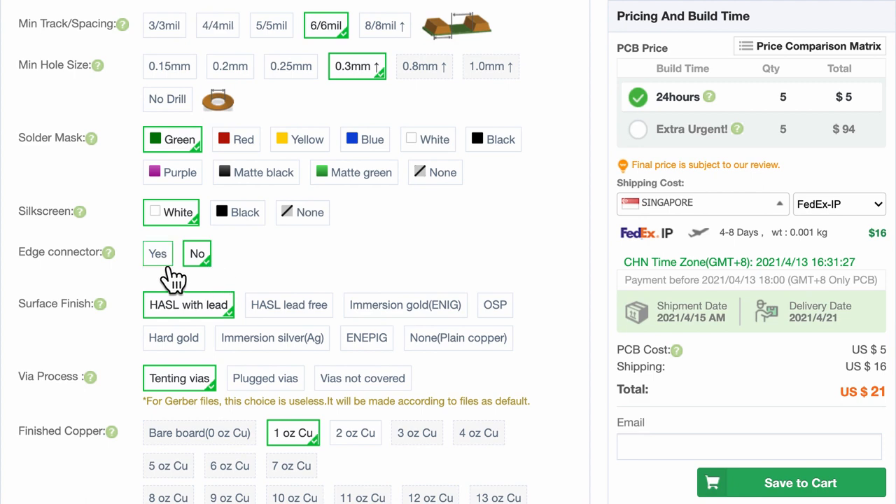
{"action": "left_click", "coordinate": [157, 253]}
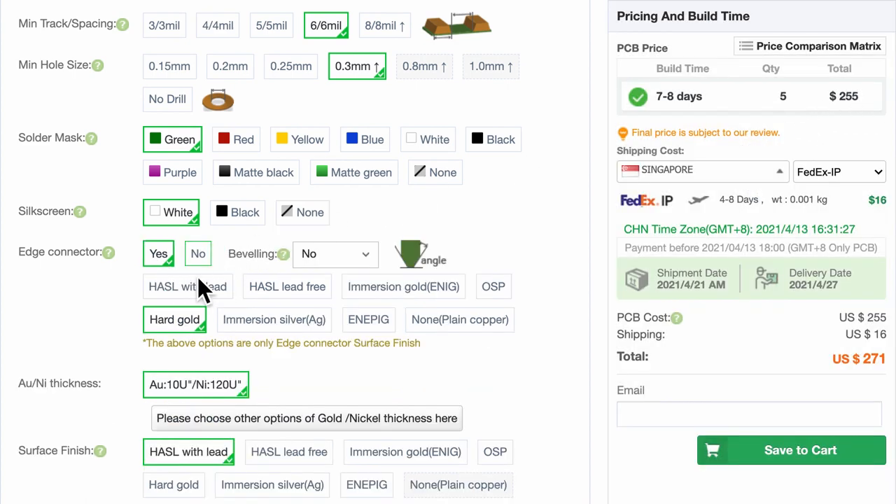
{"action": "mouse_move", "coordinate": [213, 278]}
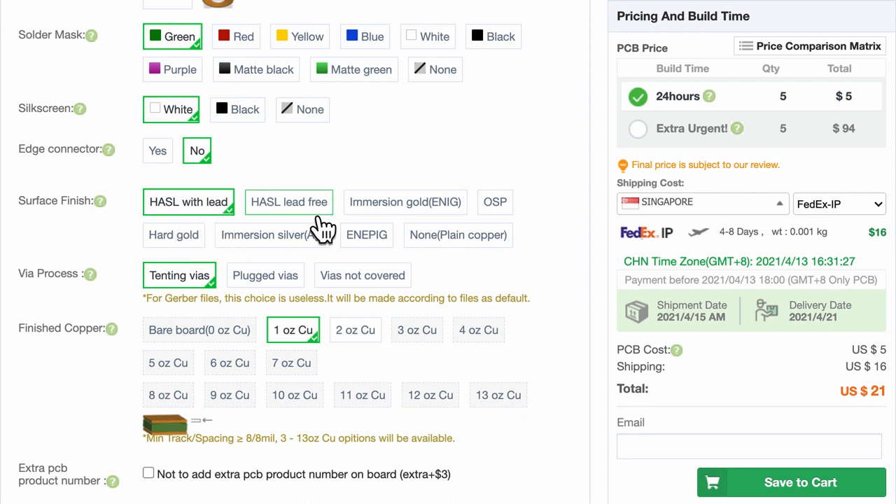
Choose HASL lead-free with tented vias, compare 2 oz copper (US$47), and keep 1 oz at US$21.
{"action": "left_click", "coordinate": [289, 202]}
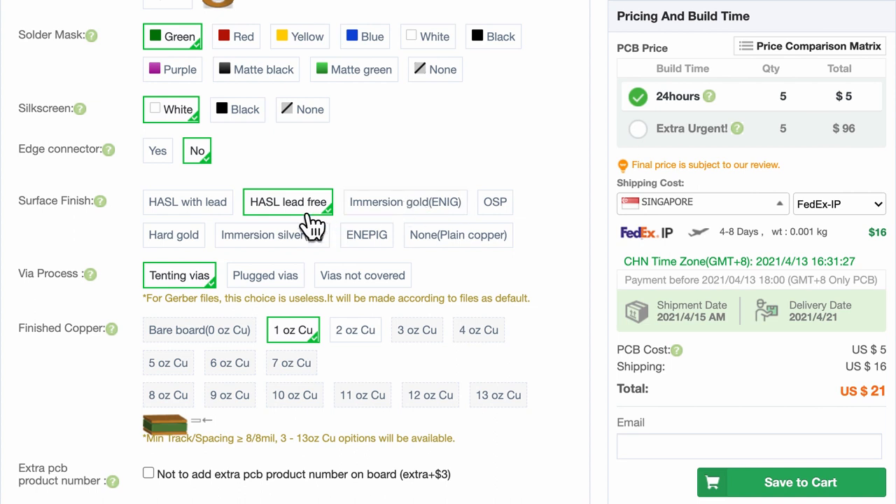
{"action": "mouse_move", "coordinate": [181, 308]}
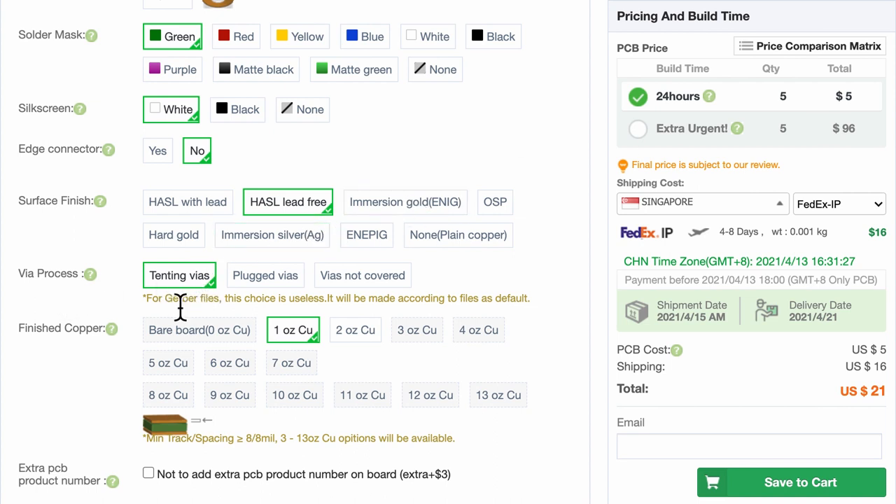
{"action": "left_click_drag", "start_coordinate": [161, 297], "coordinate": [324, 297]}
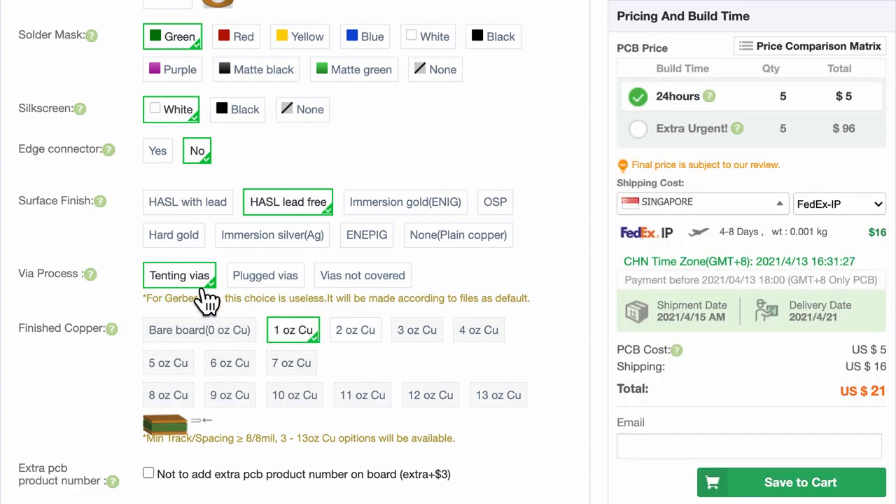
{"action": "mouse_move", "coordinate": [272, 348]}
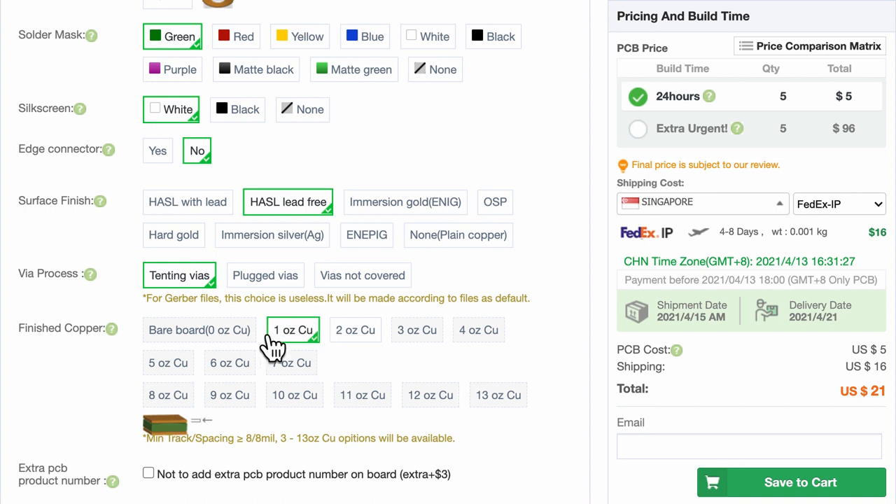
{"action": "mouse_move", "coordinate": [316, 361]}
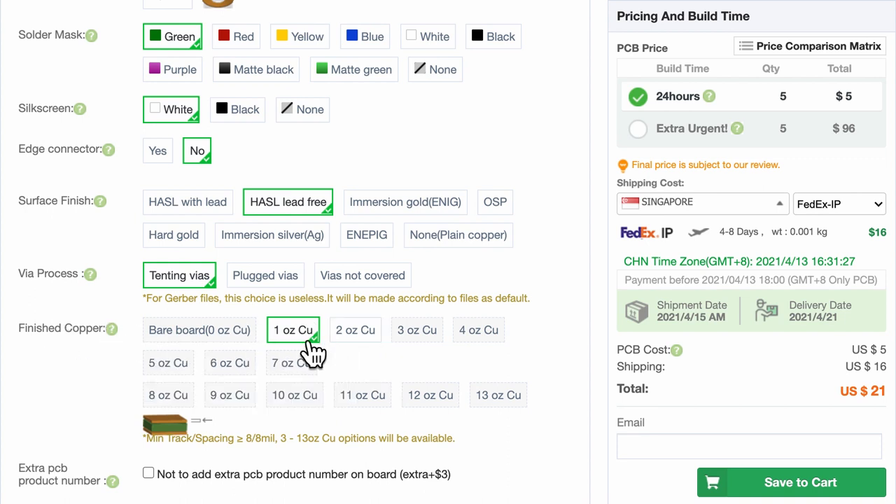
{"action": "mouse_move", "coordinate": [299, 372]}
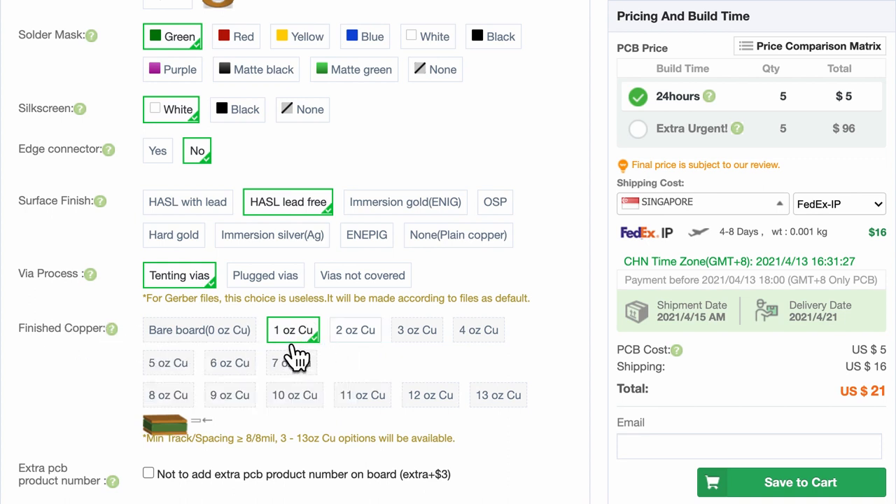
{"action": "left_click", "coordinate": [354, 330]}
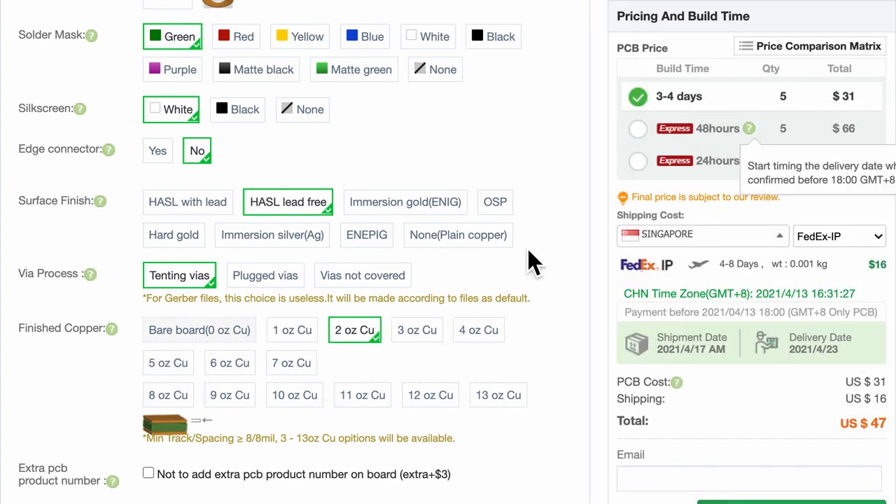
{"action": "left_click", "coordinate": [291, 330]}
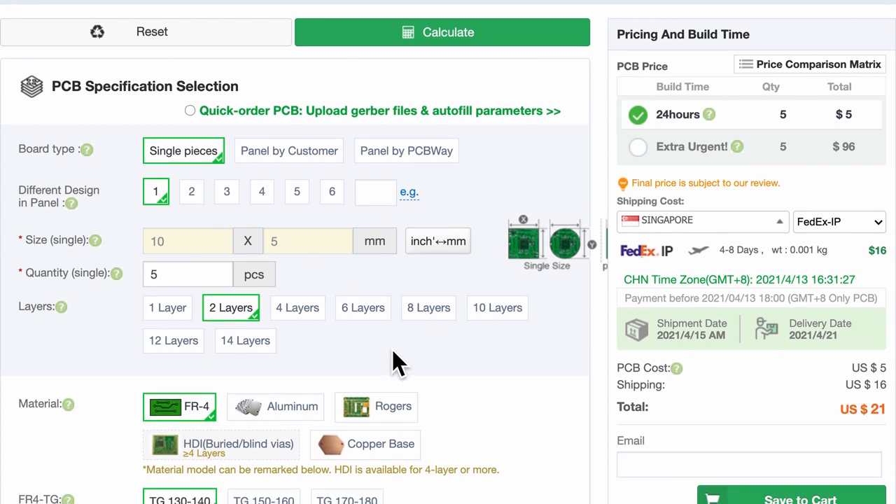
{"action": "mouse_move", "coordinate": [442, 385]}
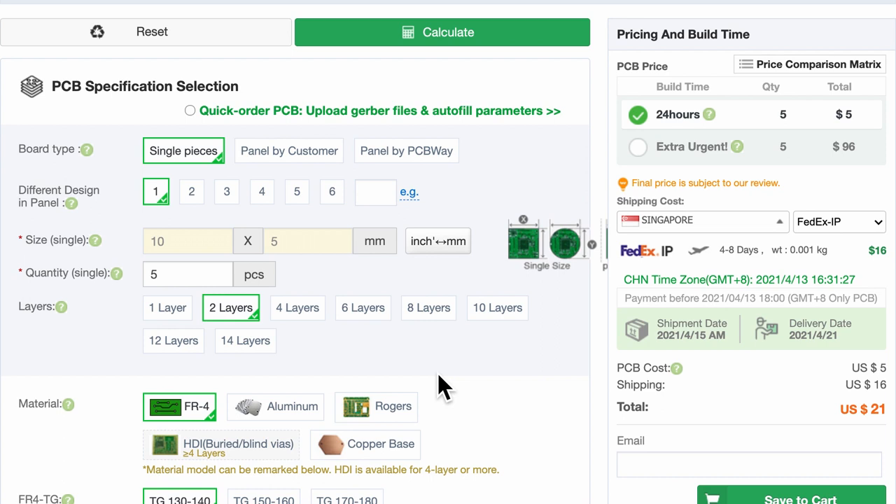
{"action": "mouse_move", "coordinate": [534, 420]}
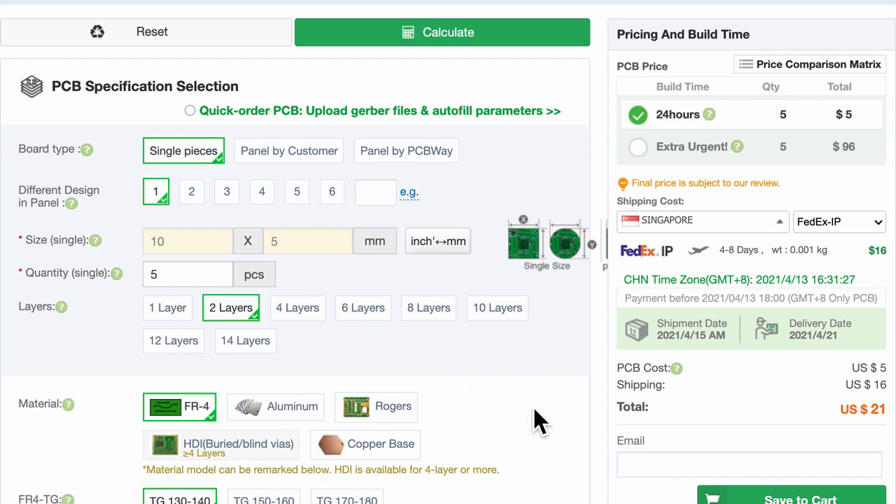
{"action": "mouse_move", "coordinate": [823, 199]}
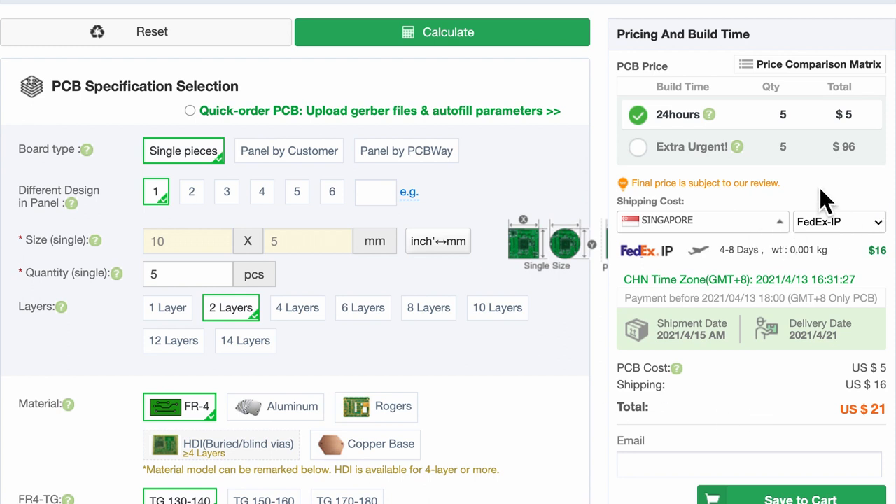
{"action": "mouse_move", "coordinate": [666, 265]}
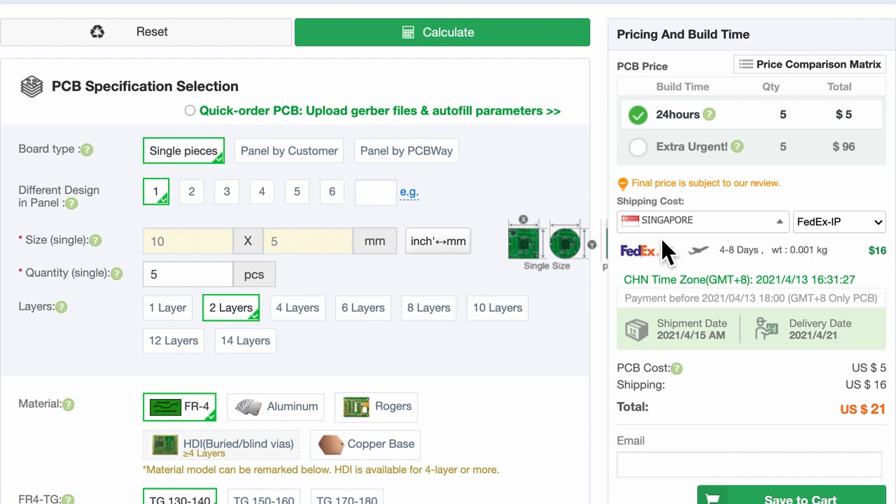
Change the shipping carrier from FedEx to DHL, raising the total to US$23.
{"action": "left_click", "coordinate": [838, 221]}
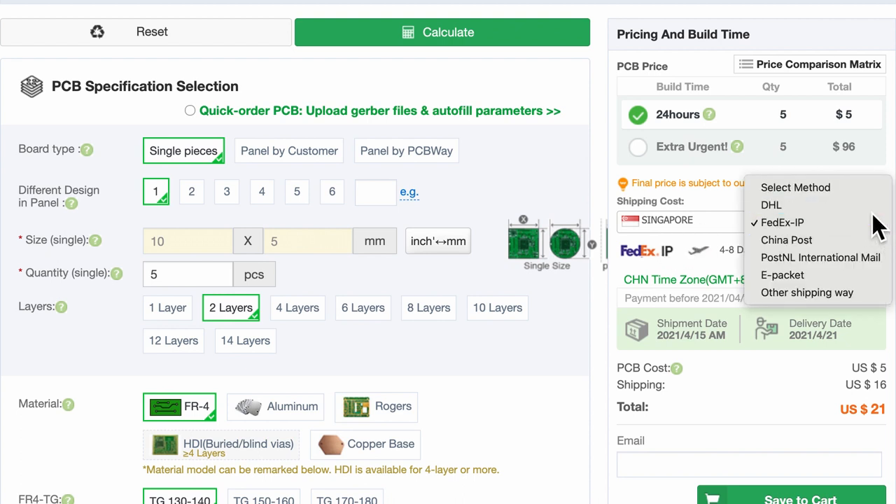
{"action": "left_click", "coordinate": [770, 205]}
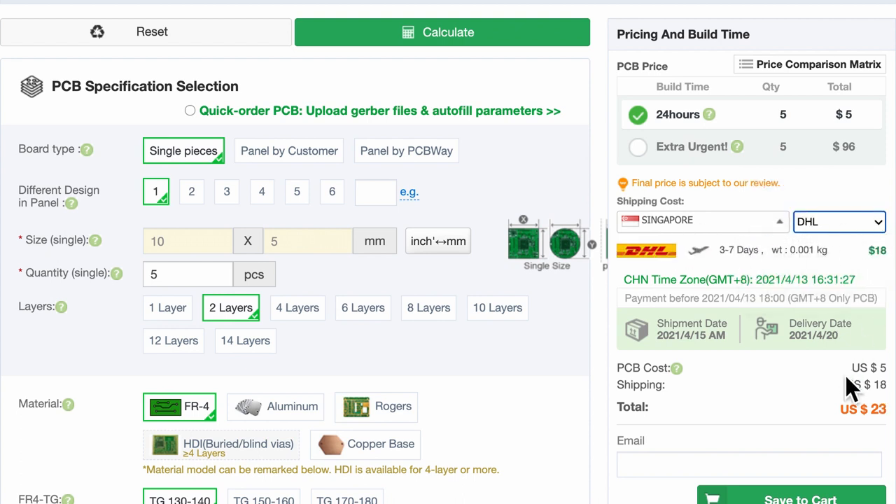
{"action": "mouse_move", "coordinate": [725, 259]}
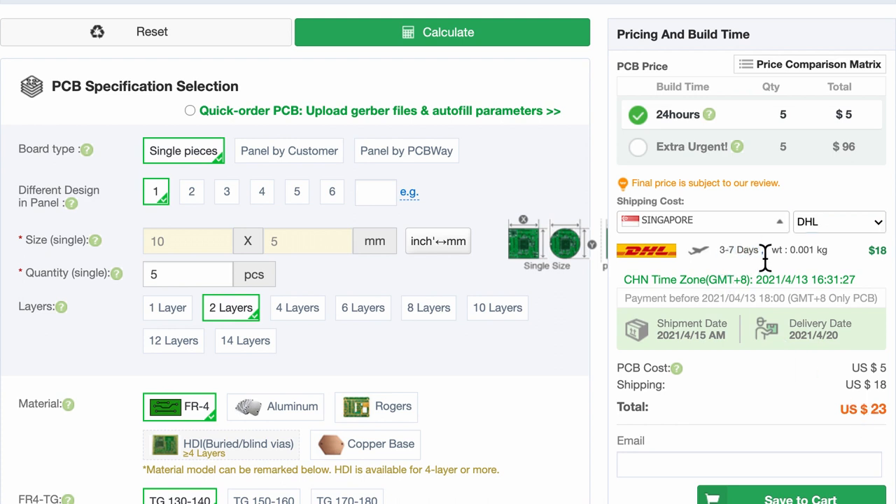
{"action": "left_click", "coordinate": [835, 222]}
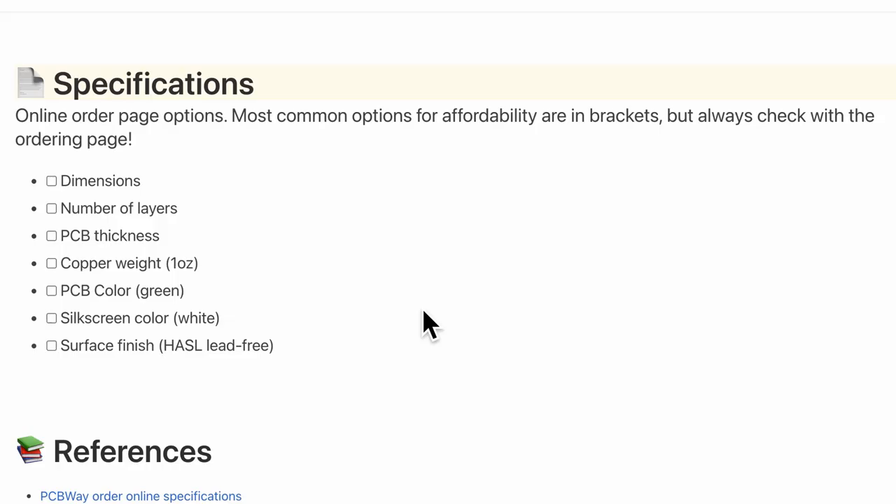
{"action": "mouse_move", "coordinate": [255, 196]}
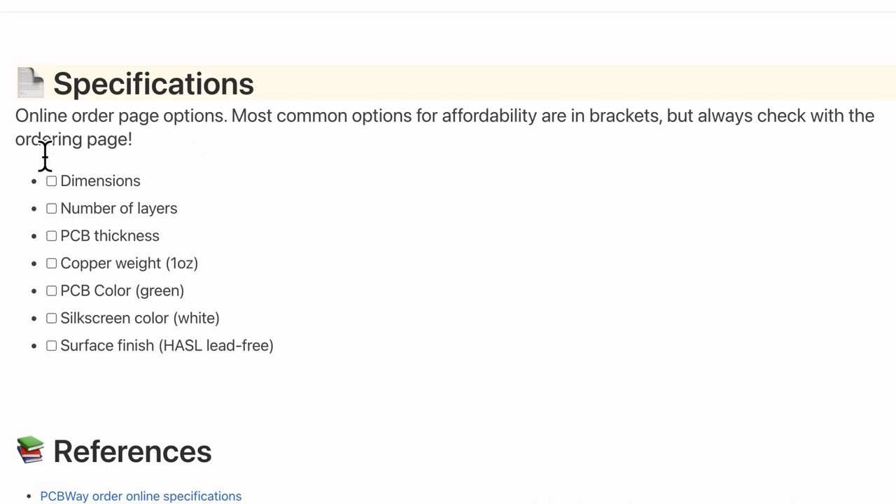
{"action": "mouse_move", "coordinate": [69, 213]}
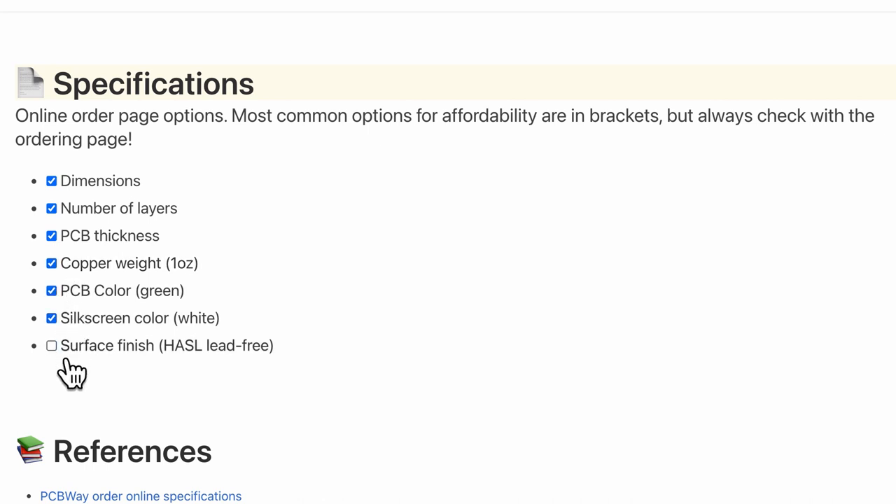
Tick Surface finish (HASL lead-free) to complete the Specifications list, then return to the Checklists index.
{"action": "left_click", "coordinate": [50, 344]}
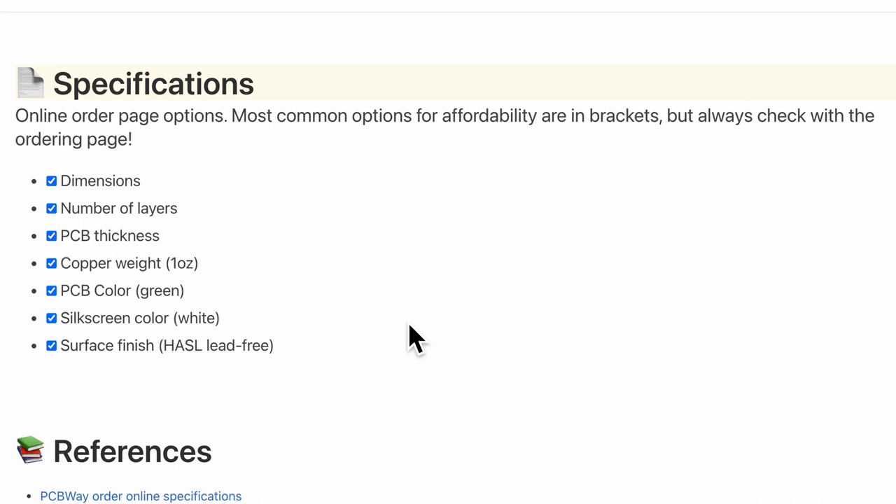
{"action": "left_click", "coordinate": [121, 31]}
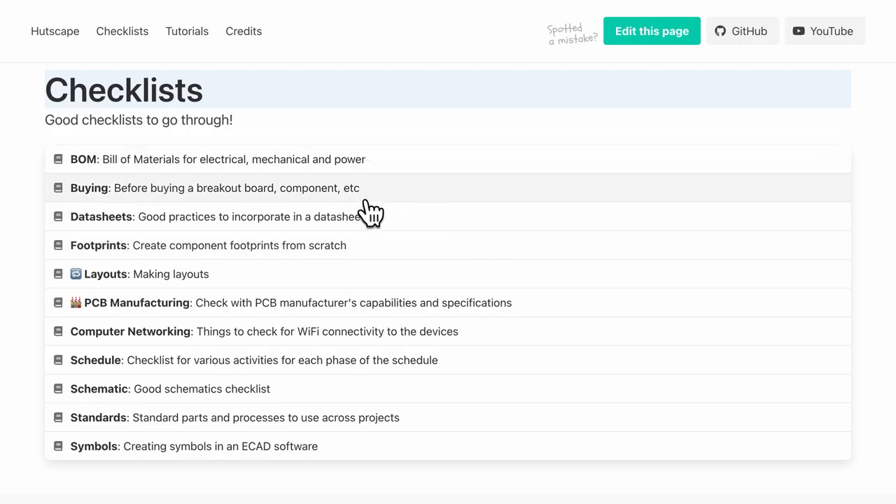
{"action": "mouse_move", "coordinate": [361, 196]}
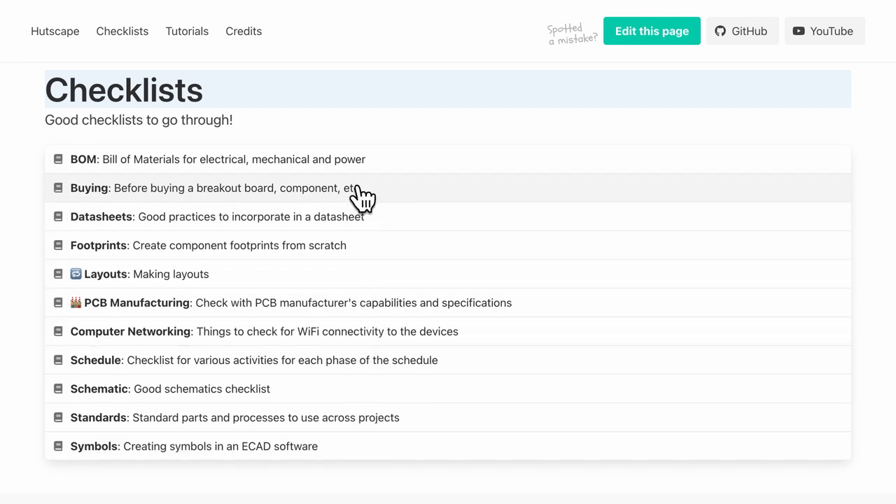
{"action": "mouse_move", "coordinate": [269, 181]}
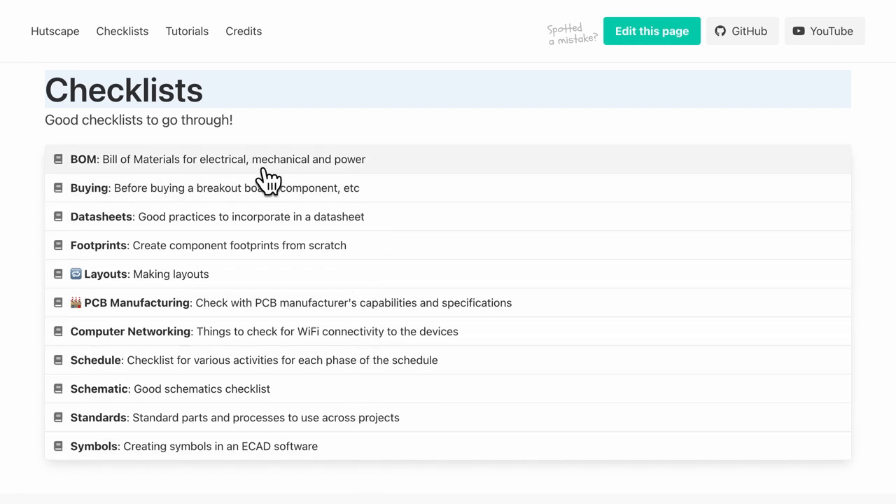
{"action": "mouse_move", "coordinate": [256, 210]}
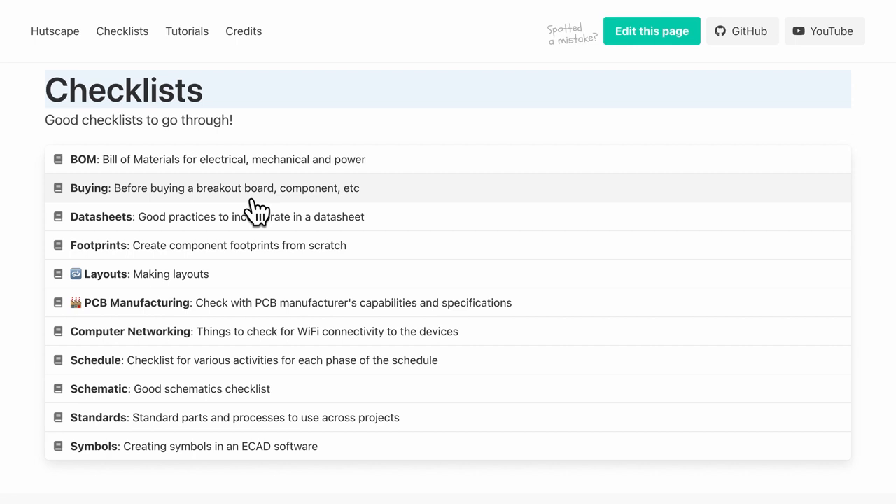
{"action": "mouse_move", "coordinate": [244, 394]}
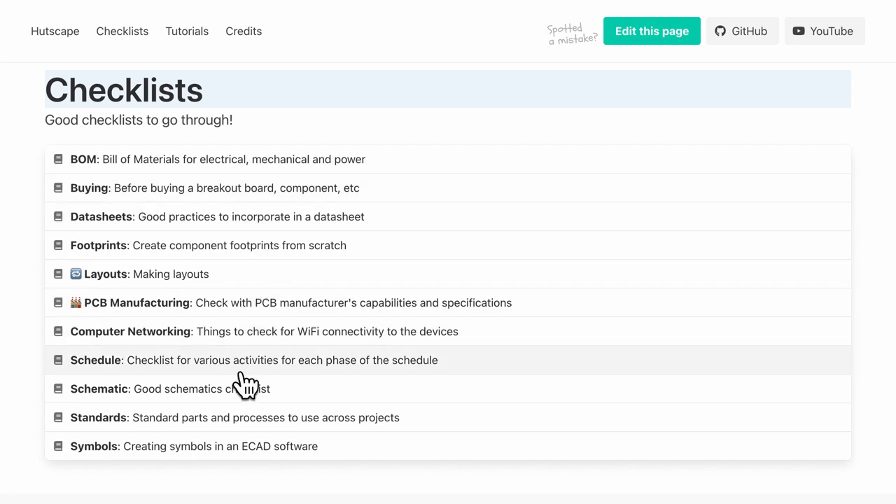
{"action": "mouse_move", "coordinate": [243, 414]}
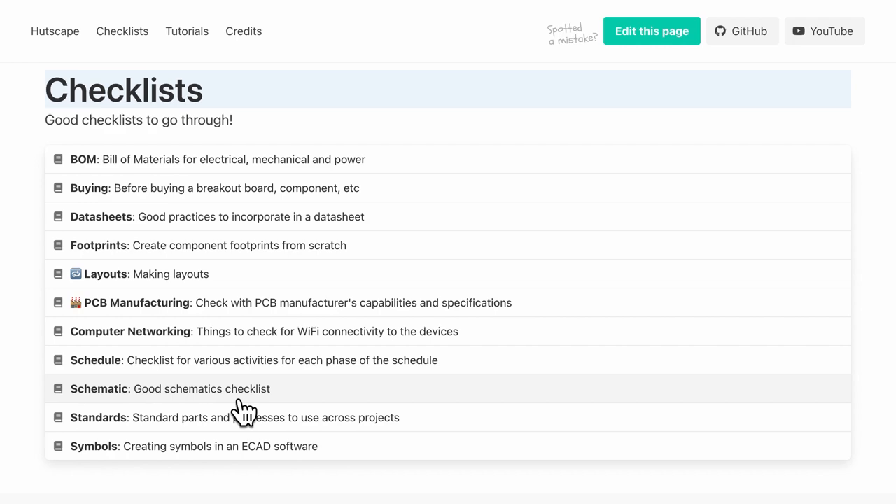